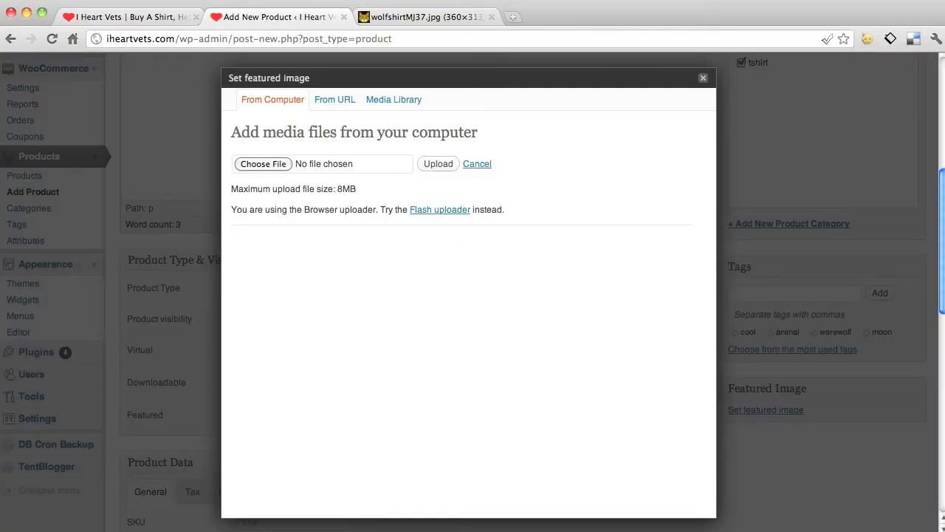
- Upload wolfshirt.jpg from the Desktop folder as the product image
{"action": "left_click", "coordinate": [263, 162]}
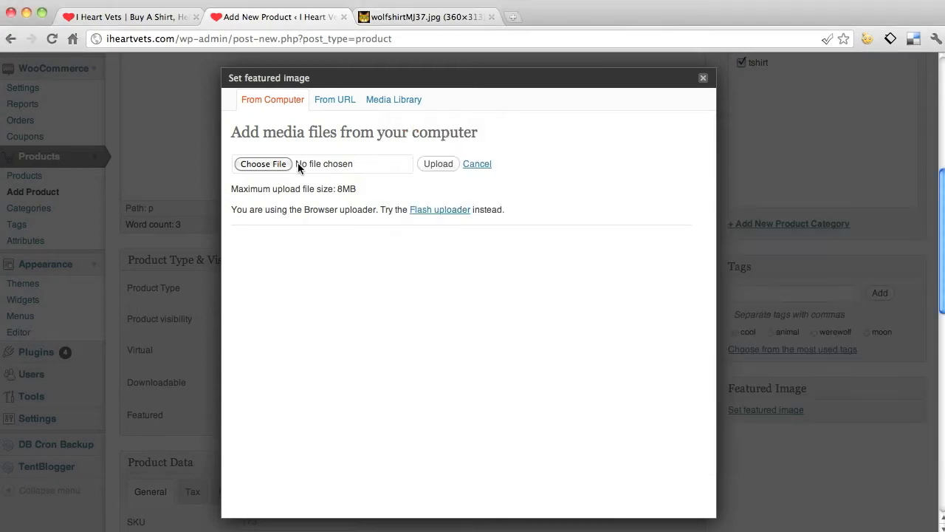
{"action": "left_click", "coordinate": [262, 163]}
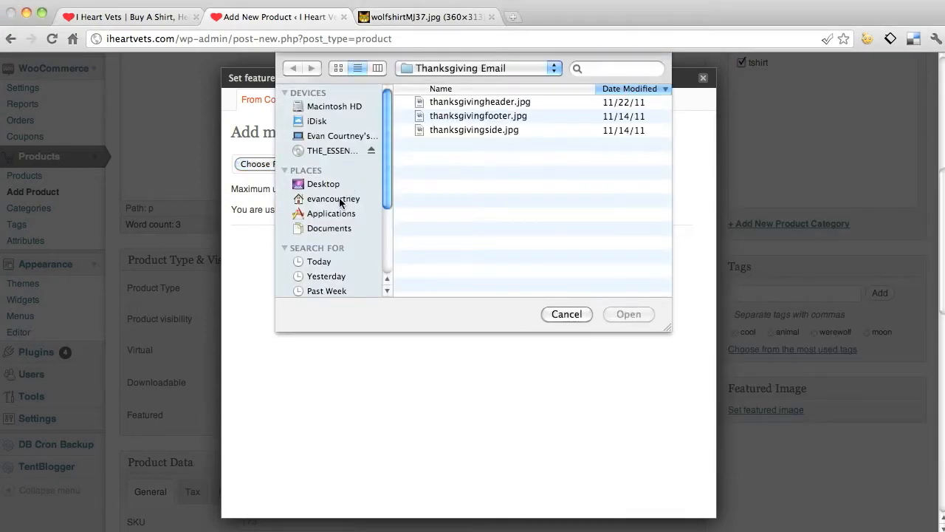
{"action": "left_click", "coordinate": [334, 198]}
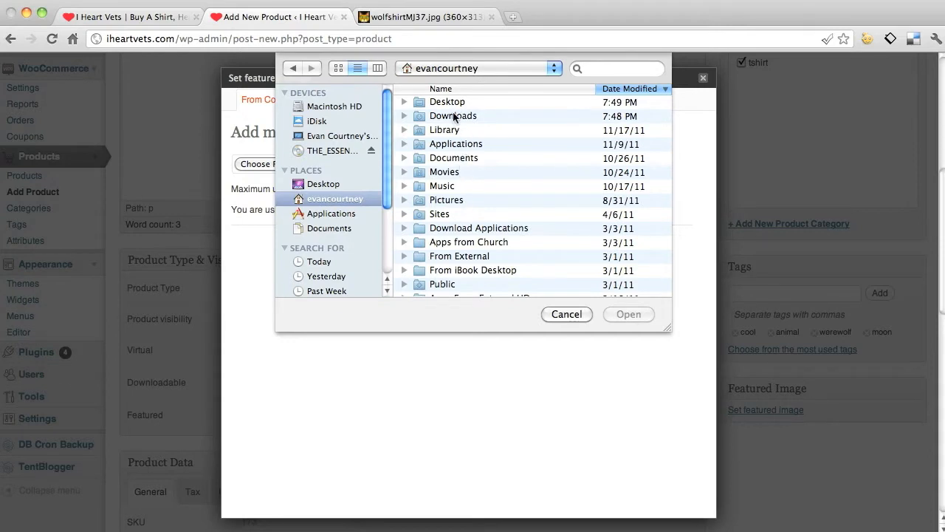
{"action": "left_click", "coordinate": [447, 100]}
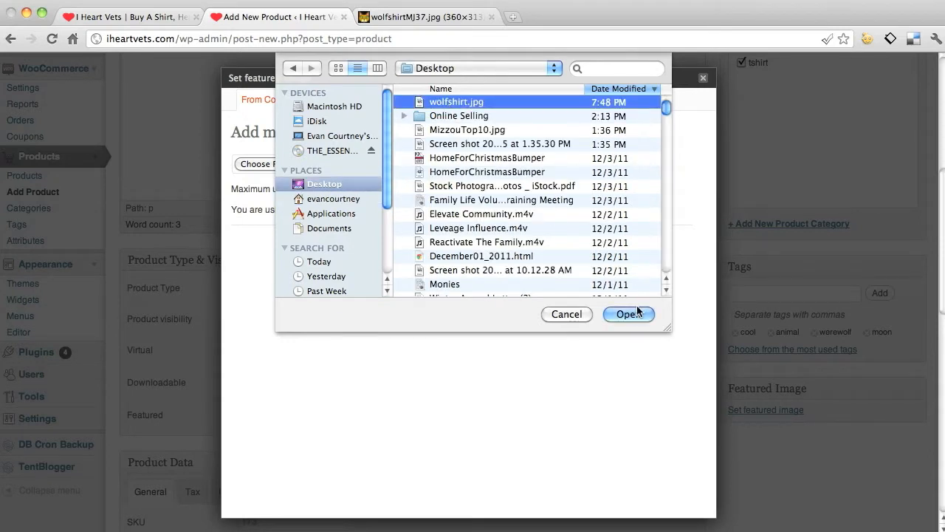
{"action": "left_click", "coordinate": [629, 313]}
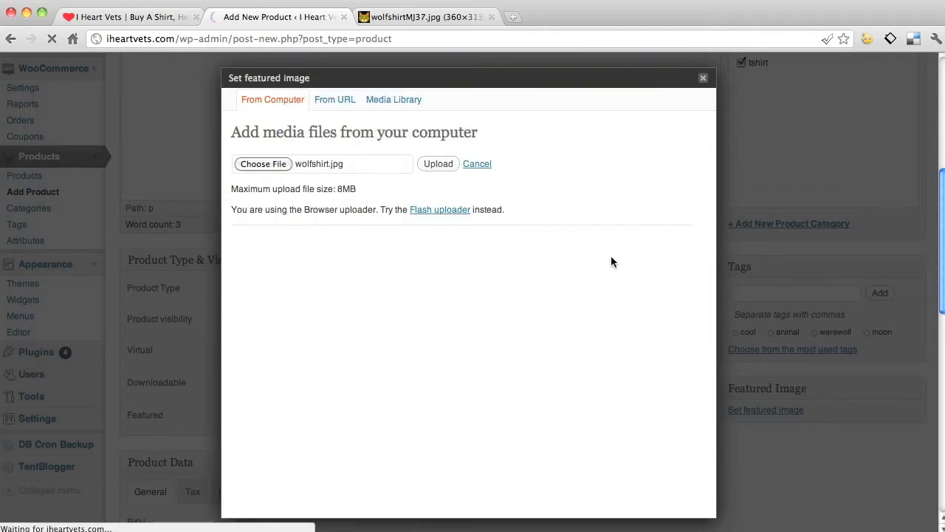
{"action": "left_click", "coordinate": [437, 163]}
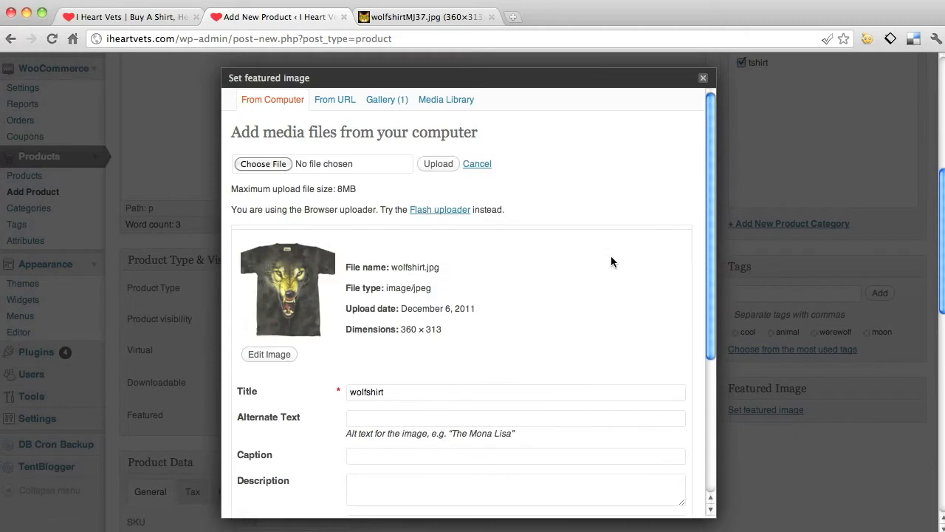
- Use the uploaded wolf shirt photo as the featured image and save all changes
{"action": "scroll", "scroll_direction": "down", "scroll_amount": 3}
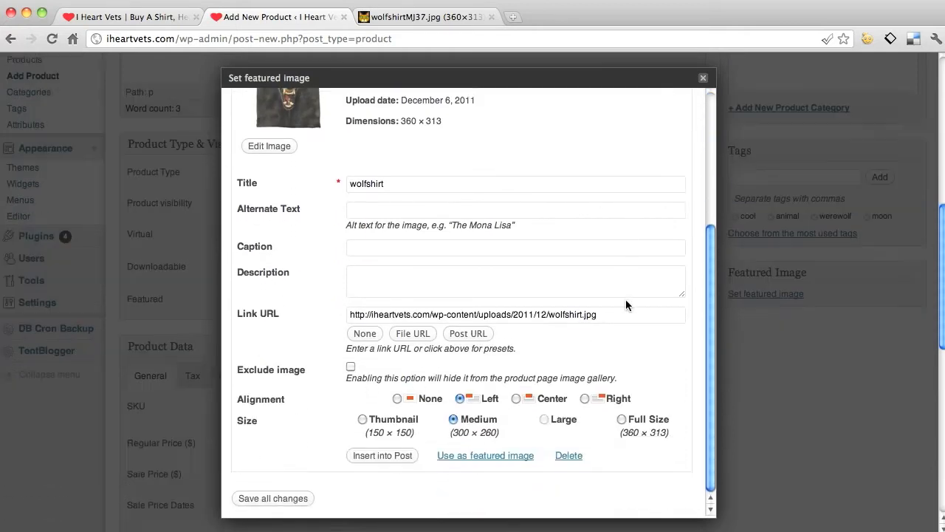
{"action": "left_click", "coordinate": [485, 455]}
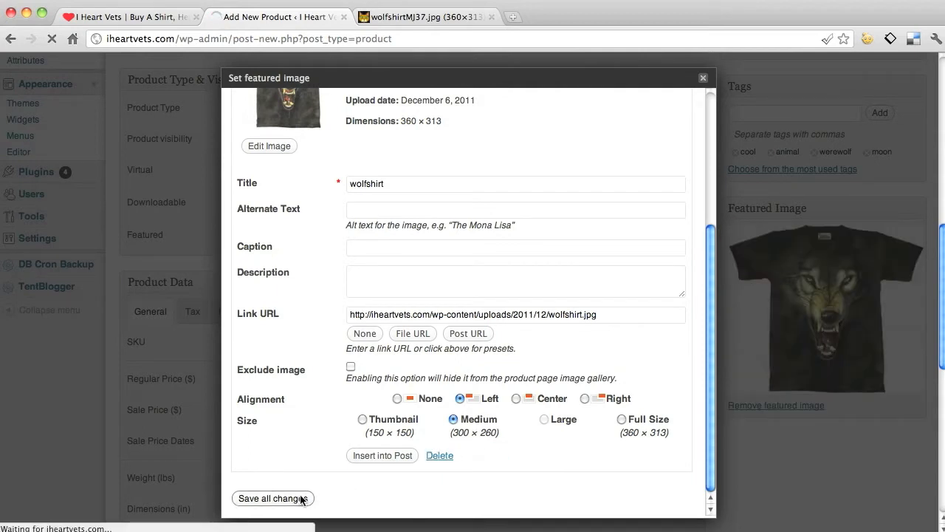
{"action": "left_click", "coordinate": [271, 497]}
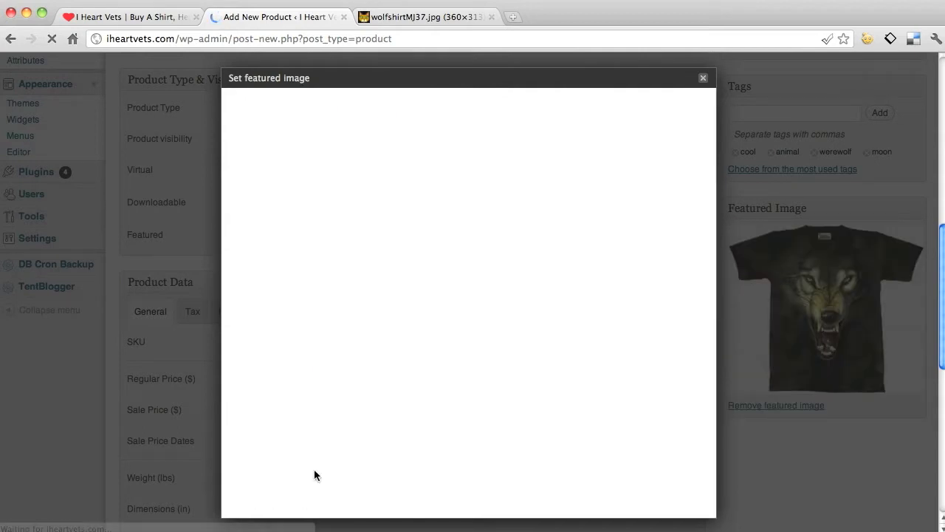
- Close the media dialog, make Wolf Shirt a variable product and mark it as featured
{"action": "left_click", "coordinate": [702, 77]}
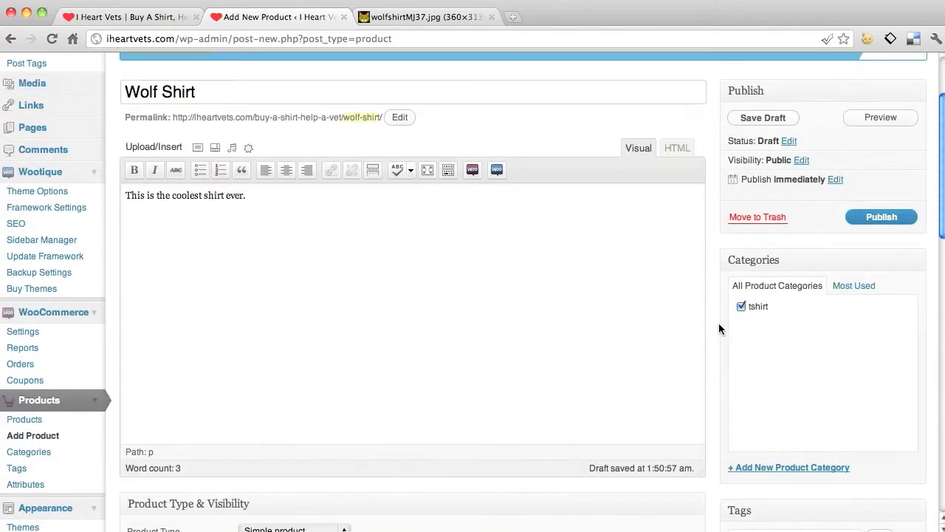
{"action": "scroll", "scroll_direction": "down", "scroll_amount": 3}
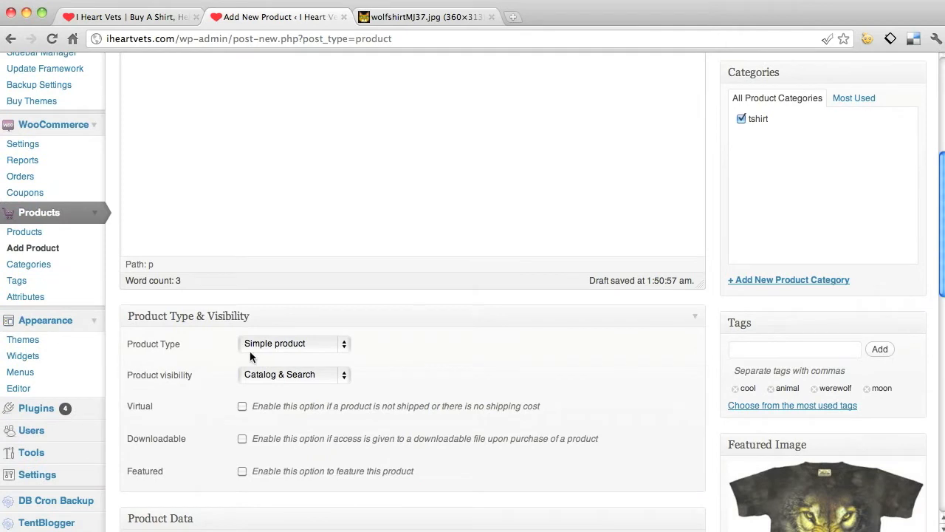
{"action": "left_click", "coordinate": [292, 342]}
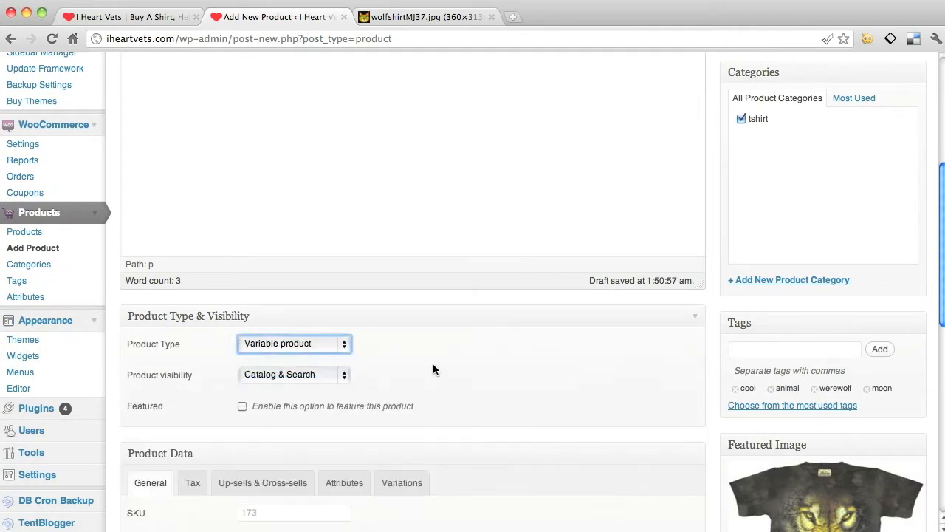
{"action": "mouse_move", "coordinate": [419, 366]}
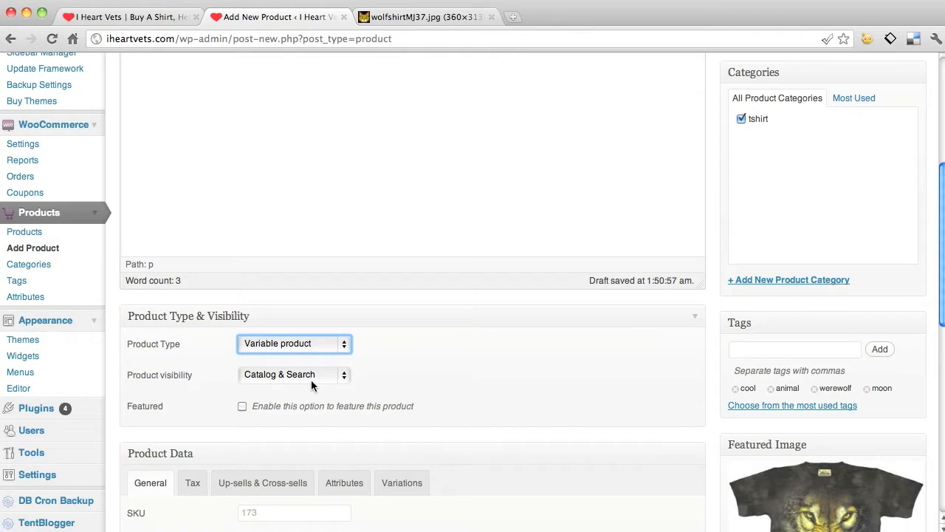
{"action": "left_click", "coordinate": [242, 405]}
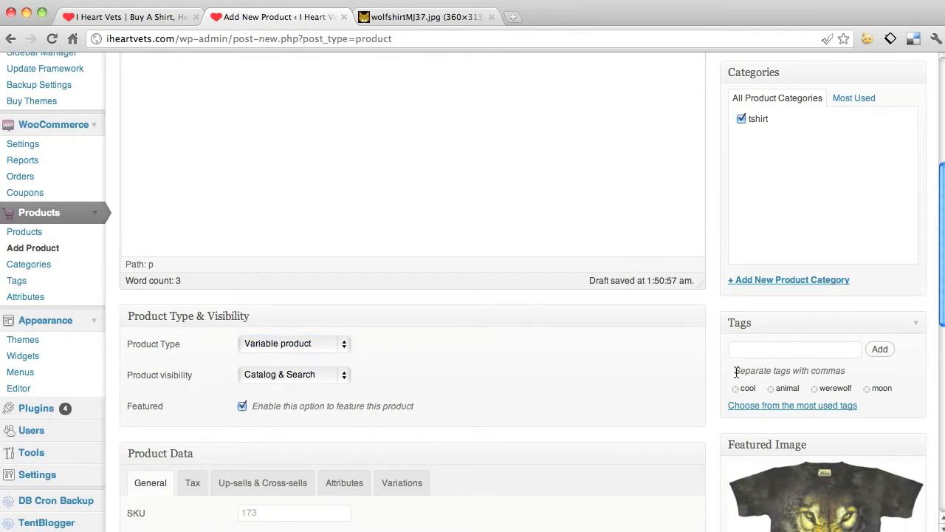
{"action": "scroll", "scroll_direction": "down", "scroll_amount": 3}
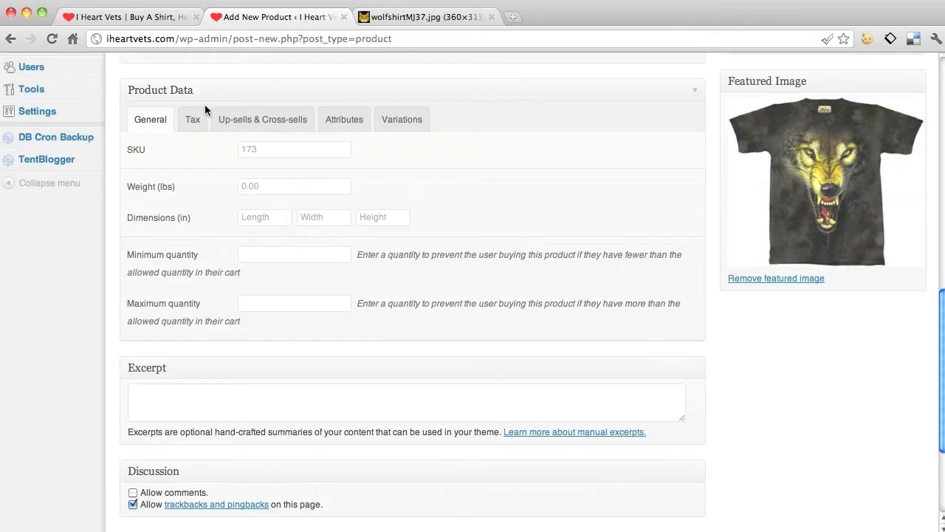
- Enter SKU 999999, minimum quantity 1000 and maximum quantity 9000 in General product data
{"action": "left_click", "coordinate": [293, 149]}
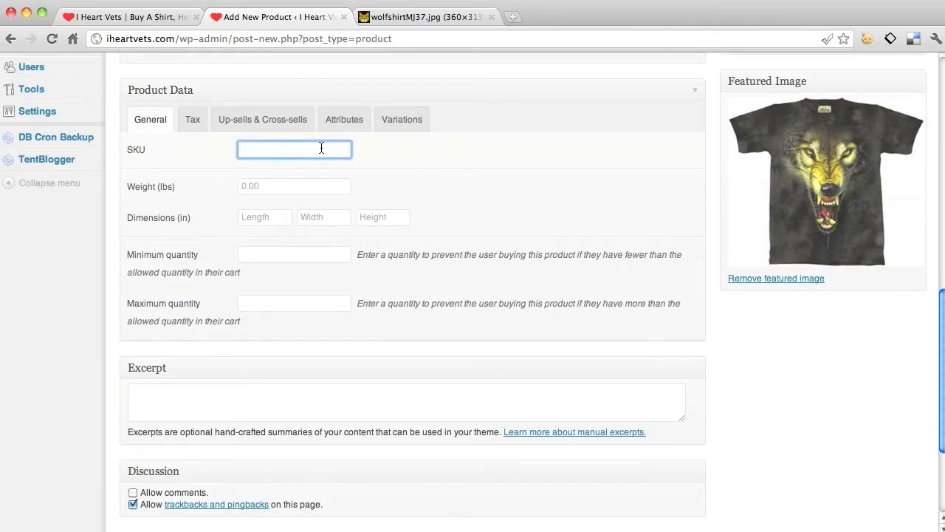
{"action": "type", "text": "999999"}
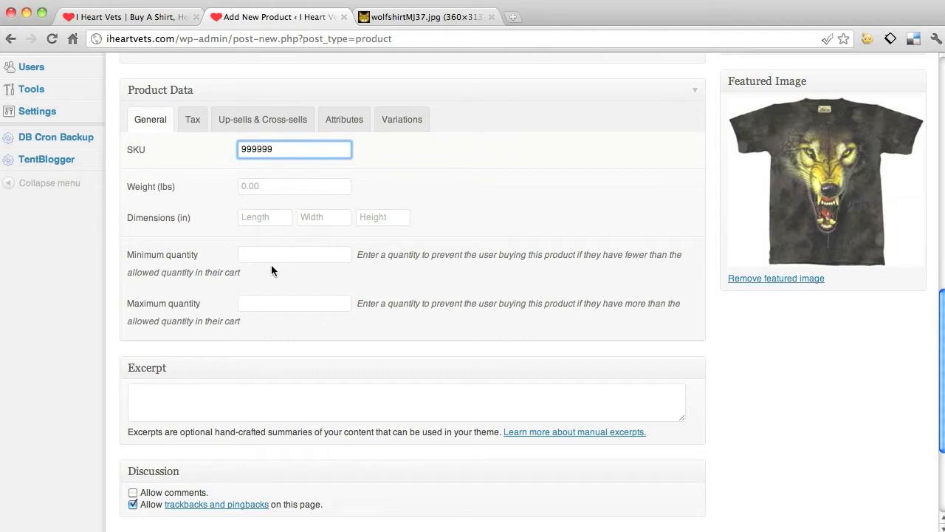
{"action": "left_click", "coordinate": [294, 254]}
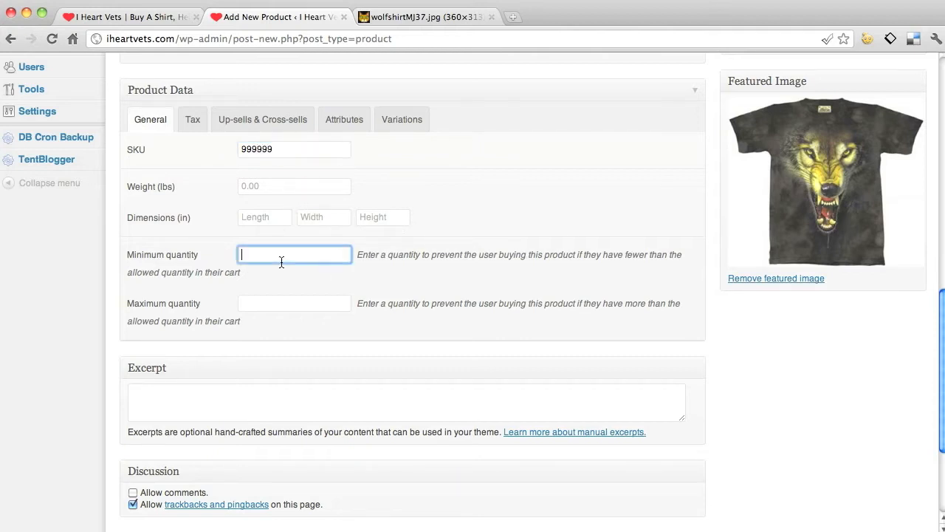
{"action": "type", "text": "1000"}
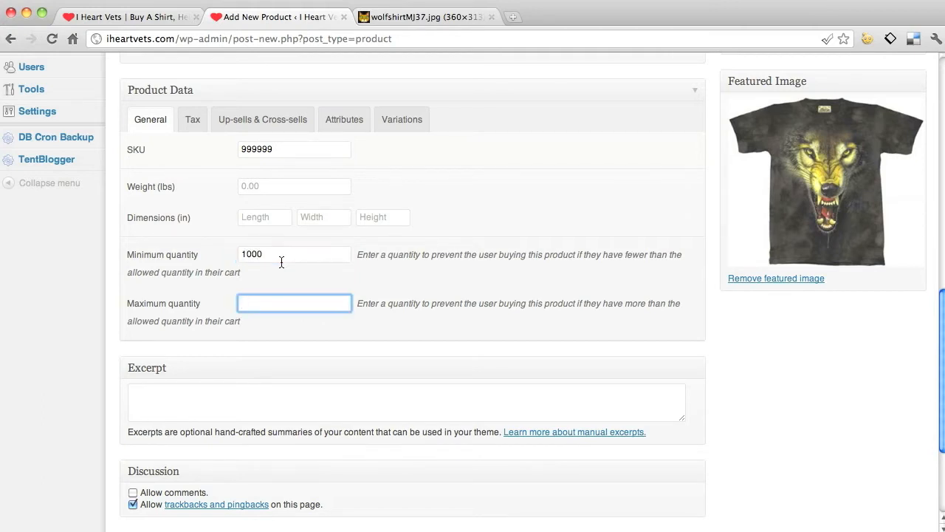
{"action": "type", "text": "9000"}
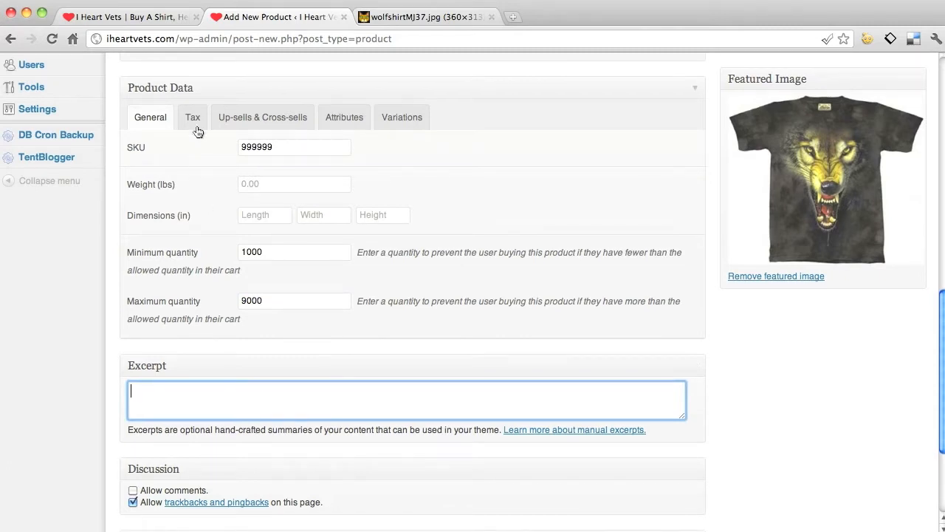
- Search linked products for 'heart' under Up-sells & Cross-sells, then save the product as a draft
{"action": "left_click", "coordinate": [263, 117]}
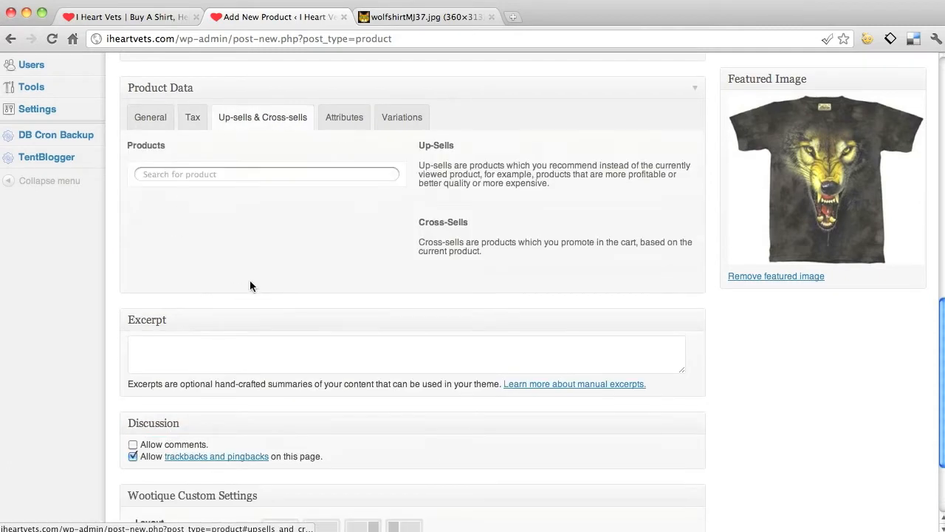
{"action": "left_click", "coordinate": [265, 174]}
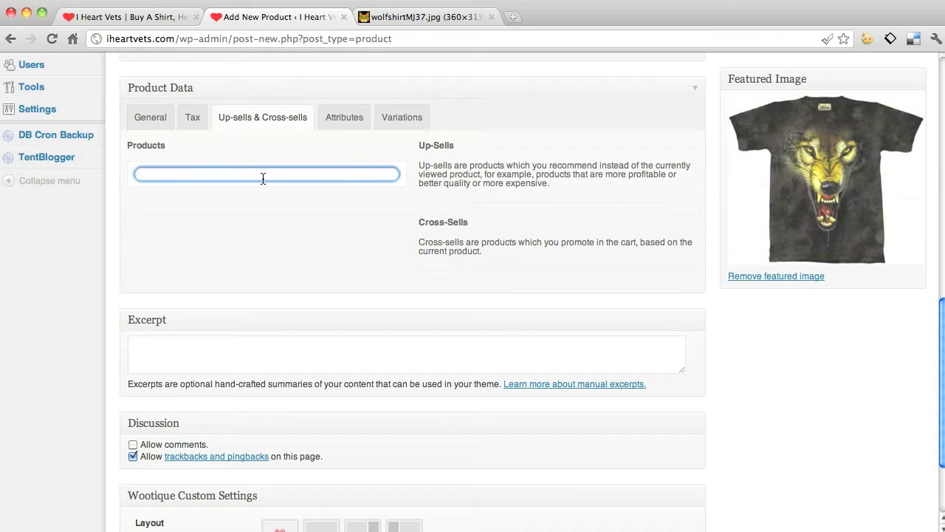
{"action": "mouse_move", "coordinate": [611, 174]}
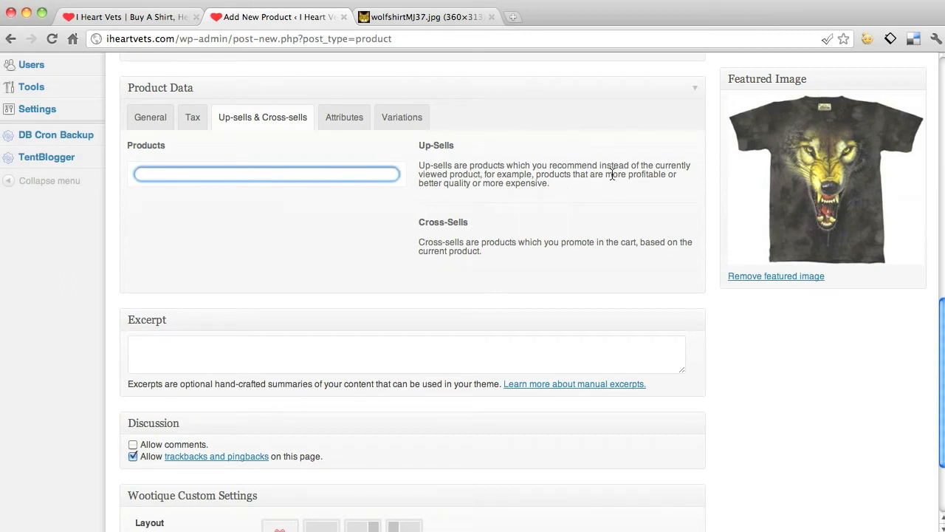
{"action": "type", "text": "mini"}
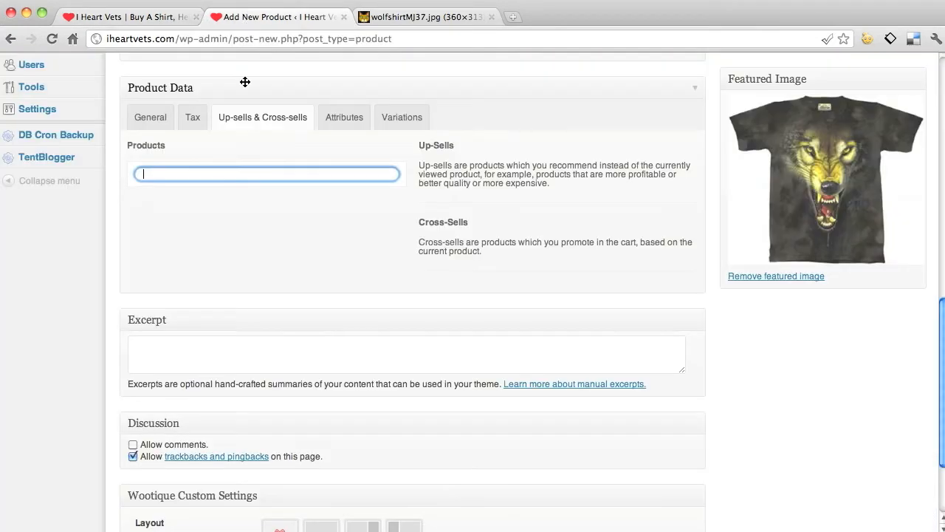
{"action": "type", "text": "i heart"}
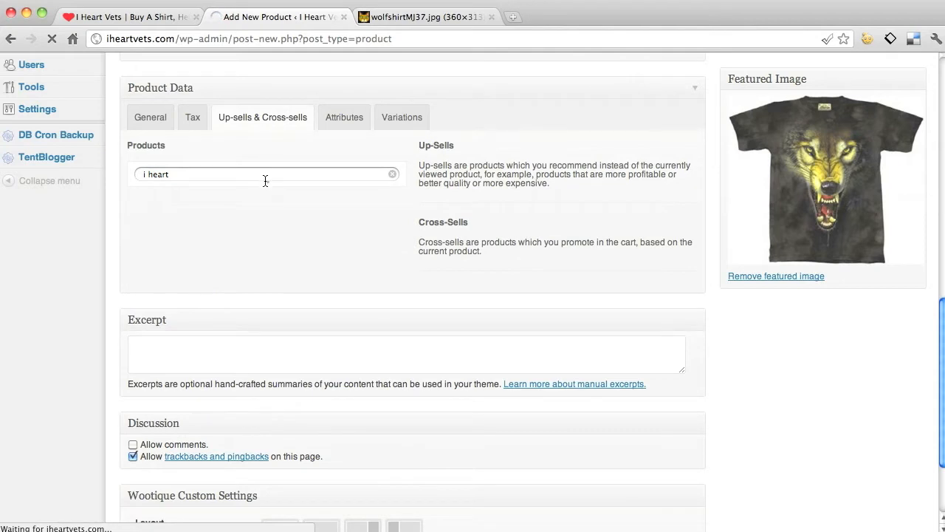
{"action": "left_click", "coordinate": [266, 175]}
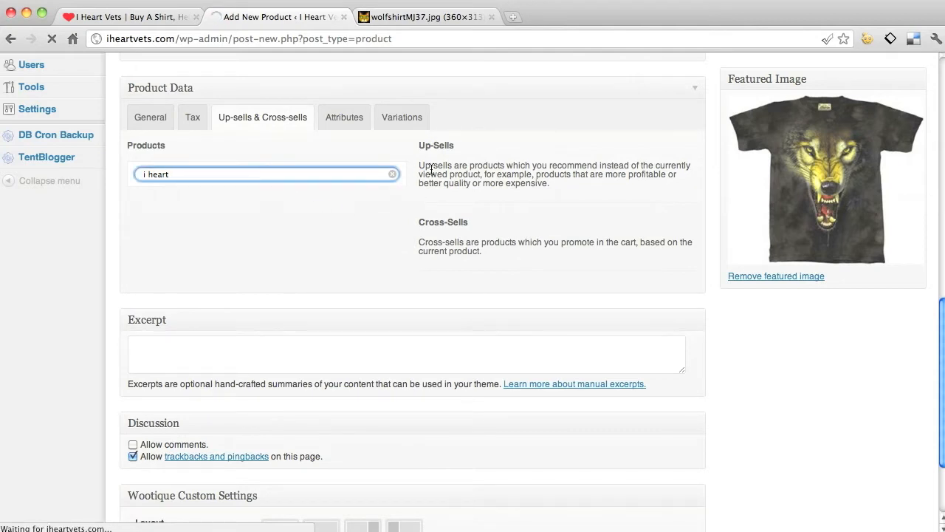
{"action": "mouse_move", "coordinate": [372, 180]}
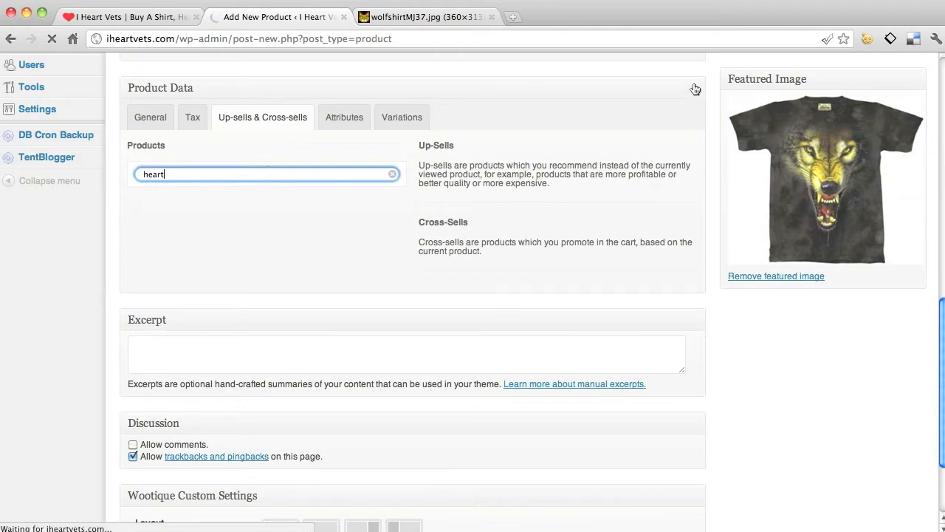
{"action": "left_click", "coordinate": [393, 174]}
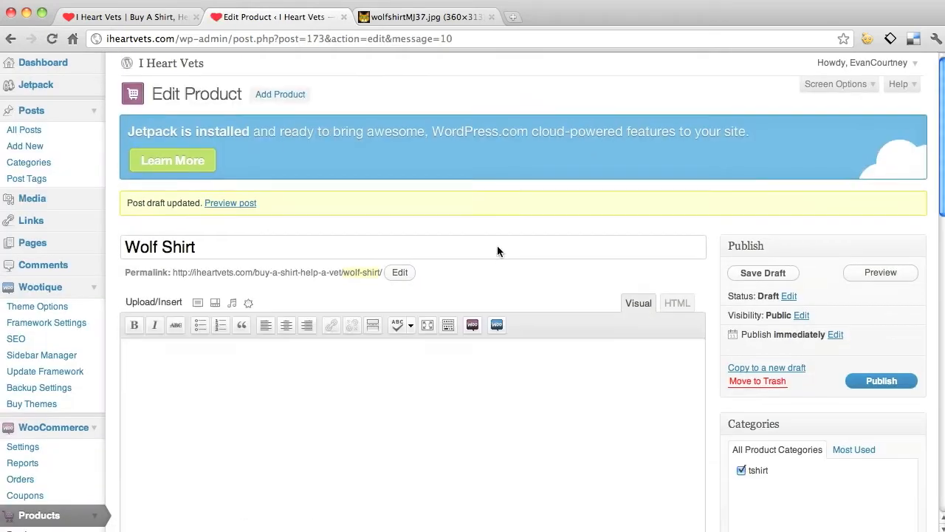
- Add the Size attribute, visible on the product page and used for variations
{"action": "scroll", "scroll_direction": "down", "scroll_amount": 3}
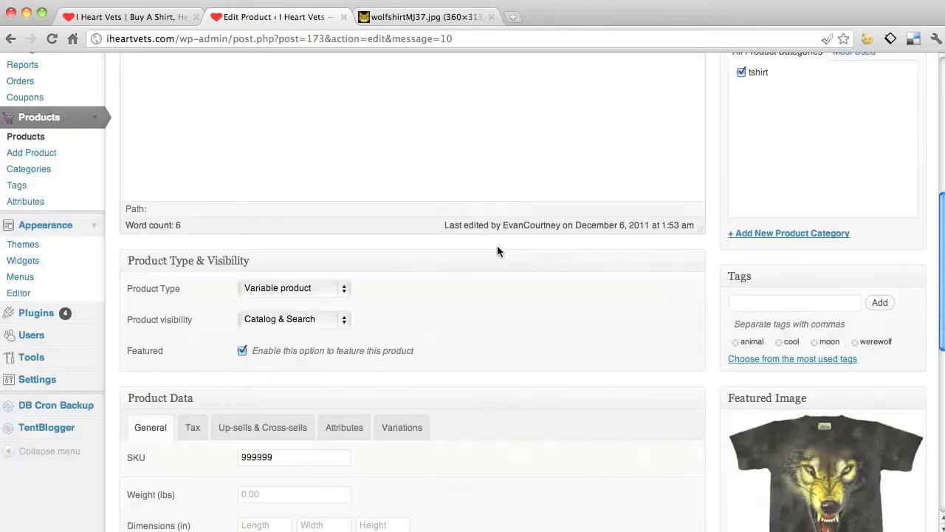
{"action": "left_click", "coordinate": [262, 427]}
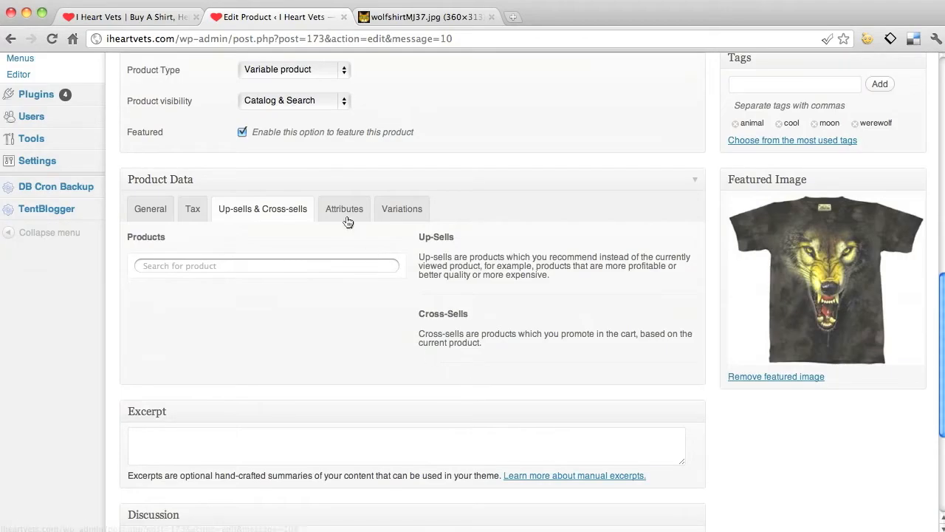
{"action": "left_click", "coordinate": [344, 209]}
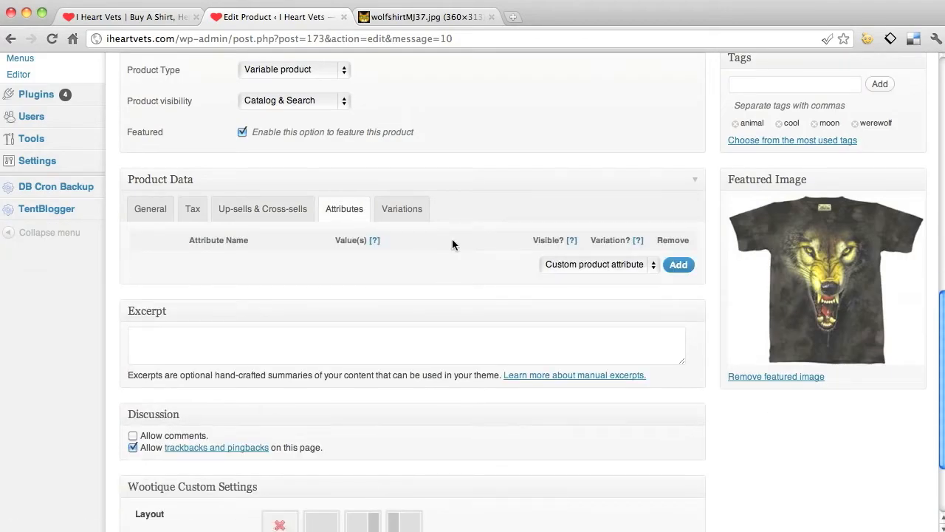
{"action": "left_click", "coordinate": [594, 265]}
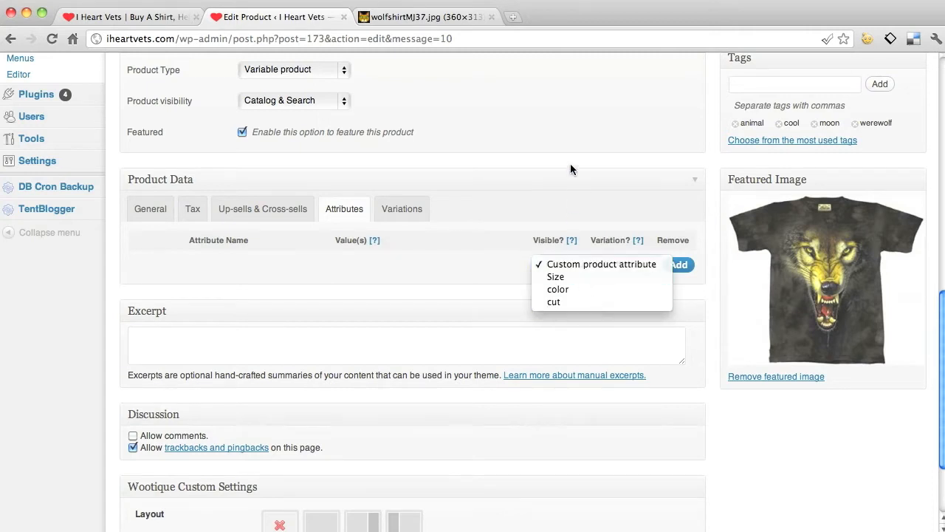
{"action": "mouse_move", "coordinate": [594, 264]}
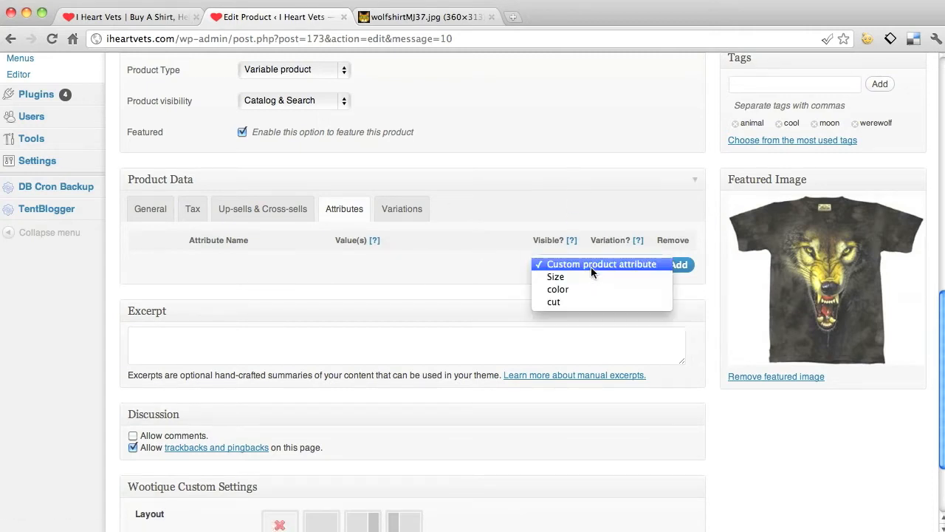
{"action": "left_click", "coordinate": [555, 276]}
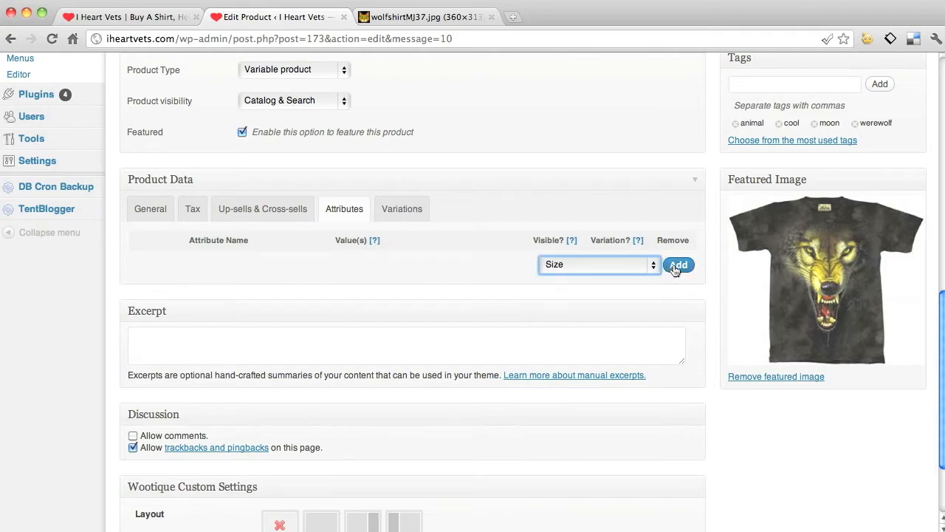
{"action": "left_click", "coordinate": [678, 264]}
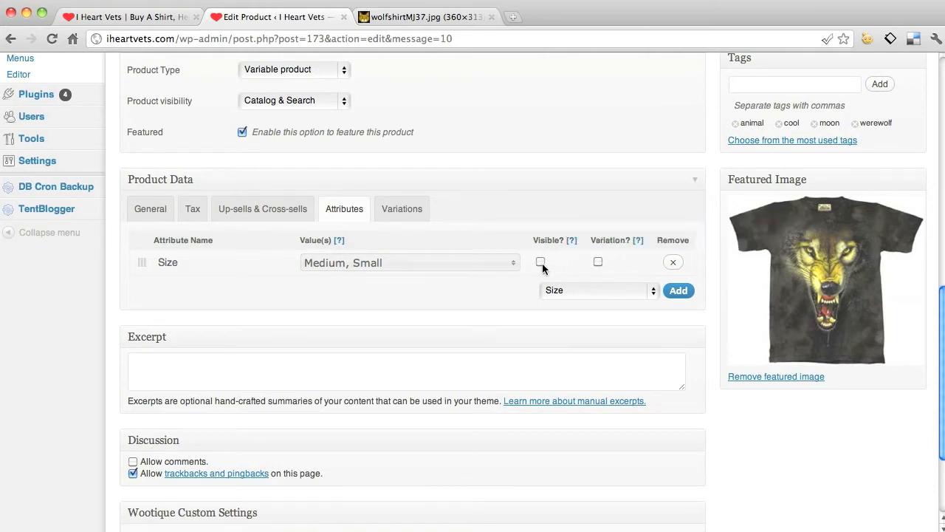
{"action": "left_click", "coordinate": [540, 261]}
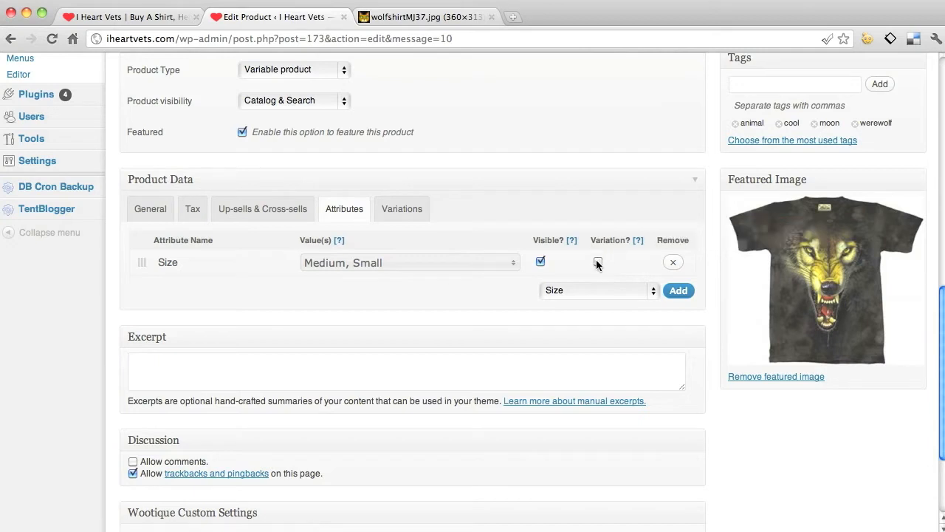
{"action": "left_click", "coordinate": [597, 262]}
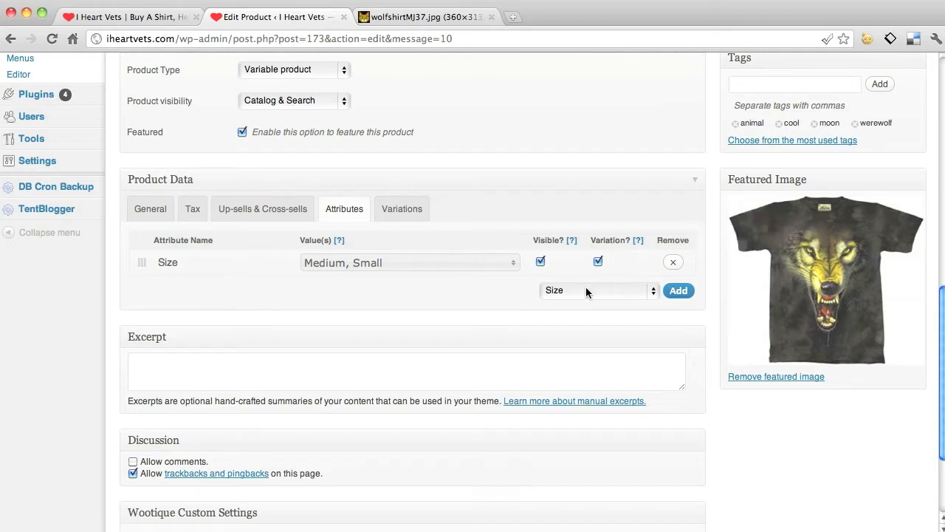
- Add the cut attribute with all terms (Childs, Mens, Womens) selected and visible on the product page
{"action": "left_click", "coordinate": [599, 289]}
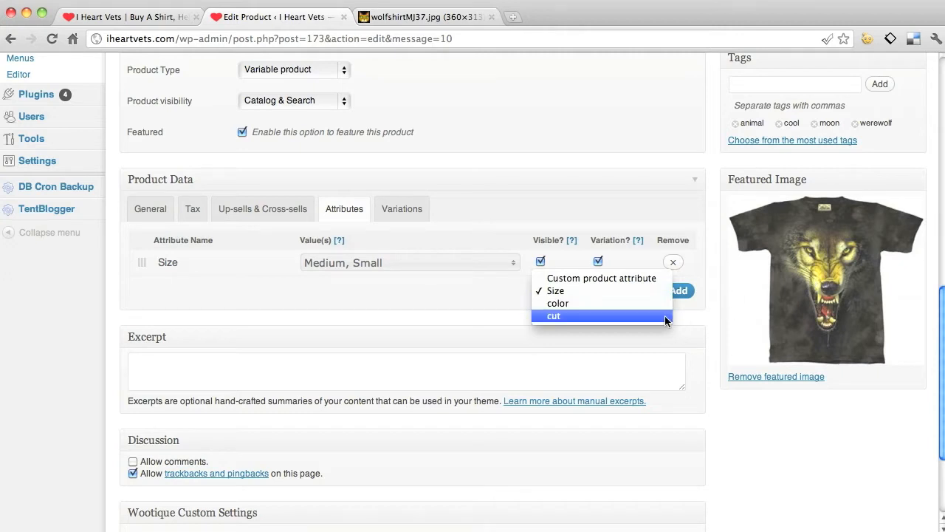
{"action": "left_click", "coordinate": [552, 316]}
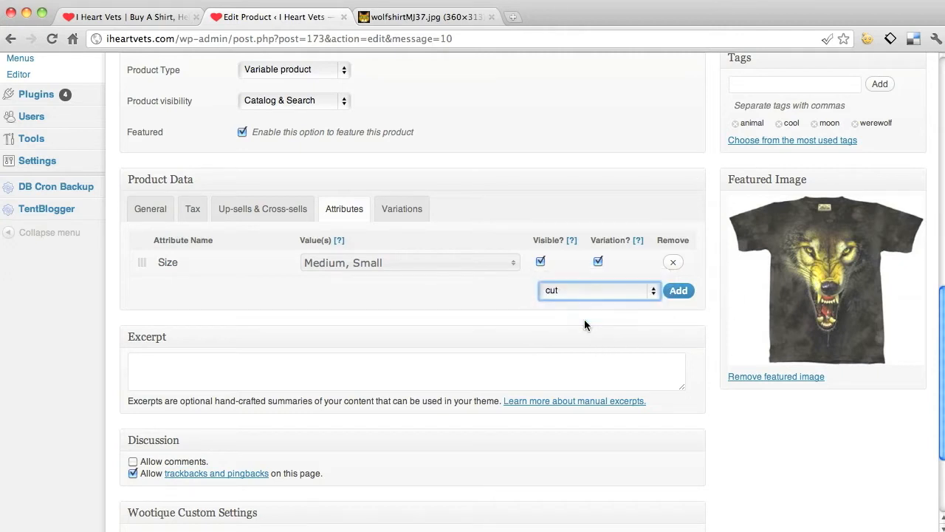
{"action": "left_click", "coordinate": [677, 289]}
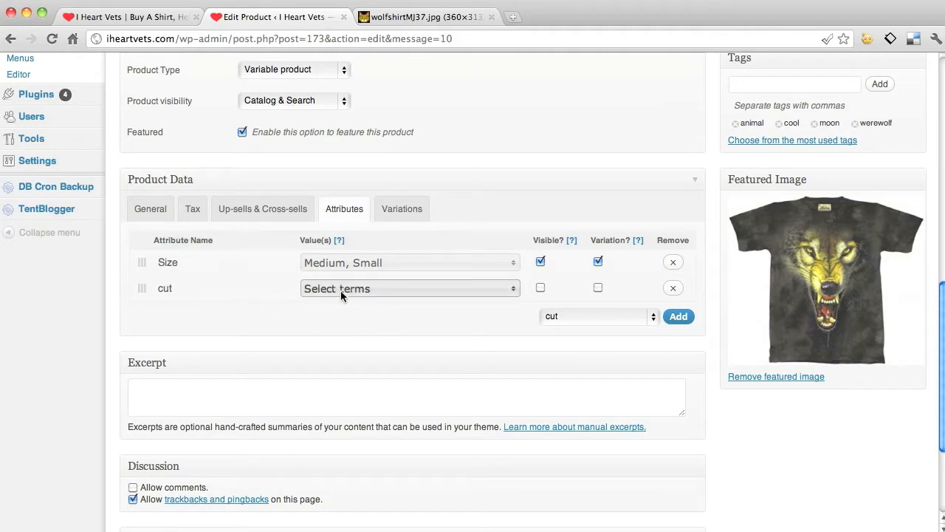
{"action": "left_click", "coordinate": [411, 288]}
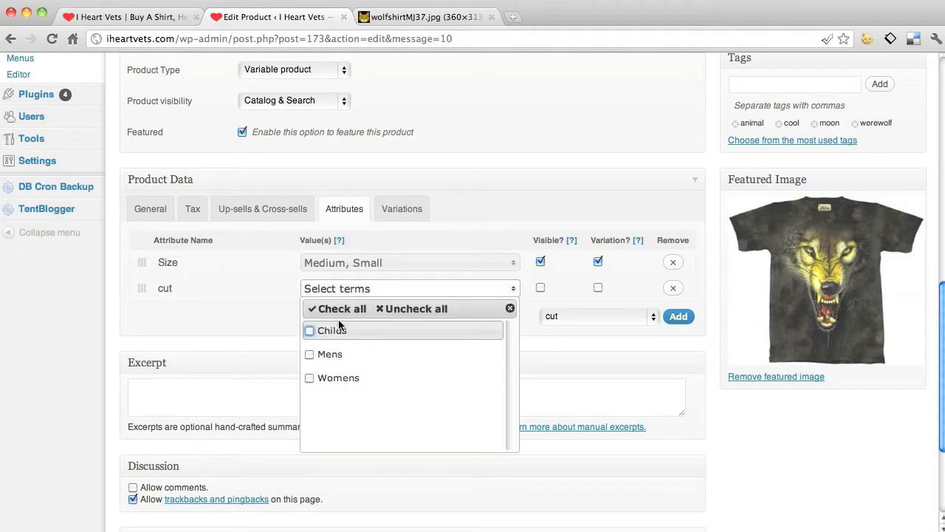
{"action": "left_click", "coordinate": [340, 309]}
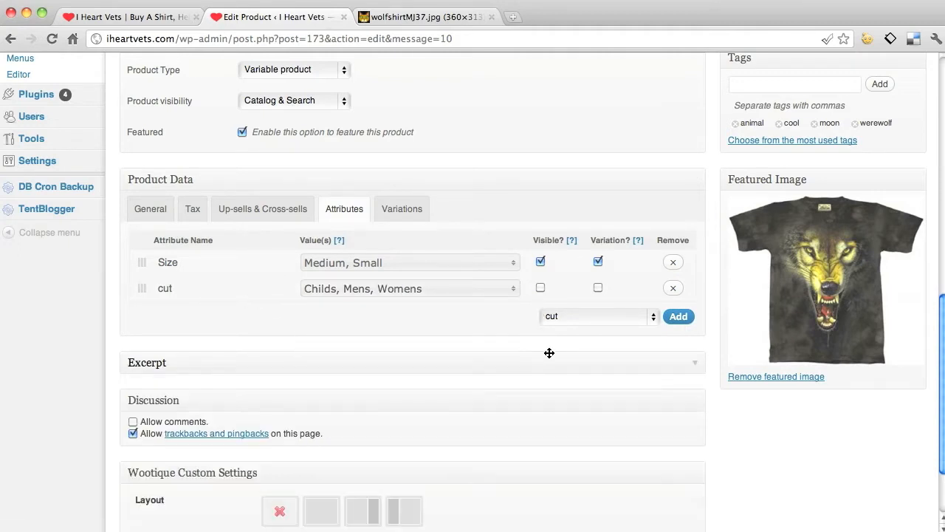
{"action": "left_click", "coordinate": [540, 287]}
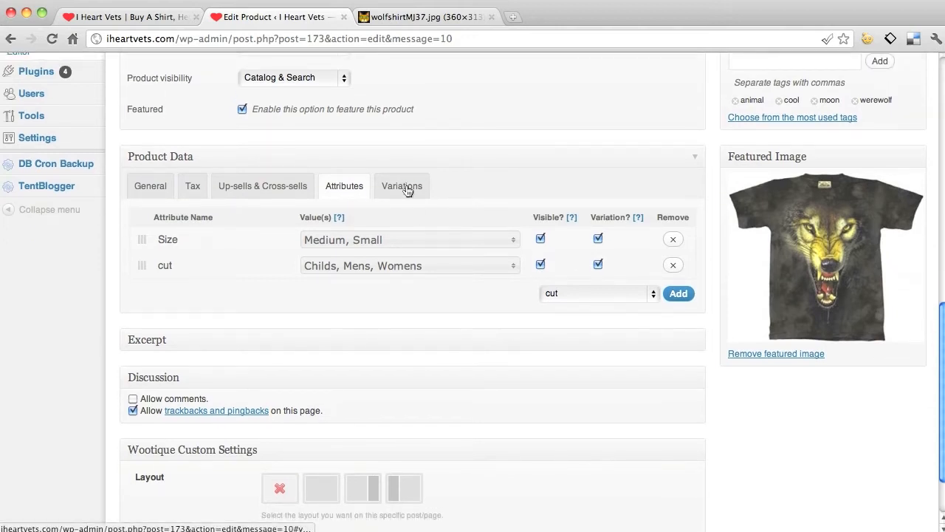
- View the empty Variations settings and save the draft again with the new attributes
{"action": "left_click", "coordinate": [402, 186]}
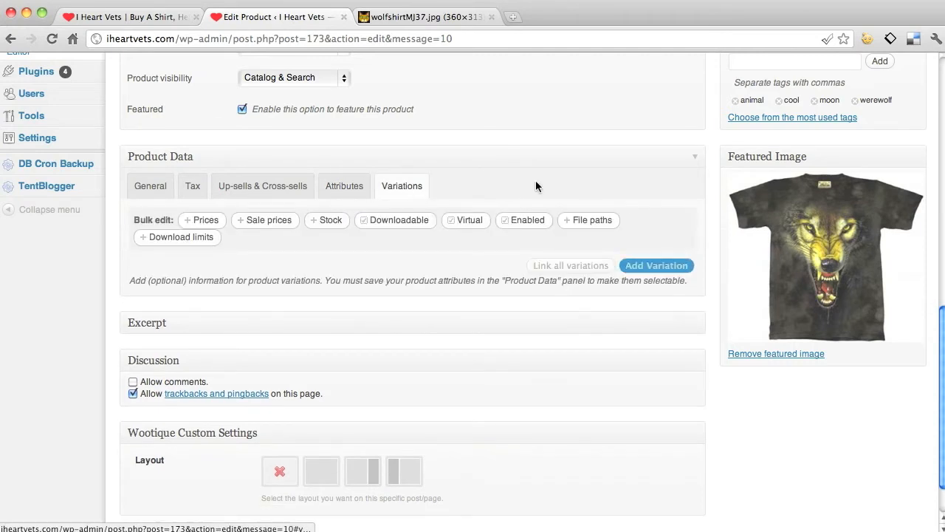
{"action": "scroll", "scroll_direction": "down", "scroll_amount": 3}
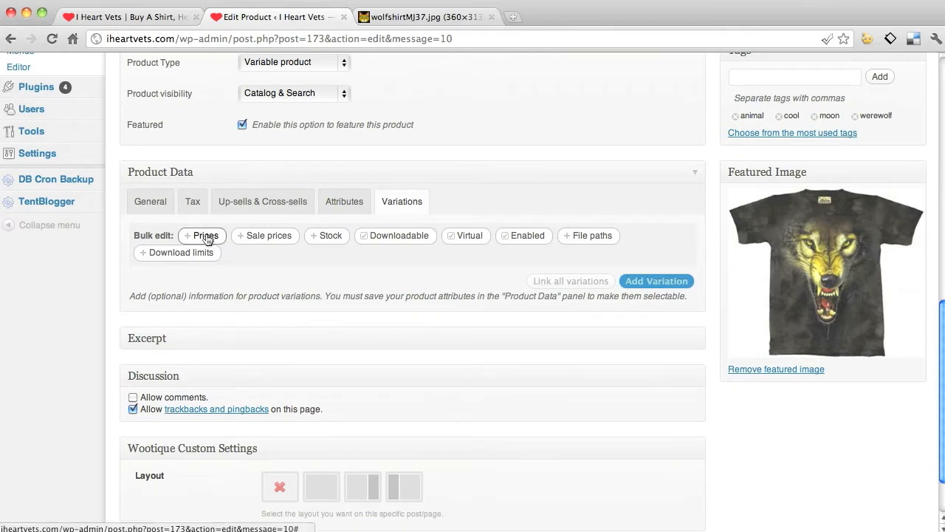
{"action": "scroll", "scroll_direction": "down", "scroll_amount": 3}
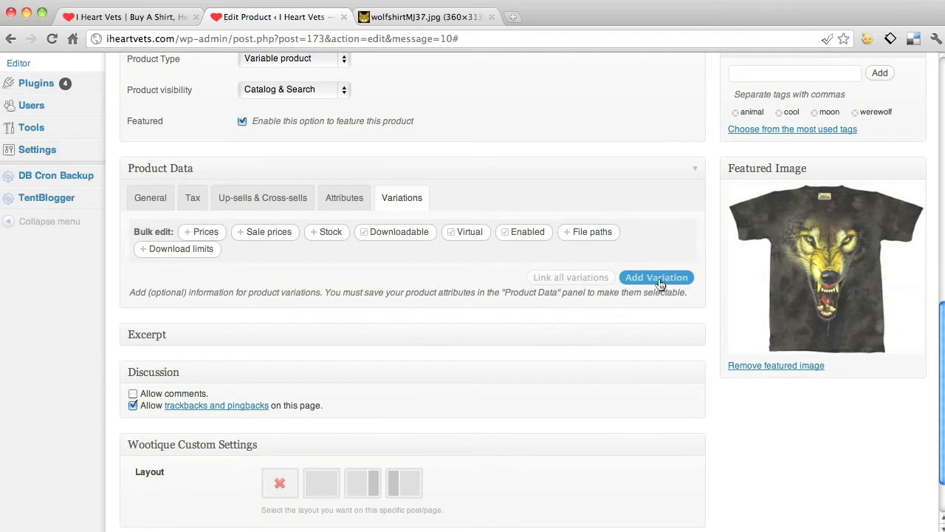
{"action": "mouse_move", "coordinate": [186, 286]}
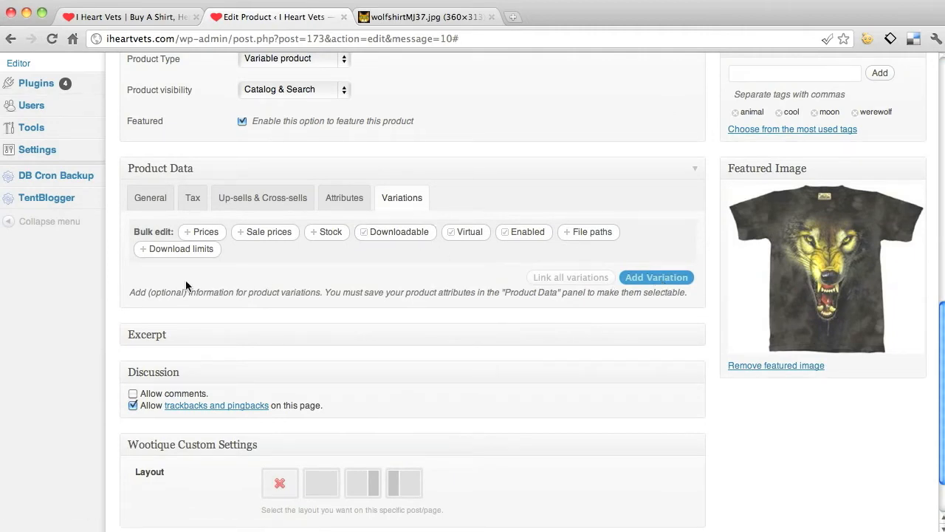
{"action": "mouse_move", "coordinate": [638, 277]}
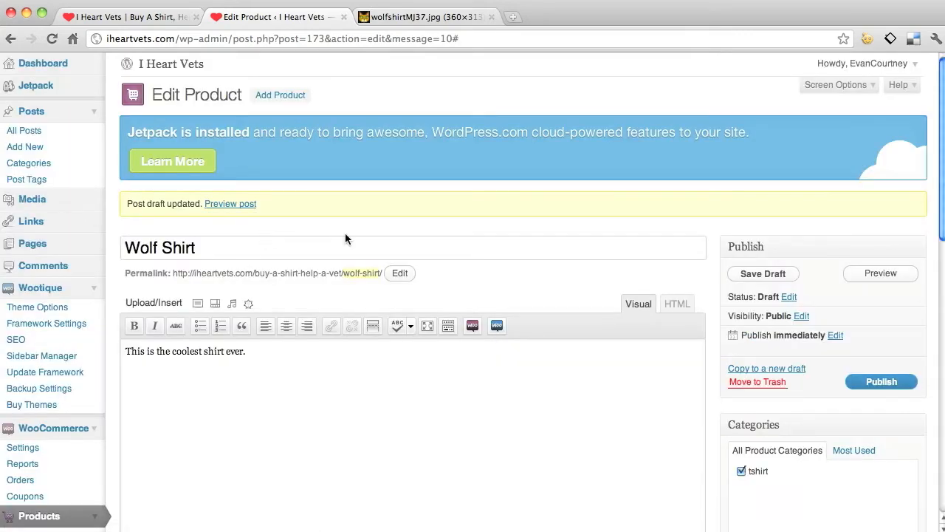
{"action": "scroll", "scroll_direction": "down", "scroll_amount": 3}
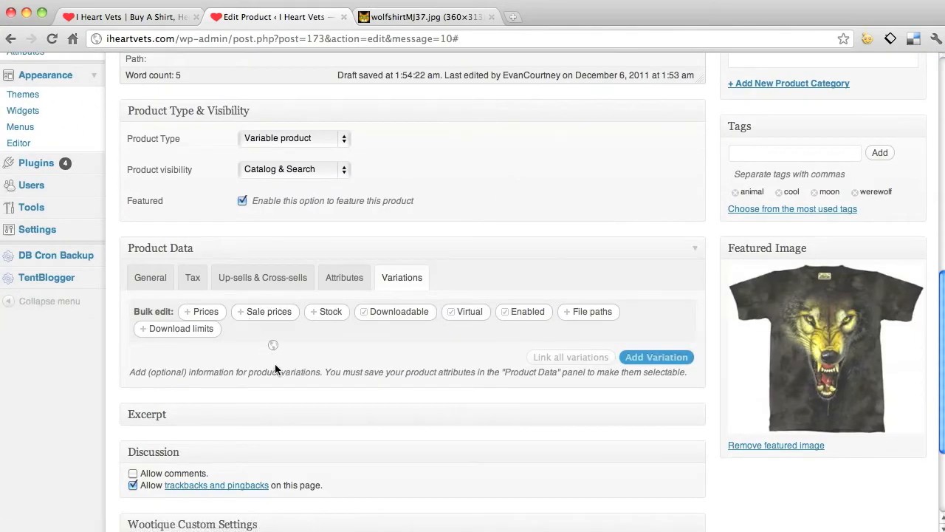
{"action": "scroll", "scroll_direction": "down", "scroll_amount": 3}
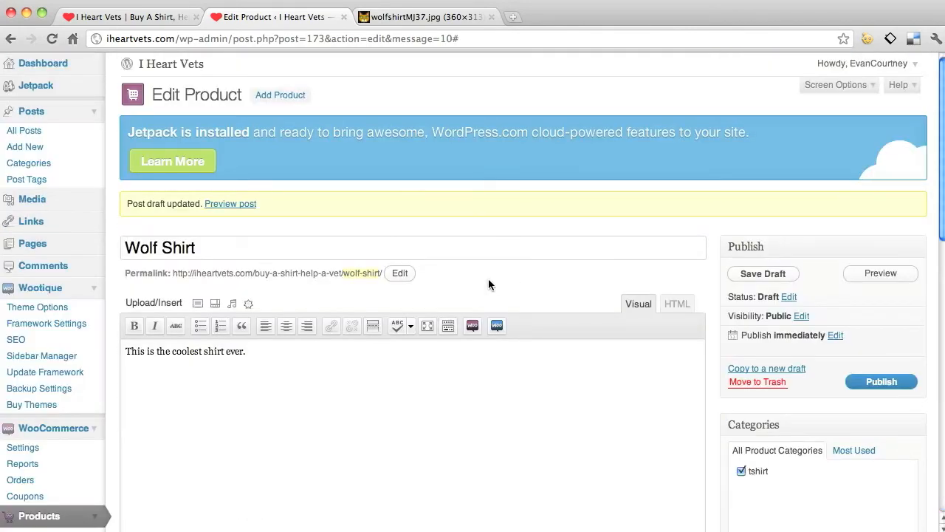
{"action": "scroll", "scroll_direction": "down", "scroll_amount": 3}
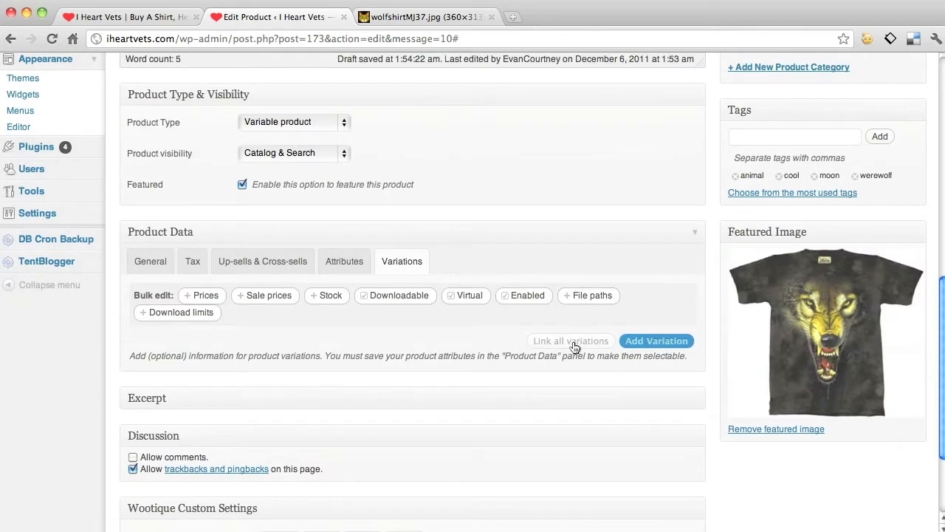
{"action": "mouse_move", "coordinate": [316, 367]}
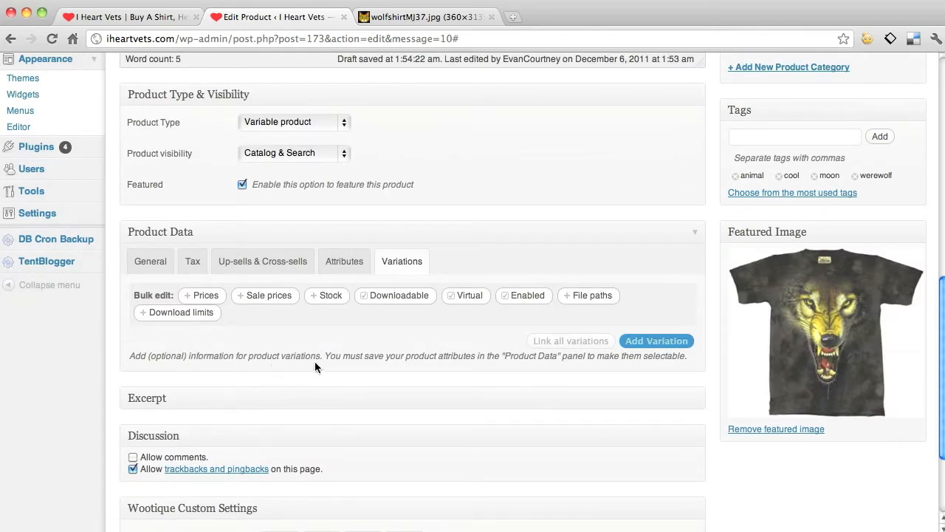
{"action": "mouse_move", "coordinate": [397, 372]}
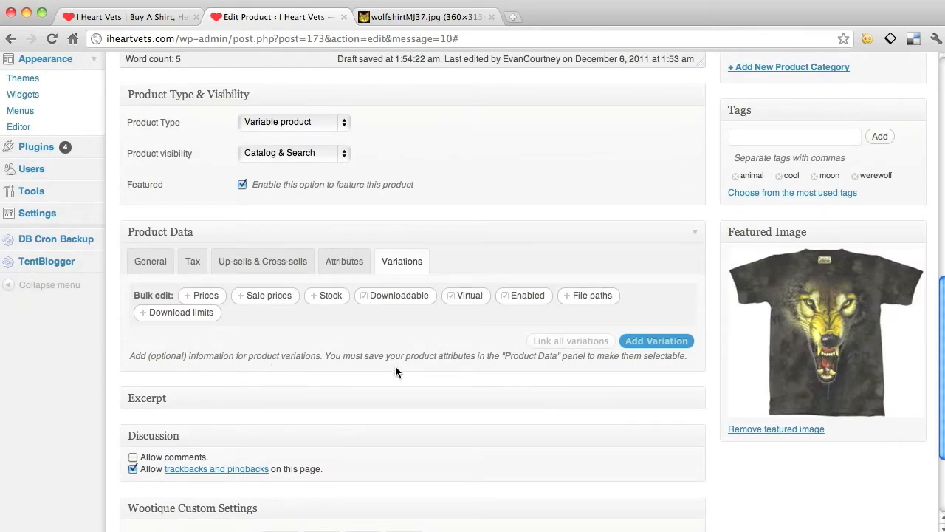
{"action": "left_click", "coordinate": [344, 260]}
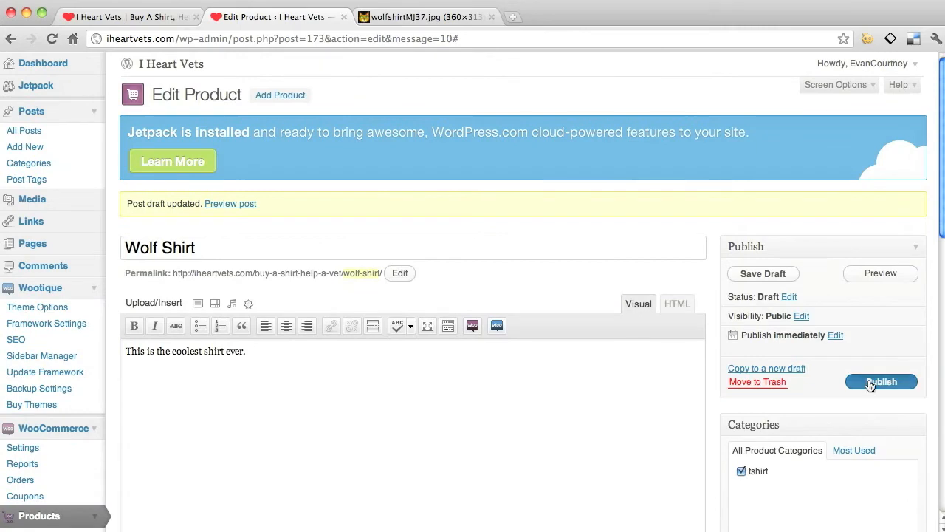
- Publish Wolf Shirt and return to its Variations settings
{"action": "left_click", "coordinate": [880, 381]}
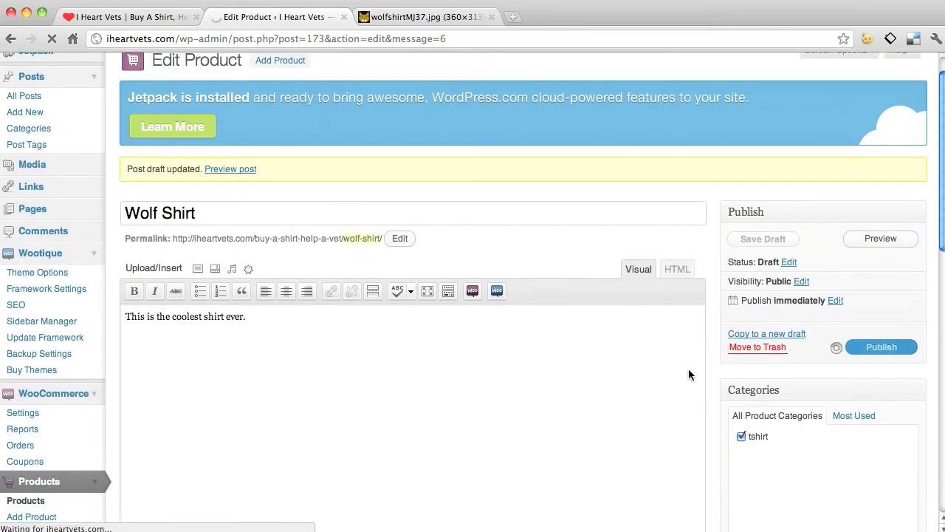
{"action": "scroll", "scroll_direction": "down", "scroll_amount": 3}
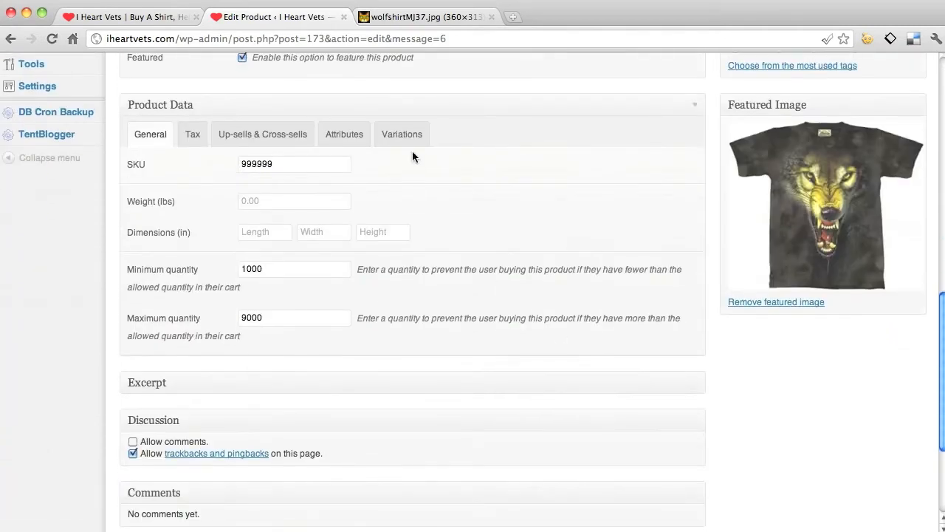
{"action": "left_click", "coordinate": [402, 132]}
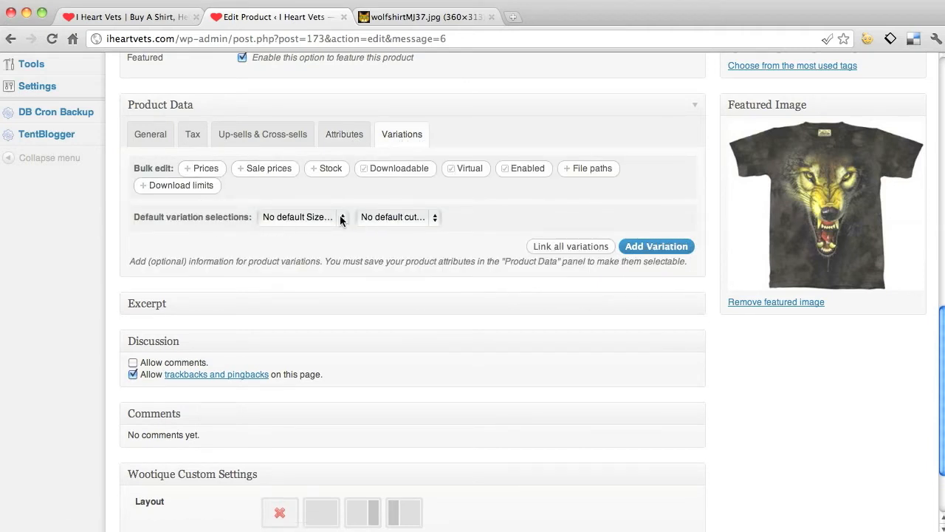
- Set a bulk price of 25 for all Wolf Shirt variations
{"action": "left_click", "coordinate": [298, 216]}
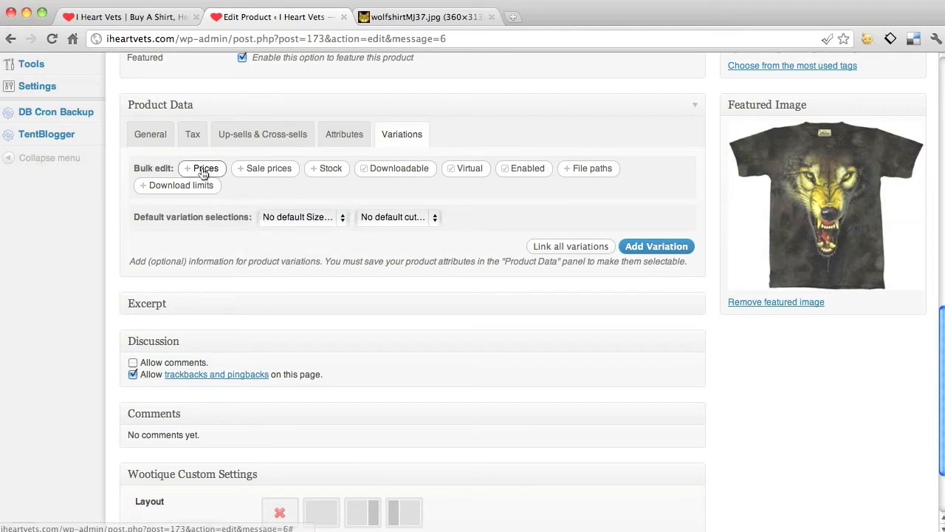
{"action": "left_click", "coordinate": [201, 168]}
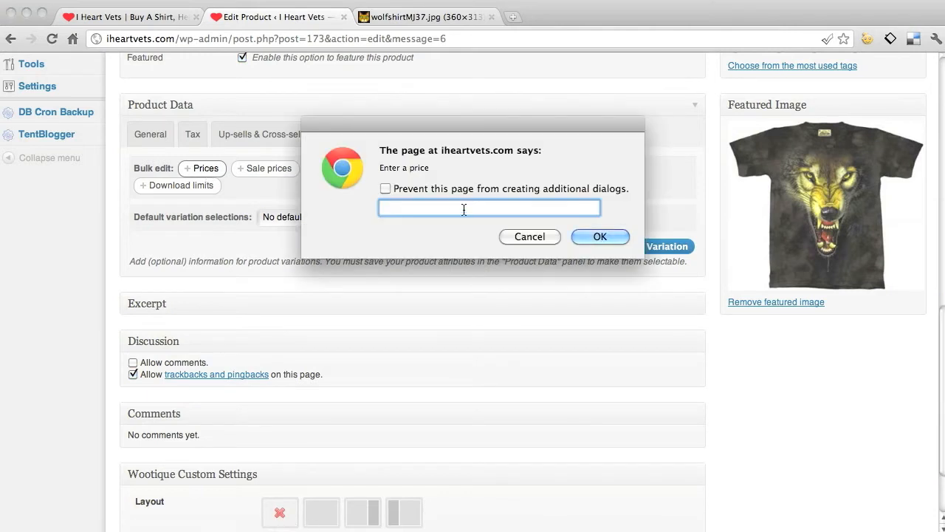
{"action": "type", "text": "9.00"}
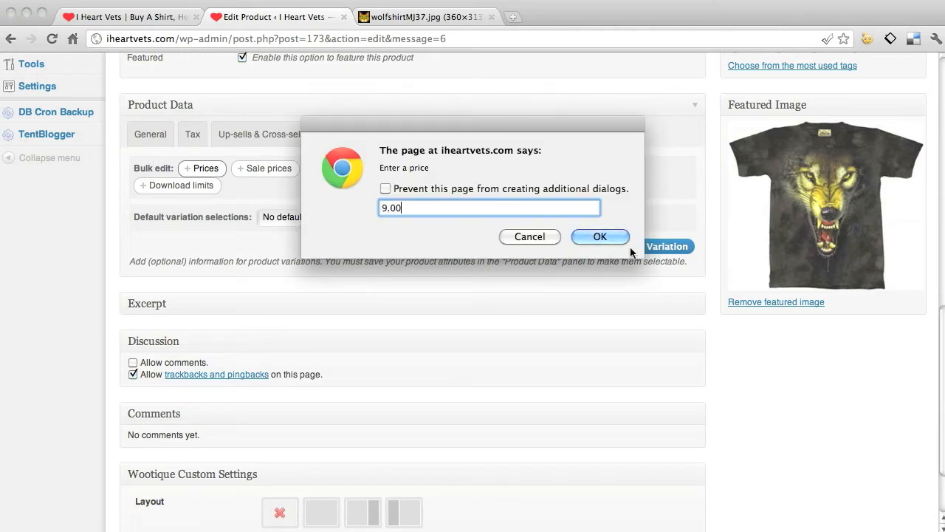
{"action": "type", "text": "25"}
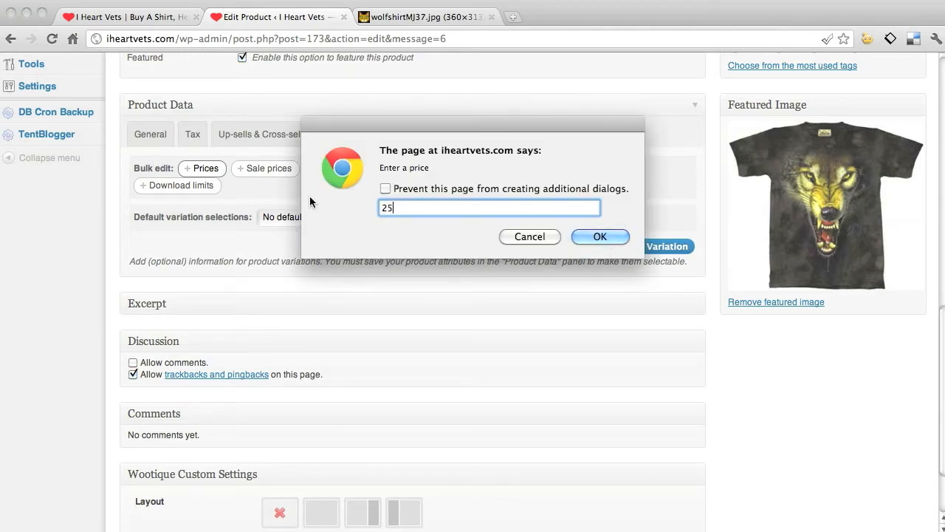
{"action": "left_click", "coordinate": [599, 236]}
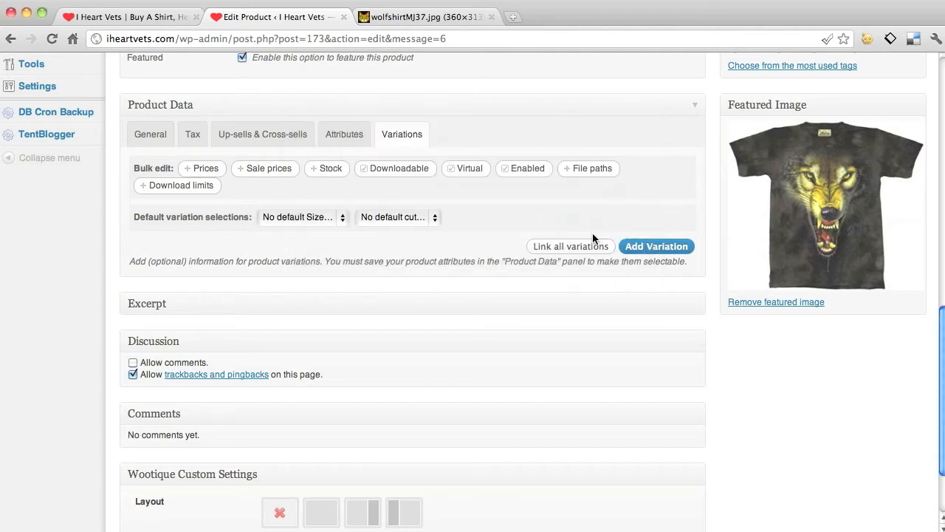
{"action": "mouse_move", "coordinate": [318, 223]}
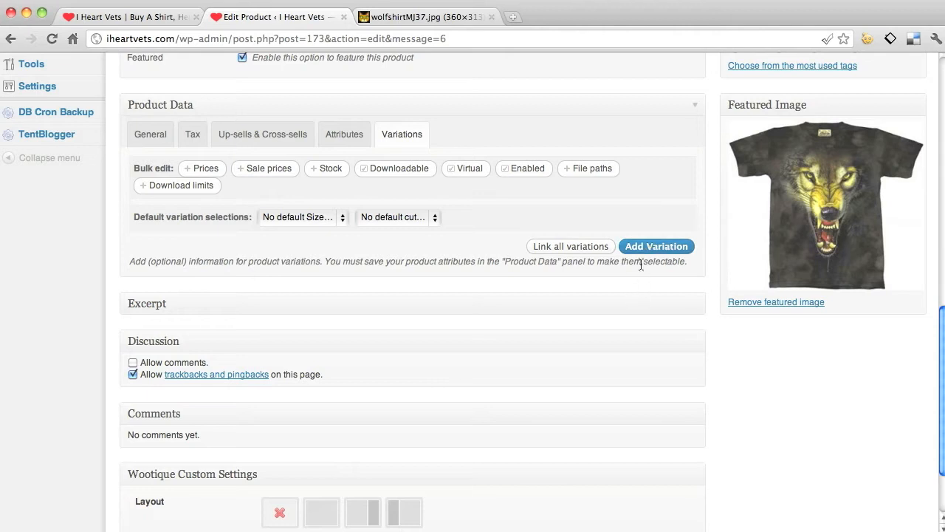
- Add two variations, remove the extra #176 leaving #175, then switch to the storefront
{"action": "left_click", "coordinate": [656, 245]}
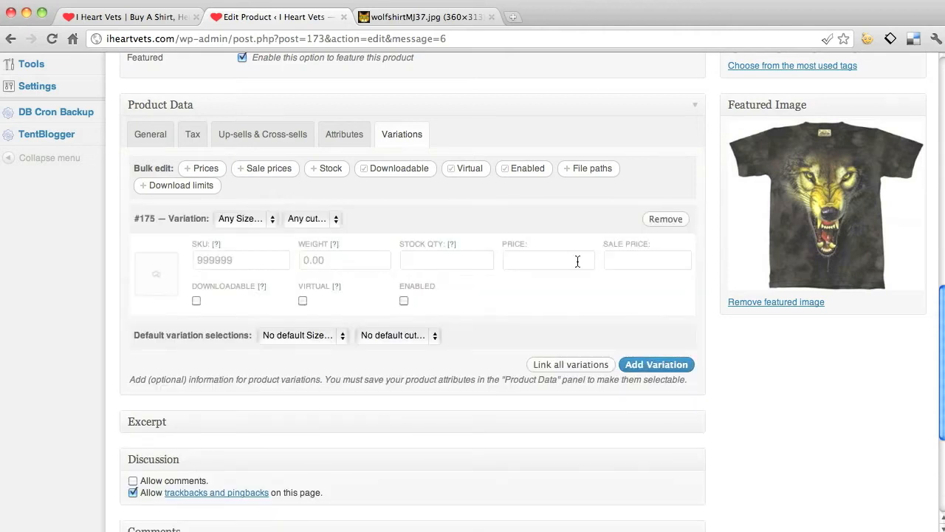
{"action": "left_click", "coordinate": [655, 363]}
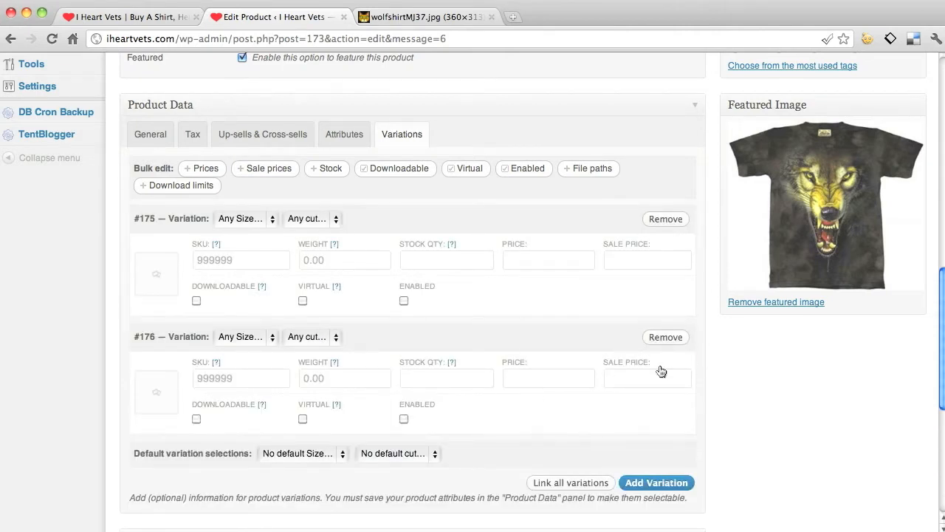
{"action": "left_click", "coordinate": [665, 218]}
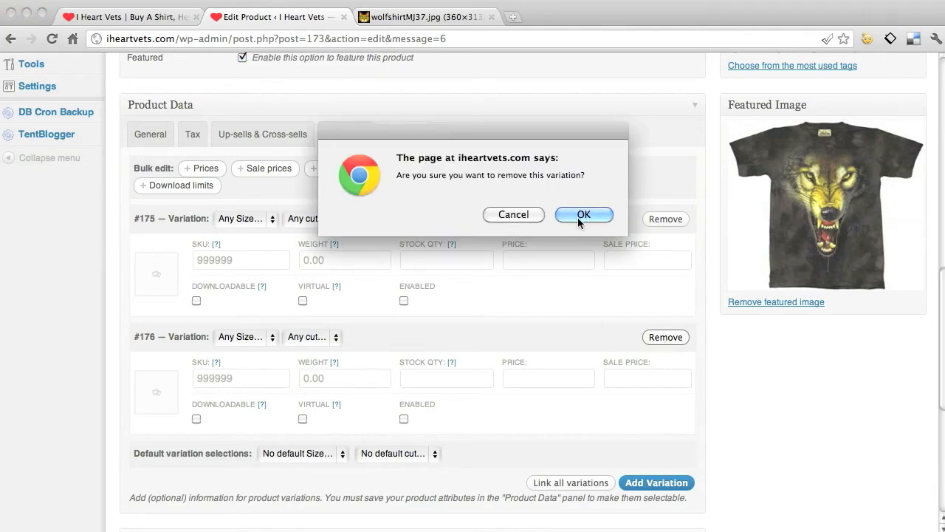
{"action": "left_click", "coordinate": [583, 214]}
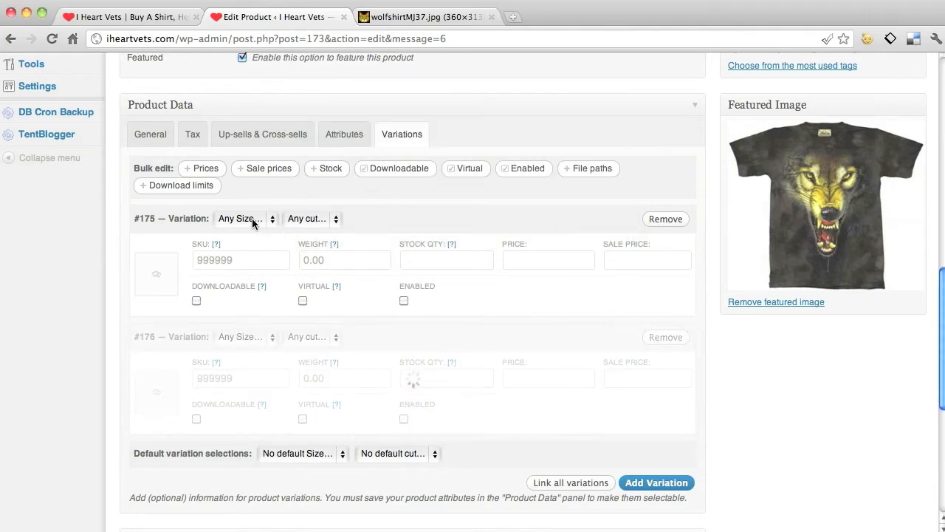
{"action": "left_click", "coordinate": [244, 219]}
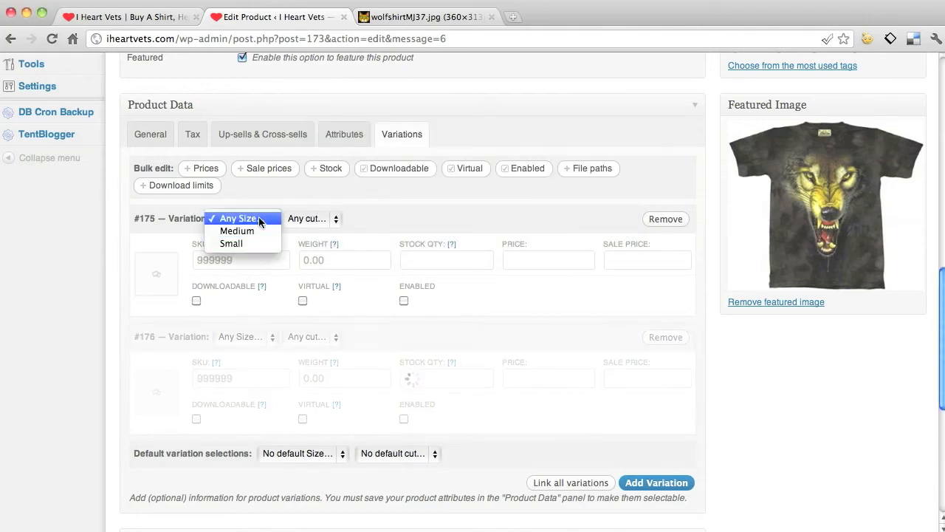
{"action": "left_click", "coordinate": [130, 16]}
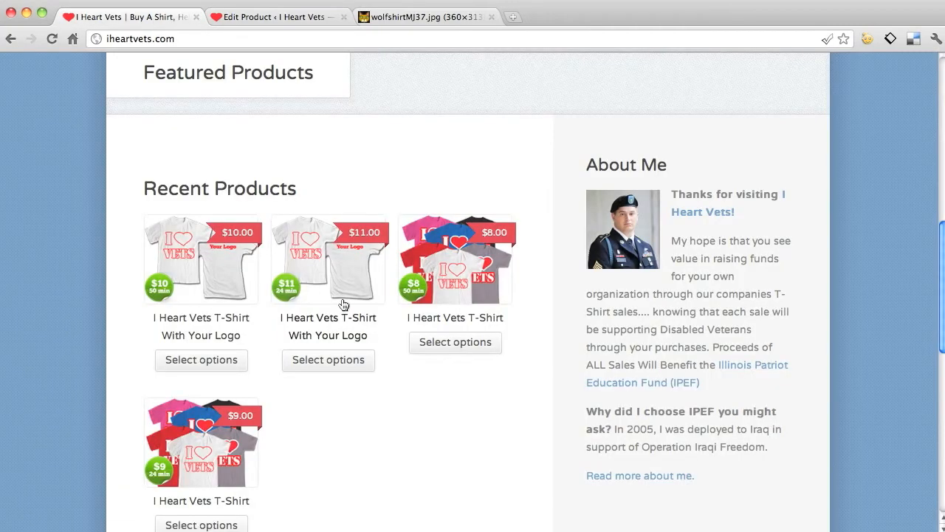
- On the storefront, choose Large and Gray for the I Heart Vets T-Shirt, then return to the product editor
{"action": "left_click", "coordinate": [338, 243]}
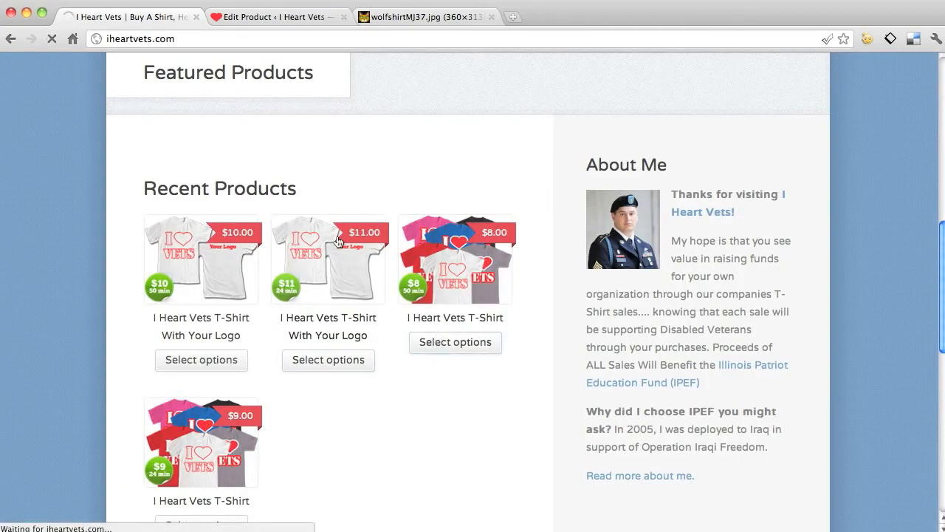
{"action": "mouse_move", "coordinate": [298, 183]}
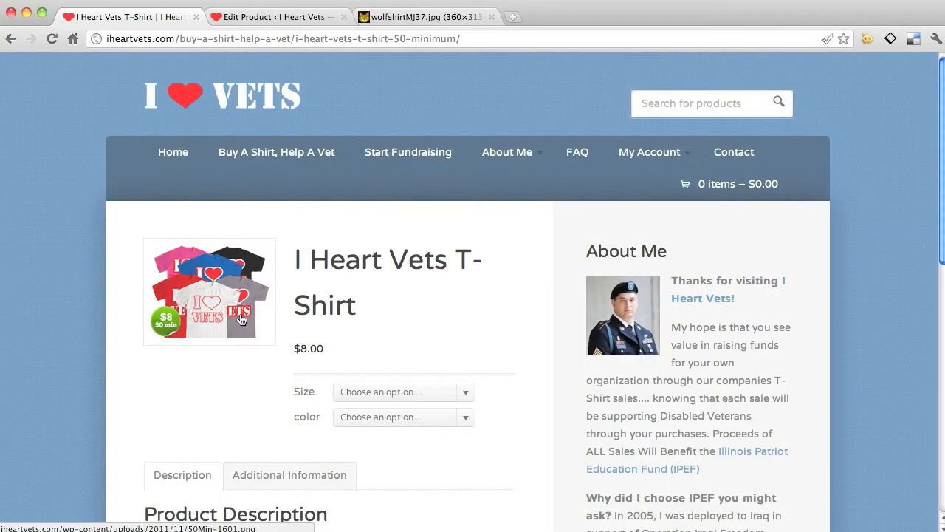
{"action": "mouse_move", "coordinate": [486, 399]}
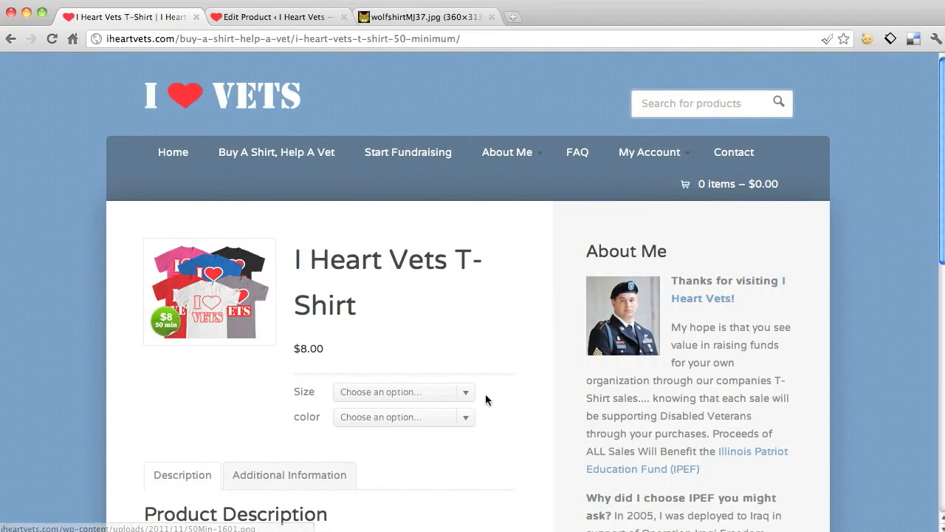
{"action": "left_click", "coordinate": [402, 392]}
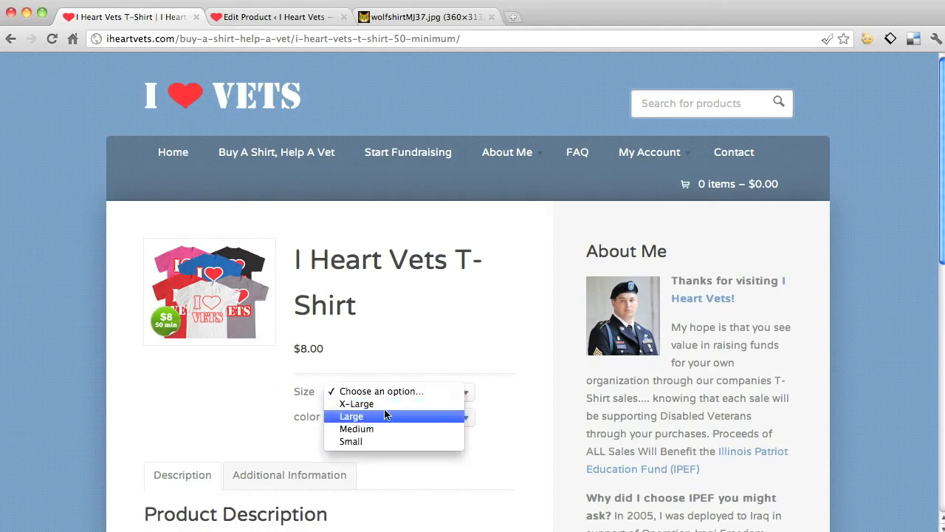
{"action": "left_click", "coordinate": [352, 416]}
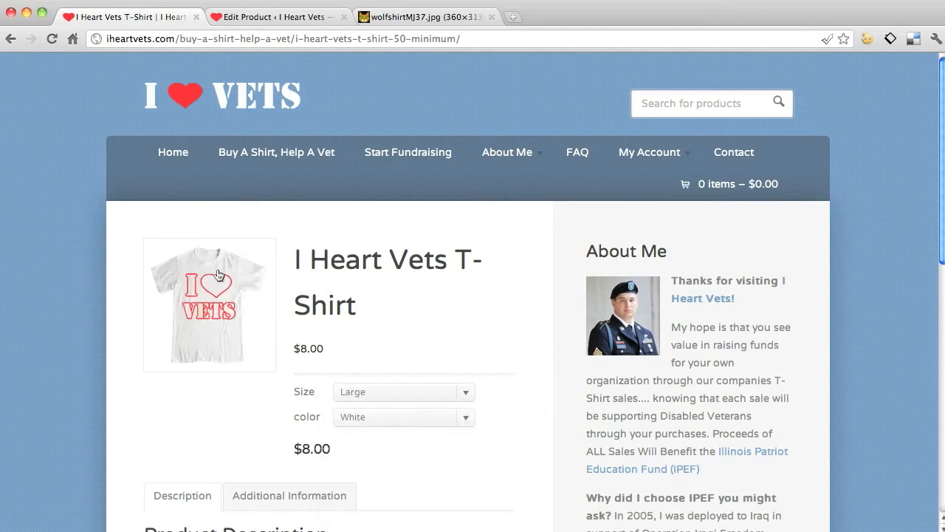
{"action": "left_click", "coordinate": [401, 416]}
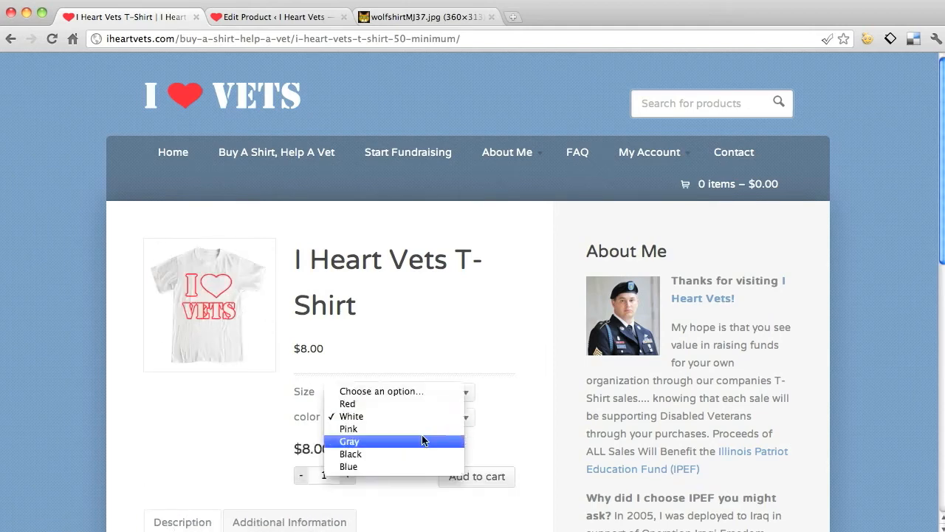
{"action": "left_click", "coordinate": [348, 440]}
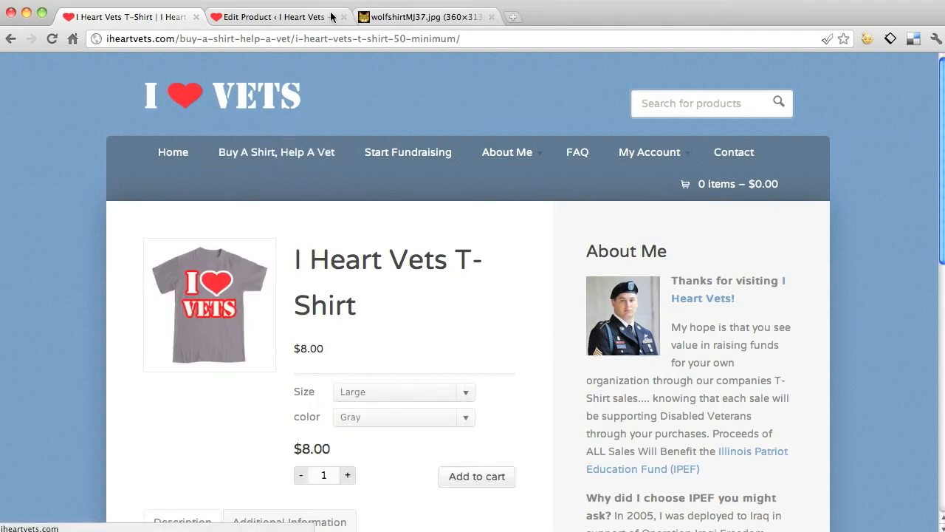
{"action": "left_click", "coordinate": [278, 16]}
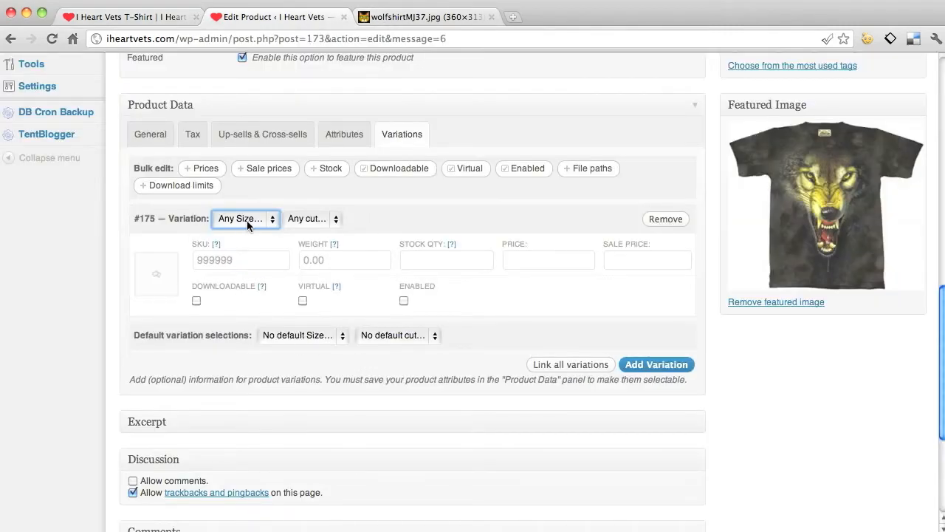
{"action": "mouse_move", "coordinate": [272, 201]}
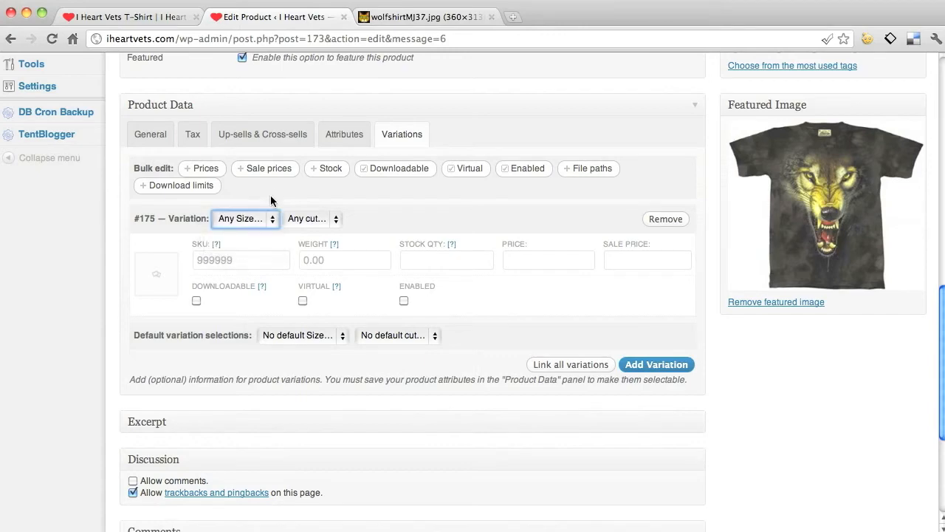
- Check the size choices on variation #175, then return to the Google Images wolf shirt result
{"action": "left_click", "coordinate": [243, 219]}
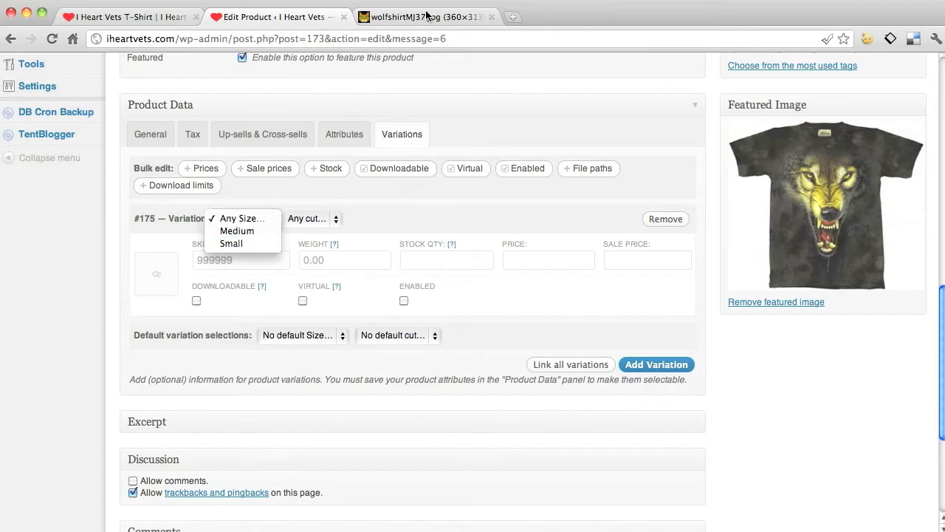
{"action": "left_click", "coordinate": [425, 16]}
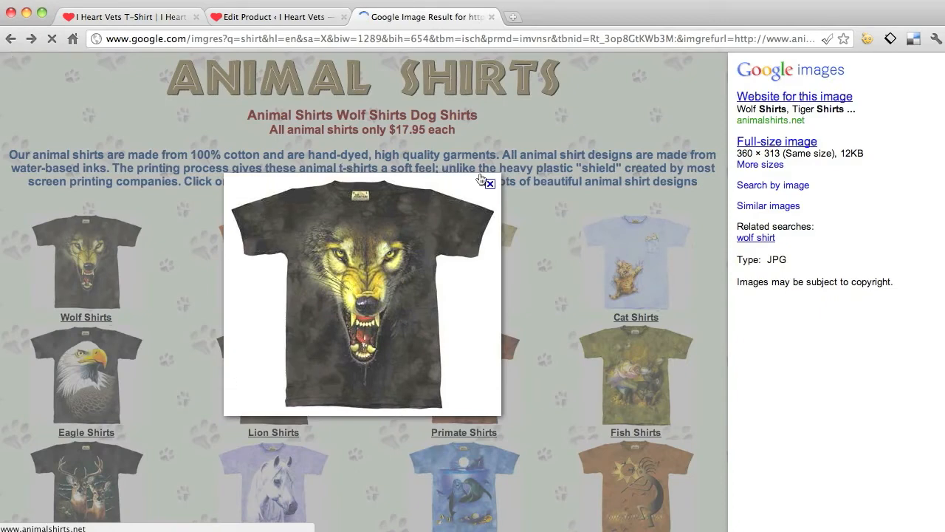
- On animalshirts.net, save the Bengal Tiger Faceoff shirt to the Desktop and save the purple wolf shirt image
{"action": "left_click", "coordinate": [794, 96]}
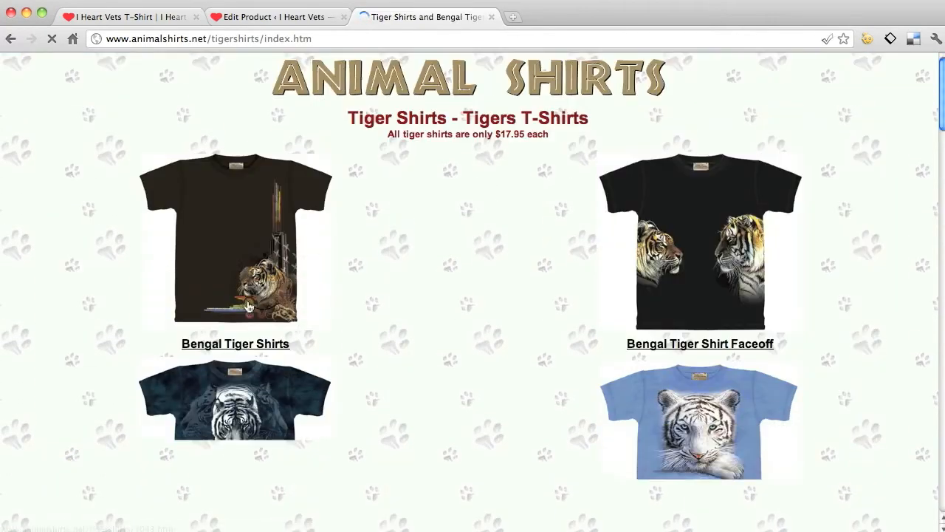
{"action": "right_click", "coordinate": [700, 244]}
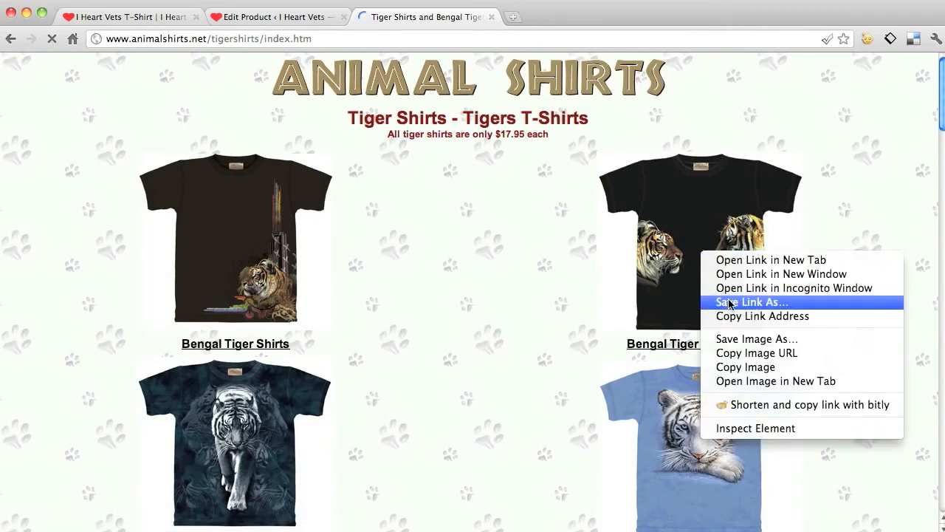
{"action": "left_click", "coordinate": [751, 302]}
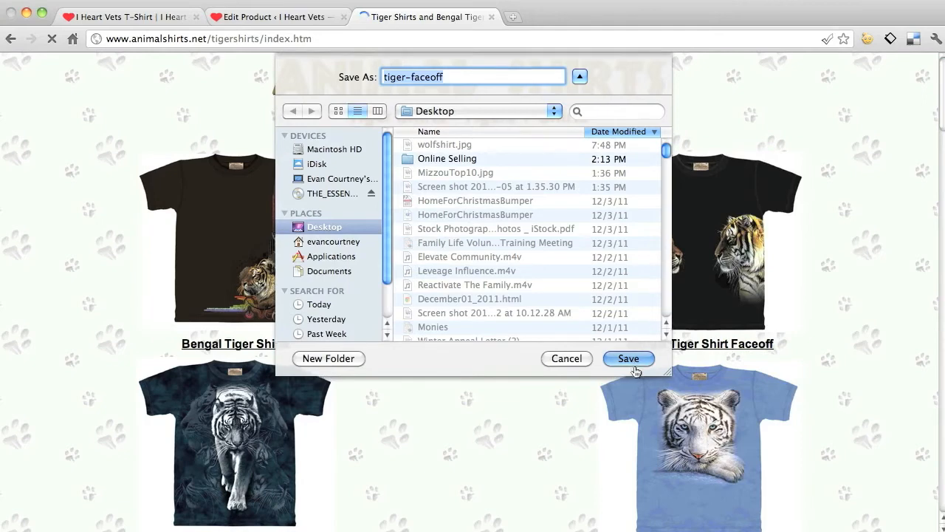
{"action": "left_click", "coordinate": [628, 359]}
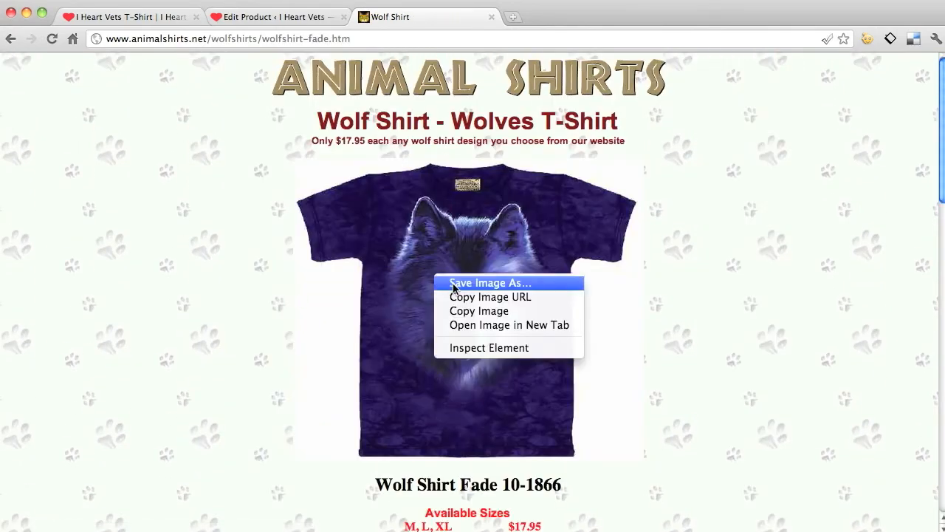
{"action": "left_click", "coordinate": [490, 284]}
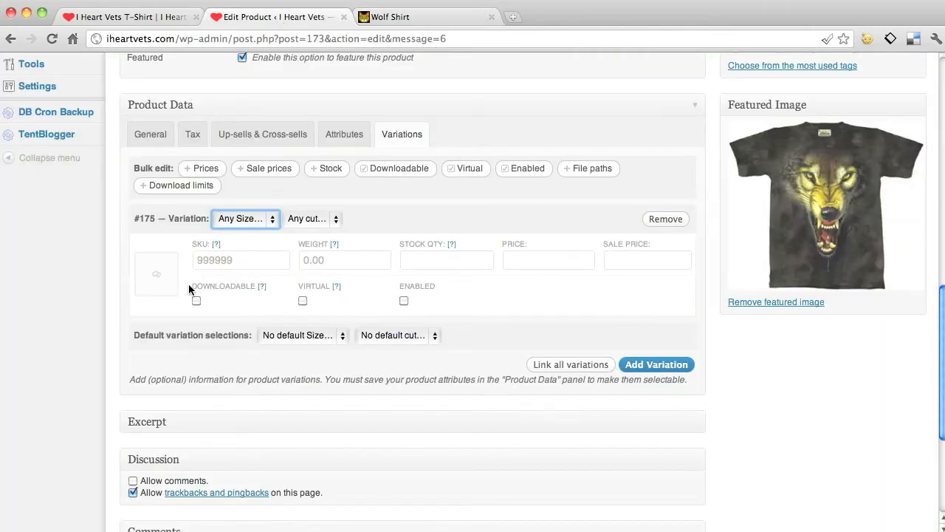
- Keep Any Size, set variation #175's cut to Mens, and start adding its image
{"action": "left_click", "coordinate": [245, 219]}
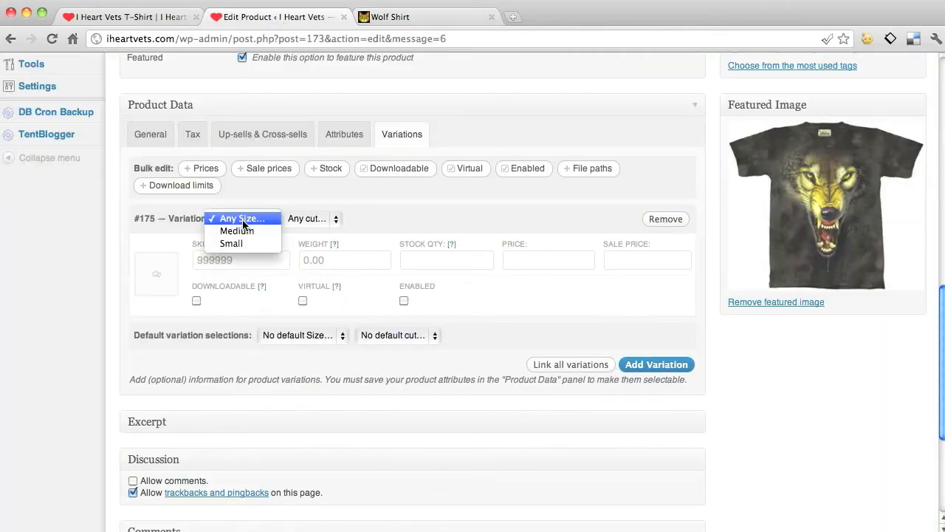
{"action": "left_click", "coordinate": [239, 218]}
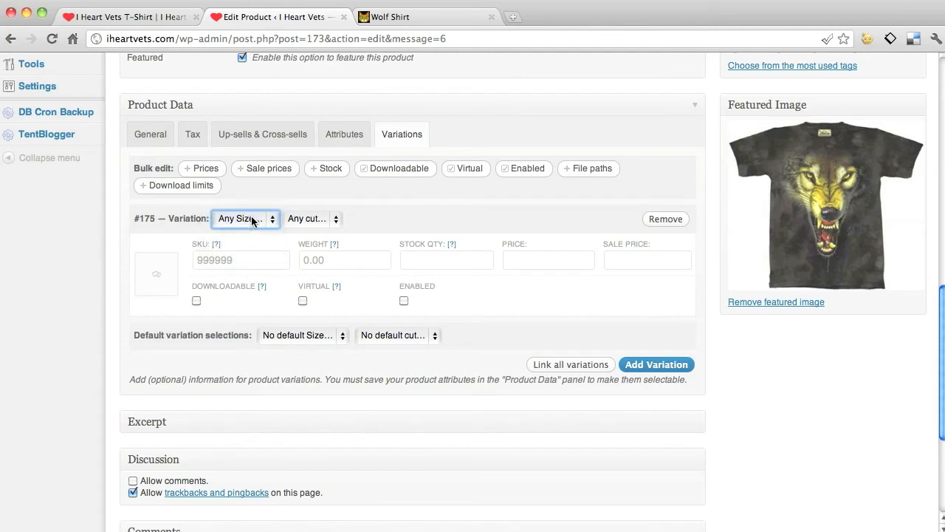
{"action": "left_click", "coordinate": [313, 218]}
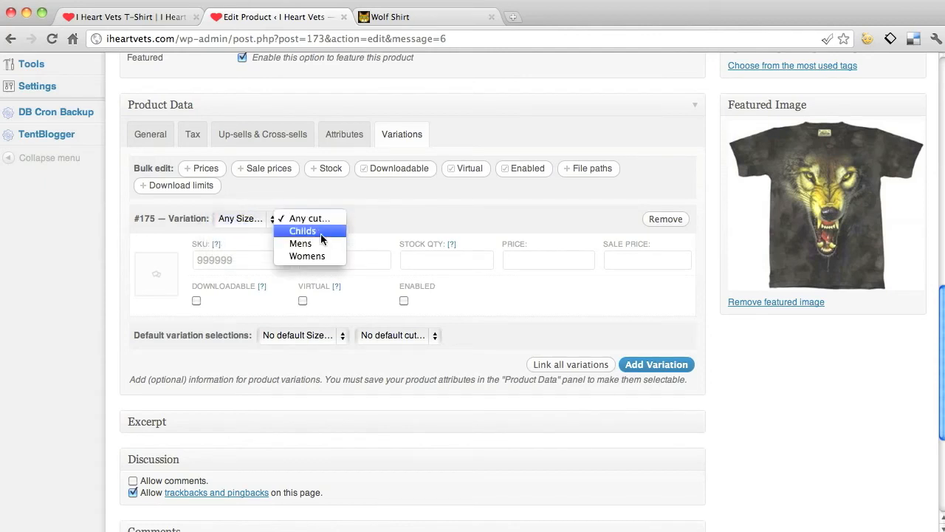
{"action": "left_click", "coordinate": [300, 242]}
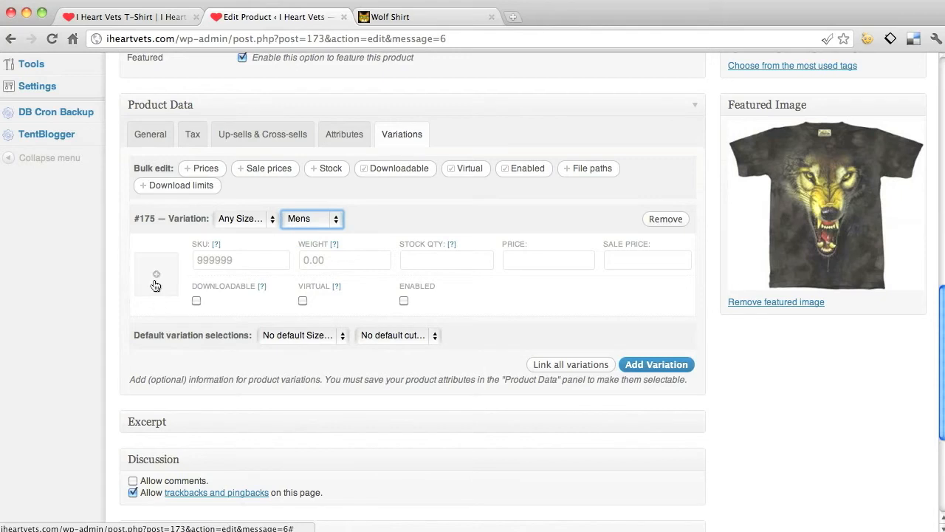
{"action": "left_click", "coordinate": [156, 273]}
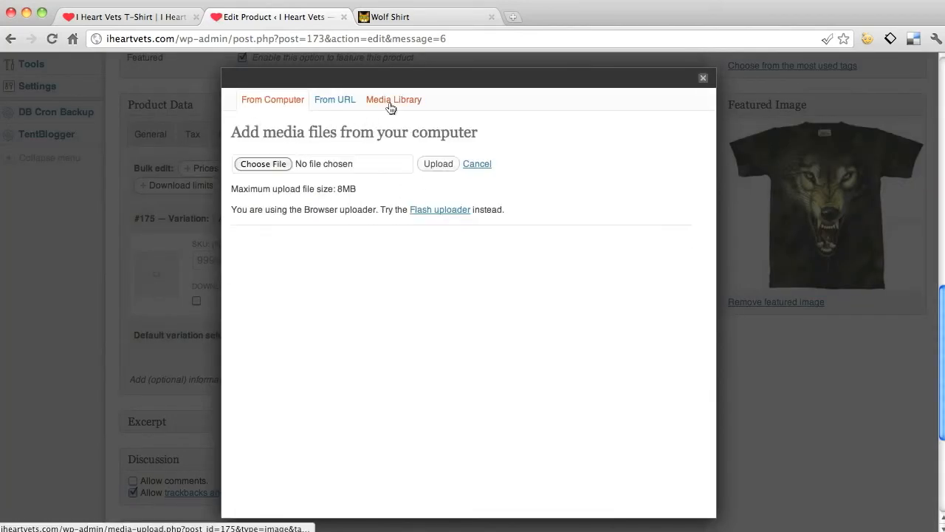
- Set wolfshirt.jpg from the media library as the Mens variation image and close the media window
{"action": "left_click", "coordinate": [393, 99]}
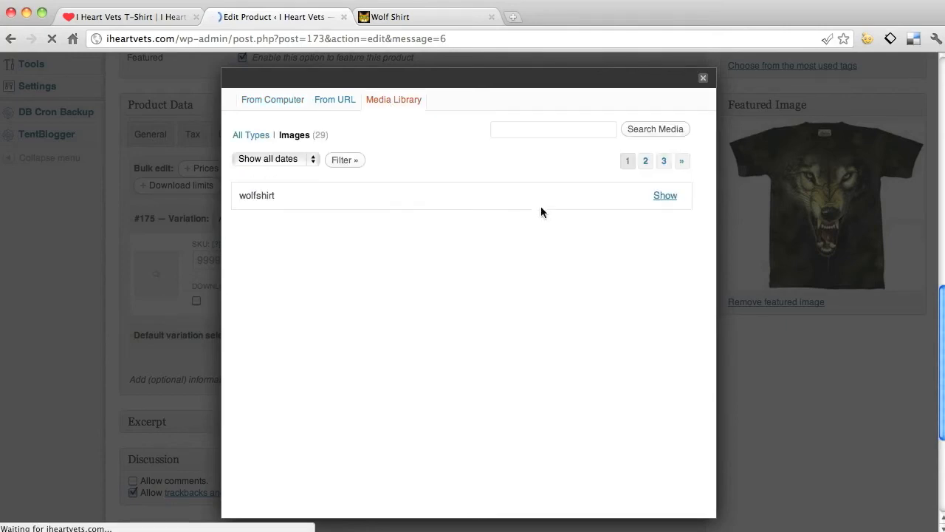
{"action": "left_click", "coordinate": [665, 195]}
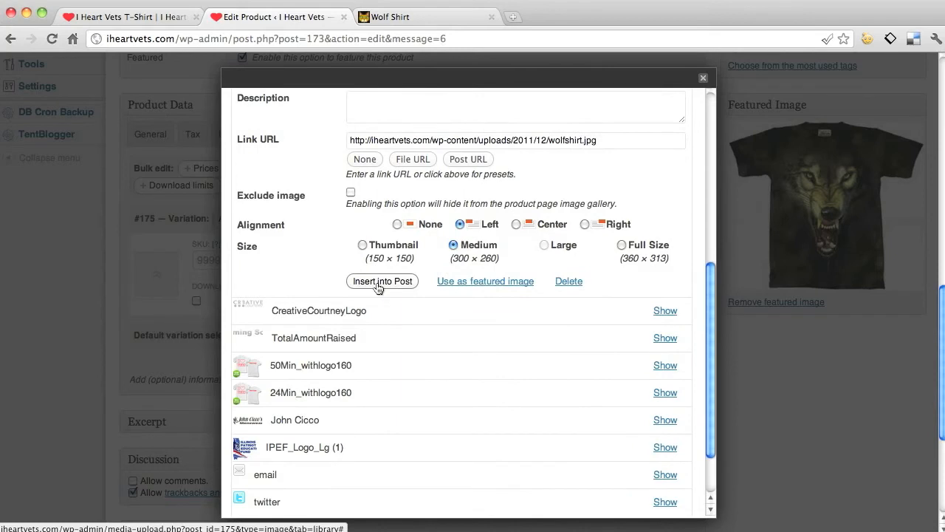
{"action": "left_click", "coordinate": [484, 281]}
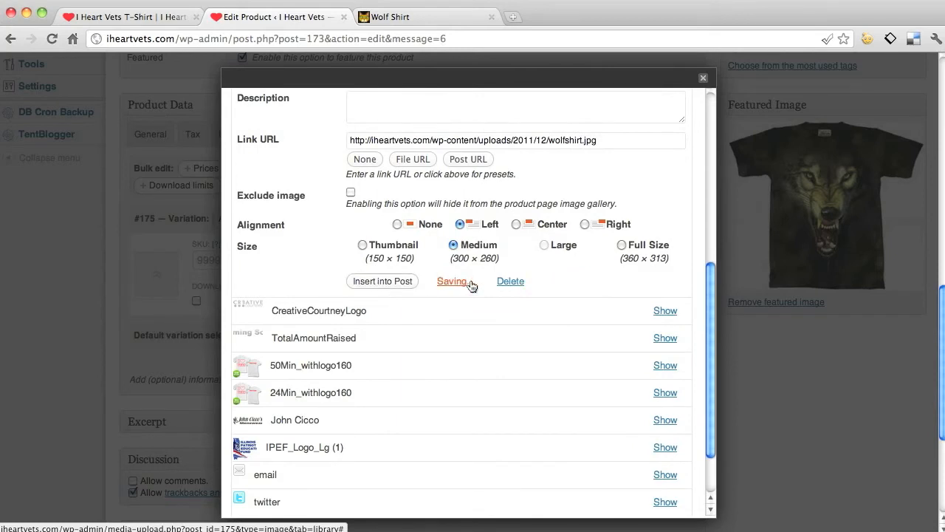
{"action": "left_click", "coordinate": [381, 280]}
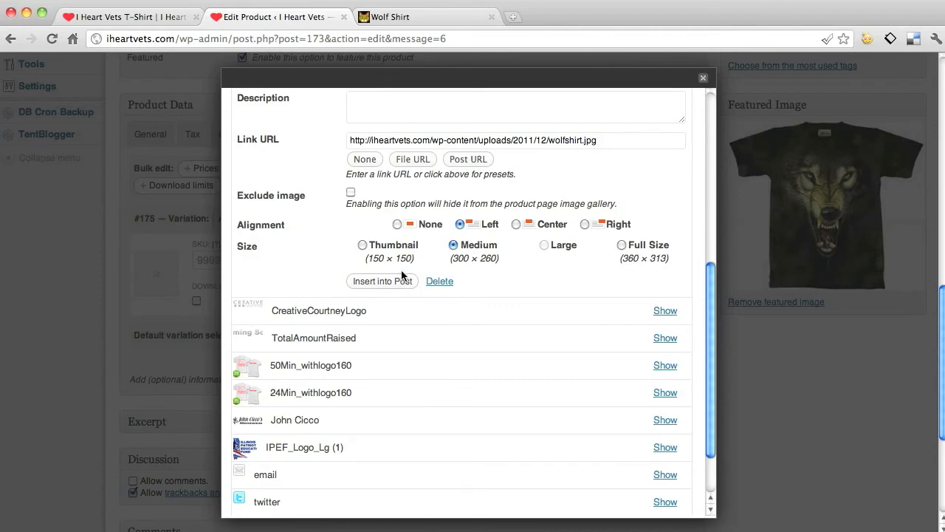
{"action": "left_click", "coordinate": [381, 280]}
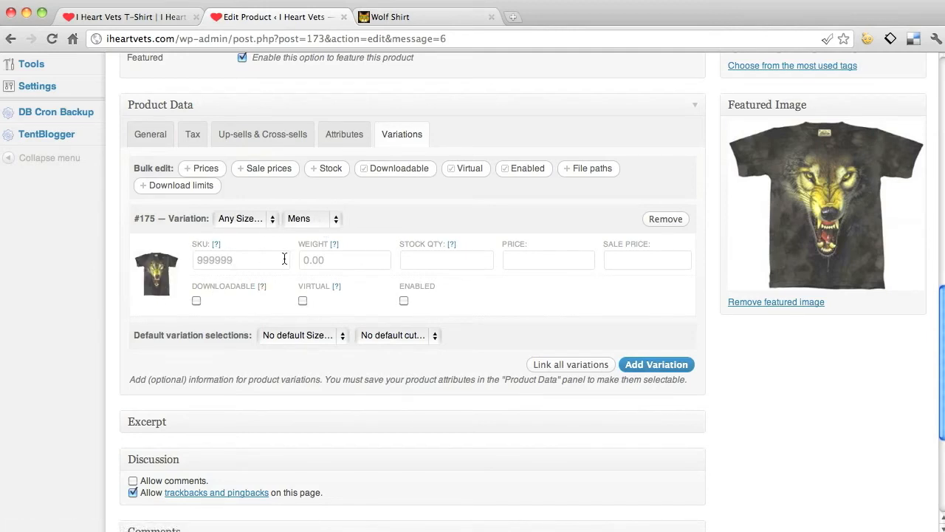
- Price the Mens variation 25.00, enable it, leave default size unset, and add a second variation
{"action": "left_click", "coordinate": [548, 260]}
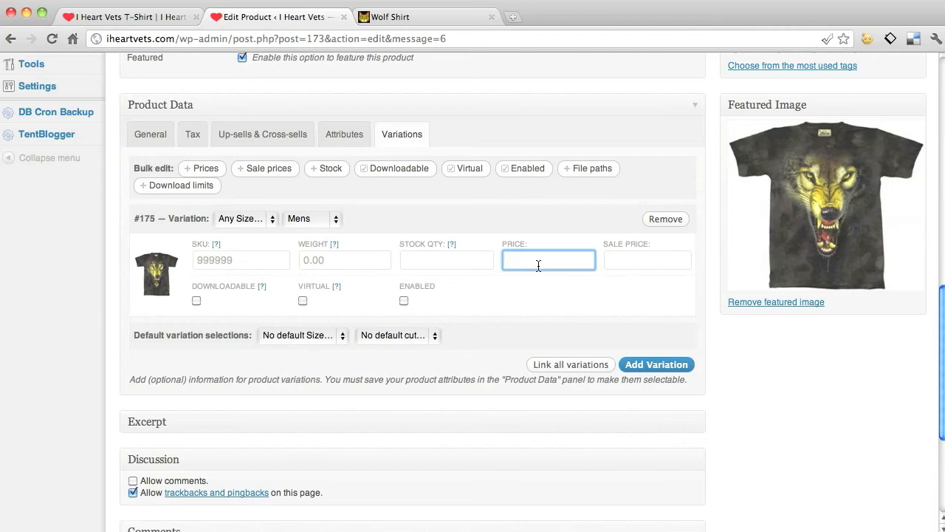
{"action": "type", "text": "25.00"}
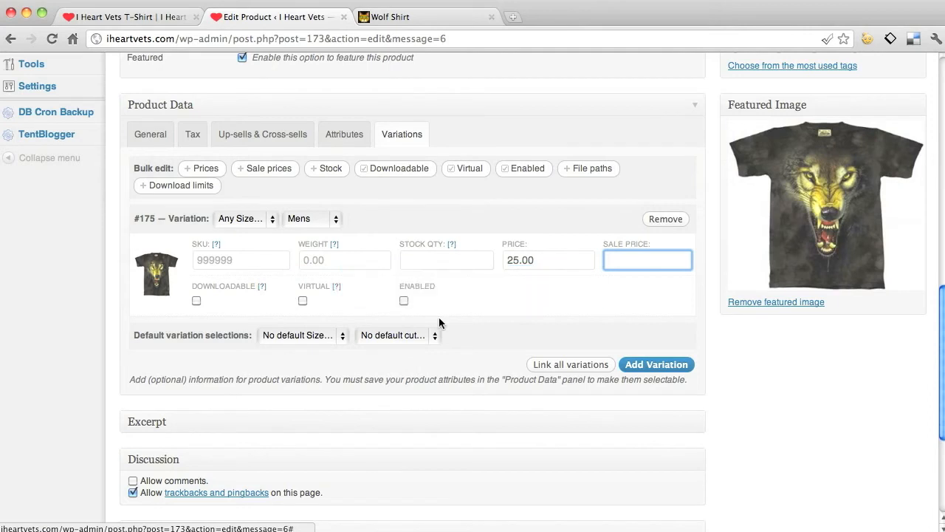
{"action": "left_click", "coordinate": [404, 300]}
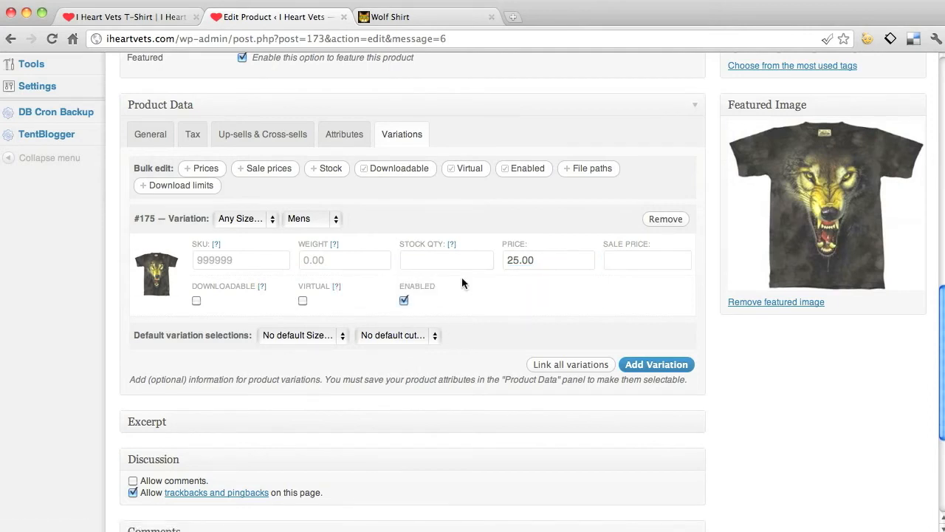
{"action": "left_click", "coordinate": [302, 335]}
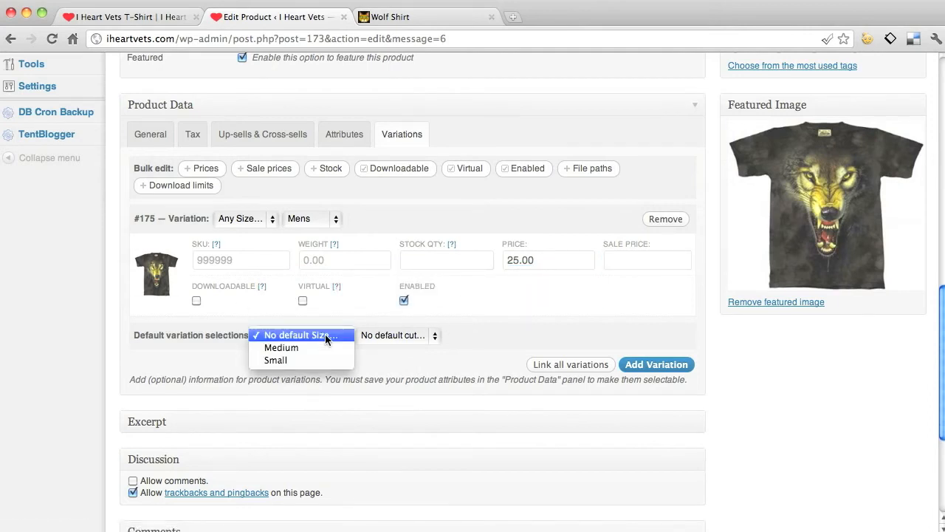
{"action": "left_click", "coordinate": [298, 334]}
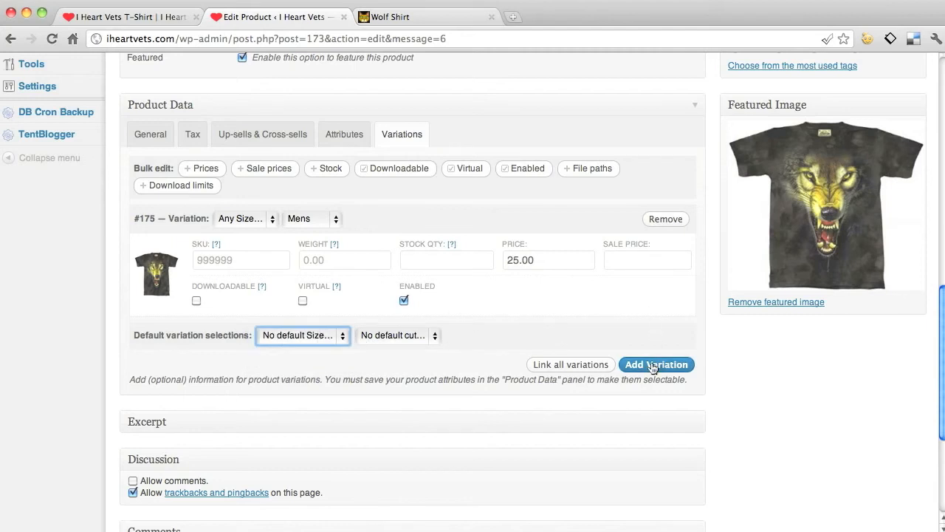
{"action": "left_click", "coordinate": [656, 364]}
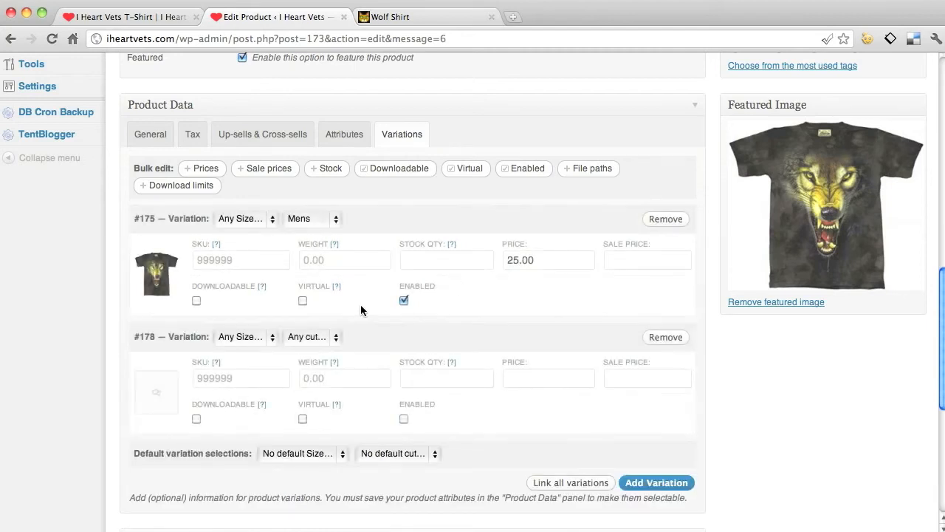
- Check the new variation's size choices and start adding its image
{"action": "left_click", "coordinate": [245, 336]}
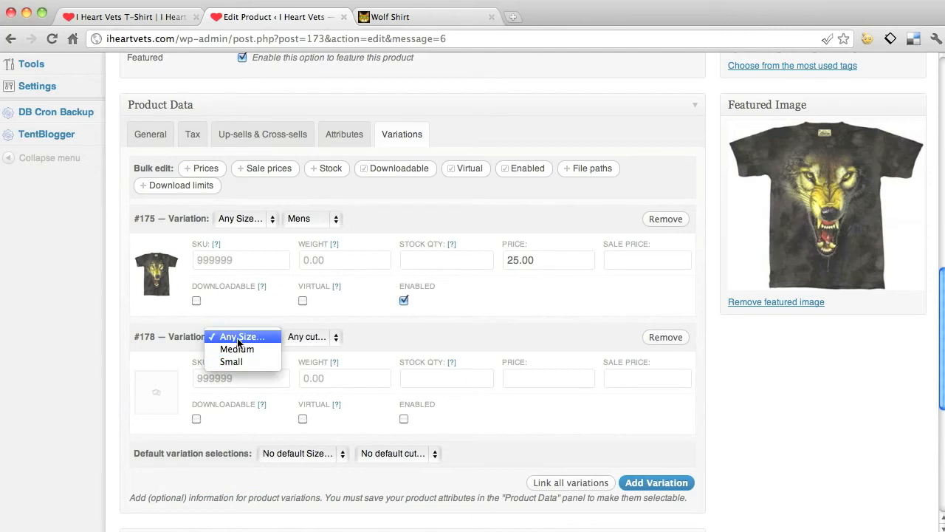
{"action": "left_click", "coordinate": [307, 337]}
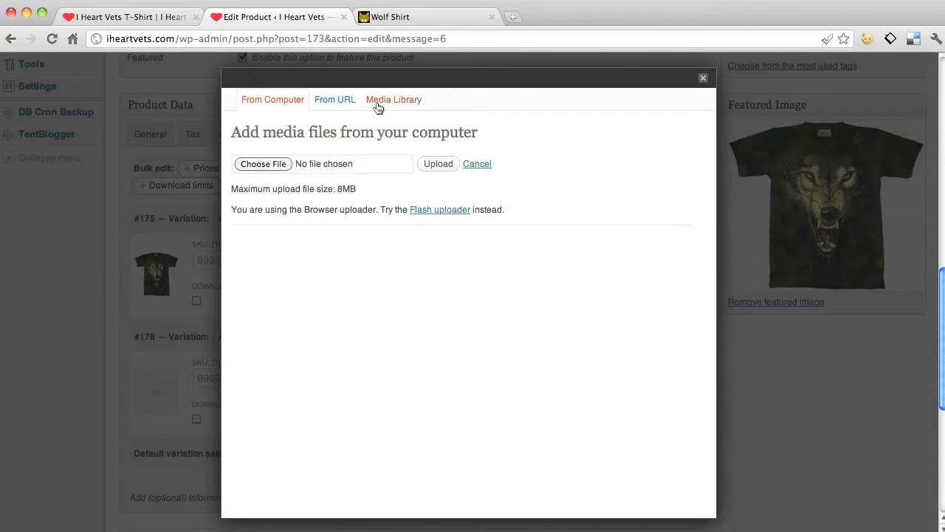
- Upload wolfshirt-fade.jpg from the computer as the second variation's image and set its cut to Womens
{"action": "left_click", "coordinate": [263, 163]}
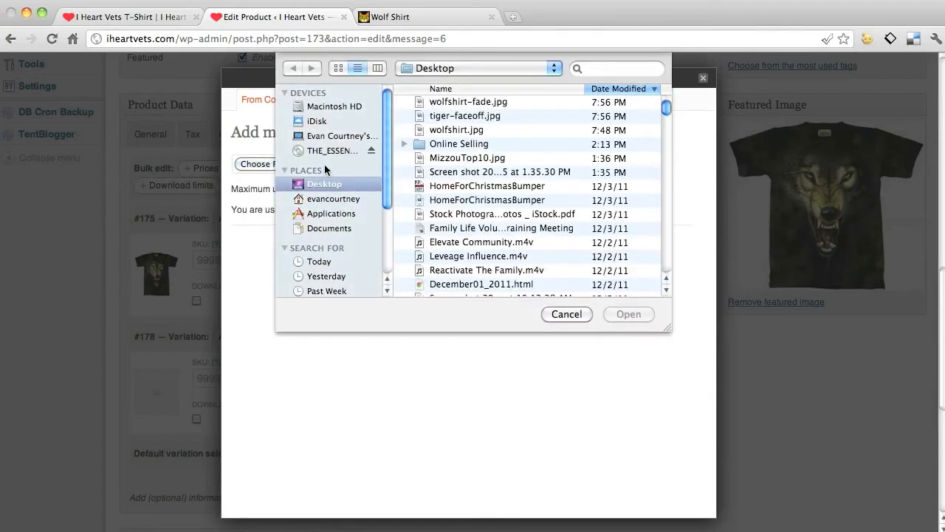
{"action": "left_click", "coordinate": [465, 116]}
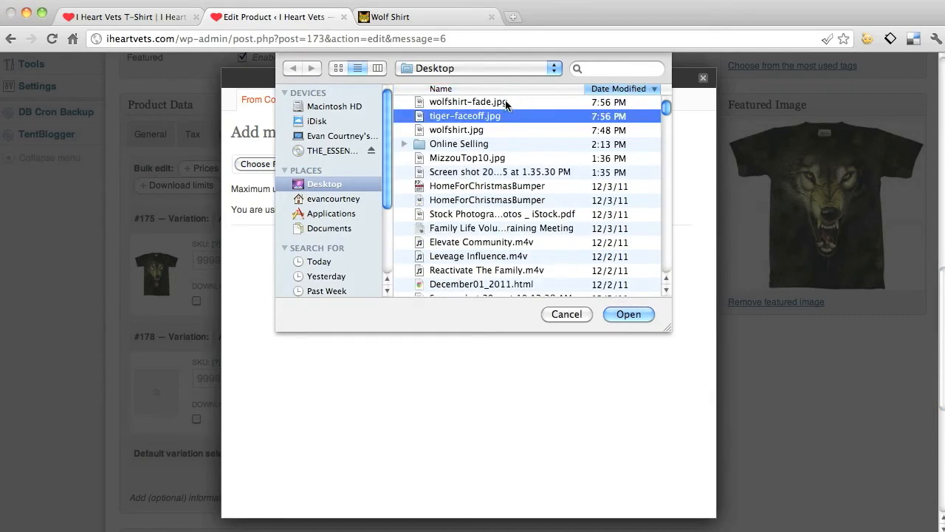
{"action": "left_click", "coordinate": [627, 313]}
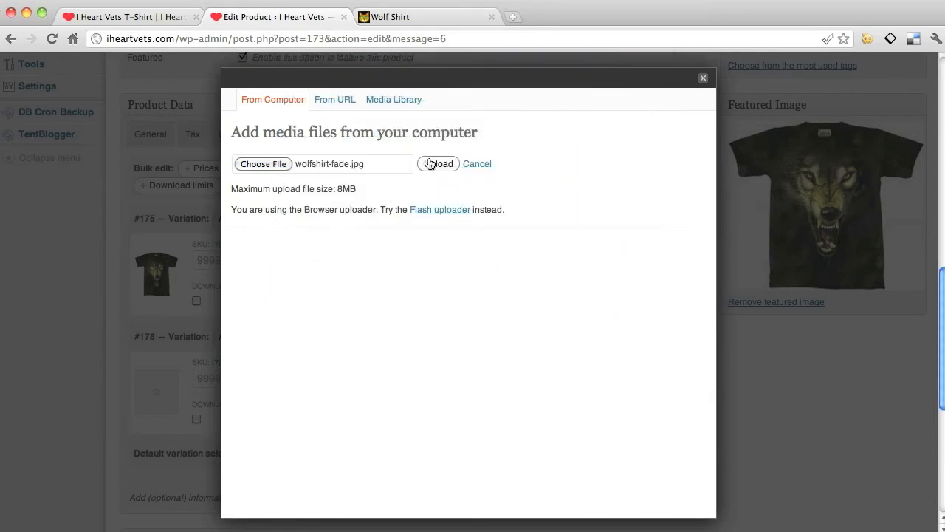
{"action": "left_click", "coordinate": [437, 163]}
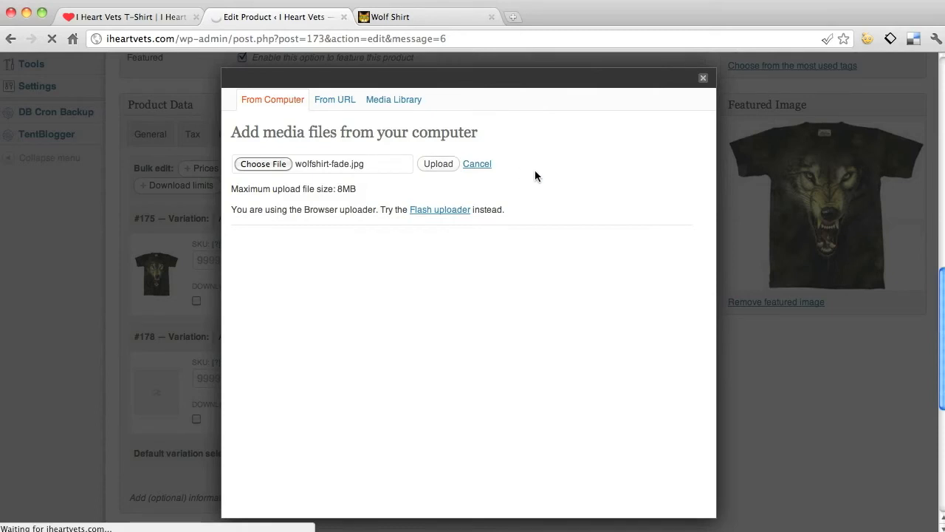
{"action": "left_click", "coordinate": [437, 163]}
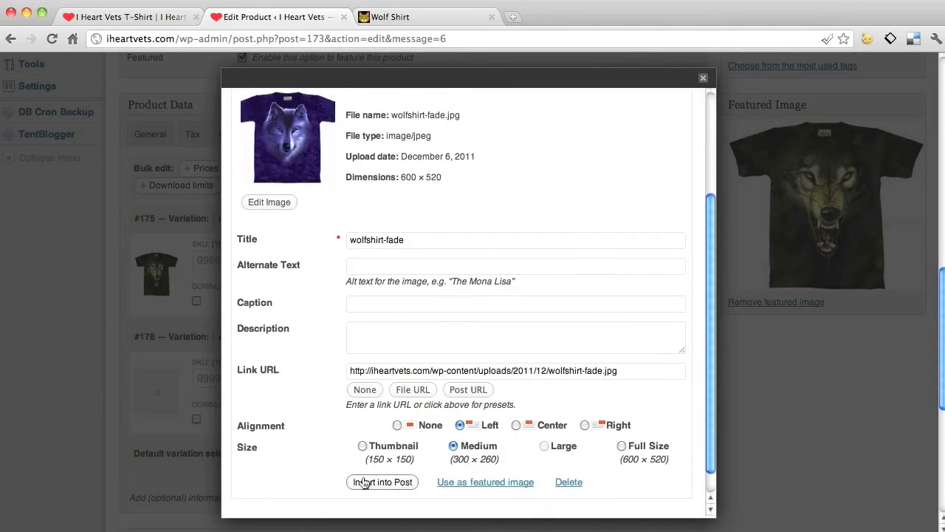
{"action": "left_click", "coordinate": [381, 482]}
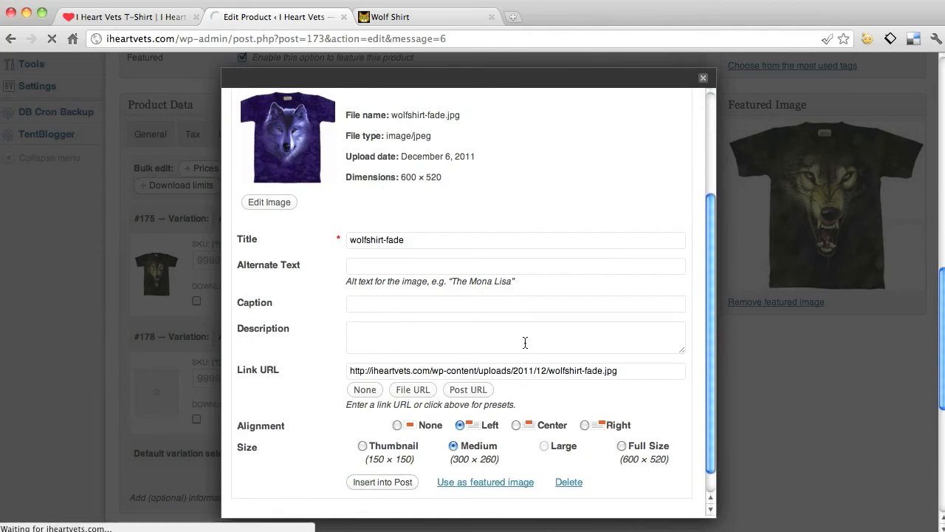
{"action": "left_click", "coordinate": [702, 76]}
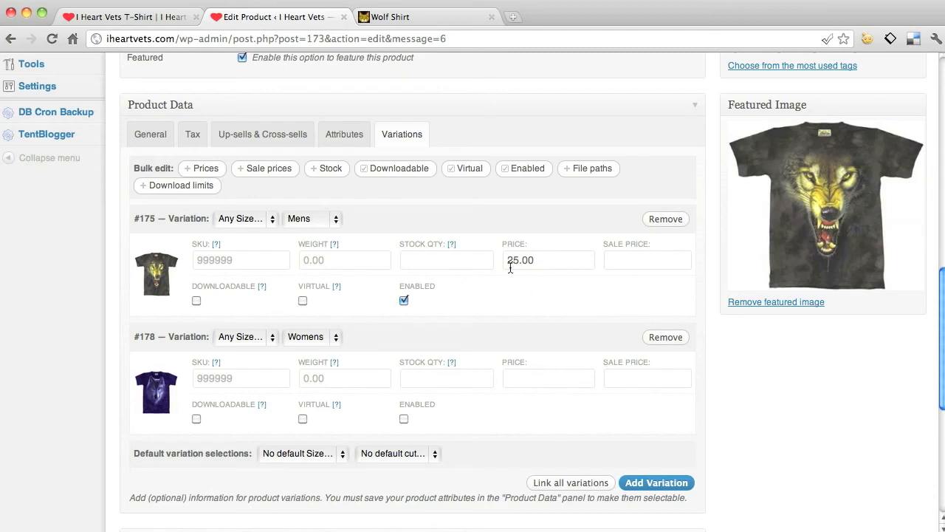
- Price the Womens variation 22.00 with a 4.00 sale price and enable it
{"action": "left_click", "coordinate": [446, 260]}
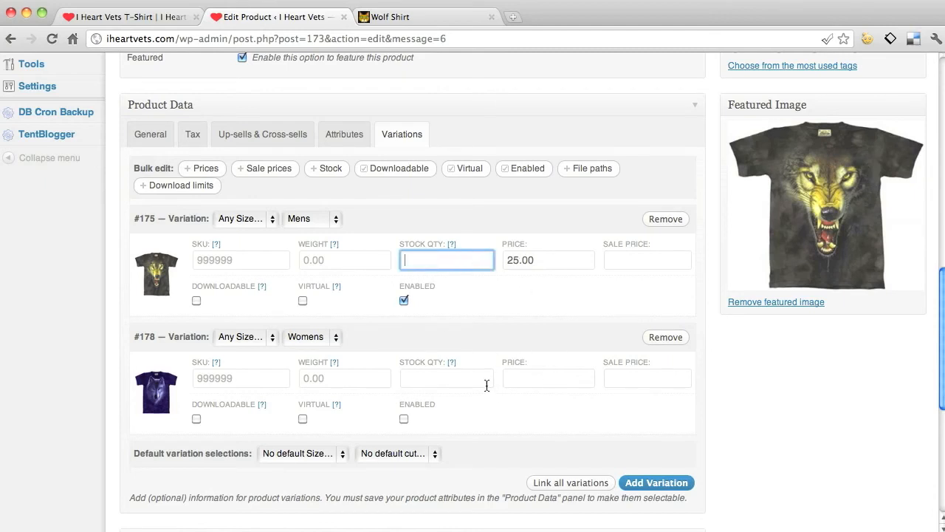
{"action": "mouse_move", "coordinate": [560, 381]}
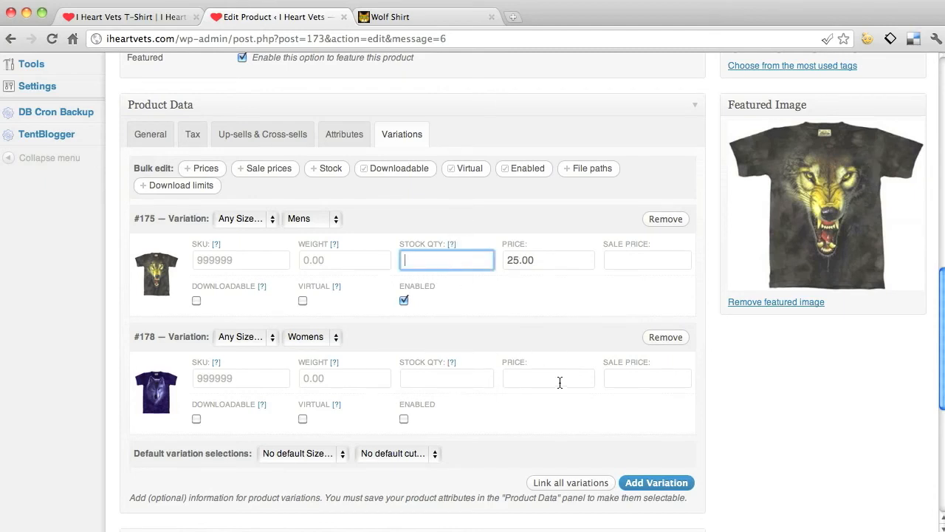
{"action": "type", "text": "22.00"}
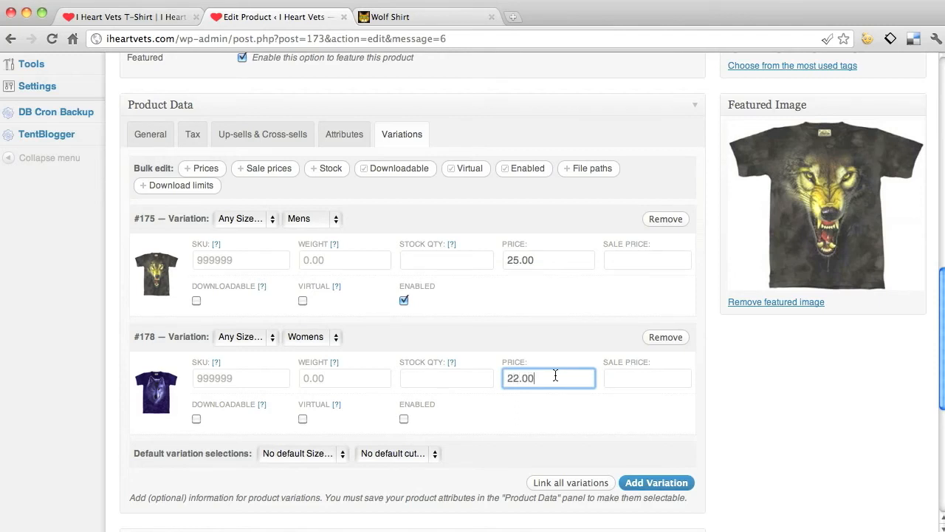
{"action": "type", "text": "4.00"}
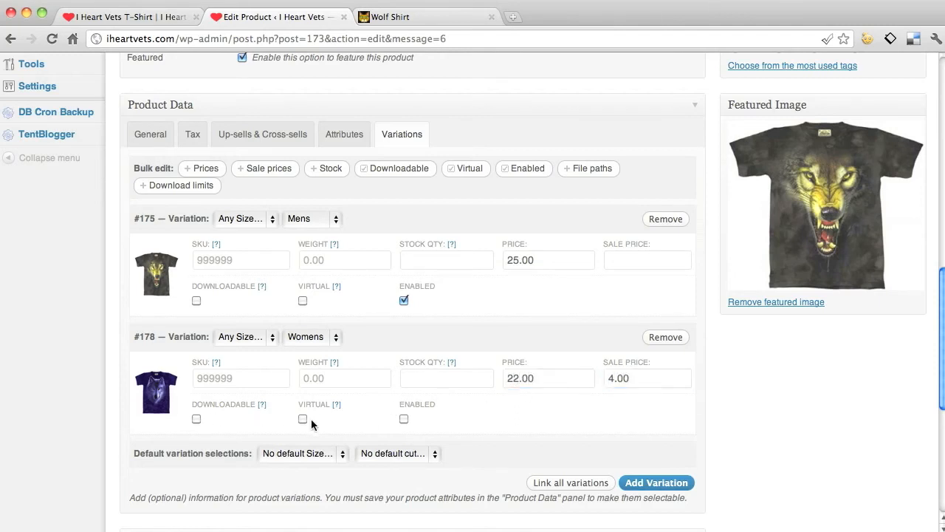
{"action": "left_click", "coordinate": [404, 418]}
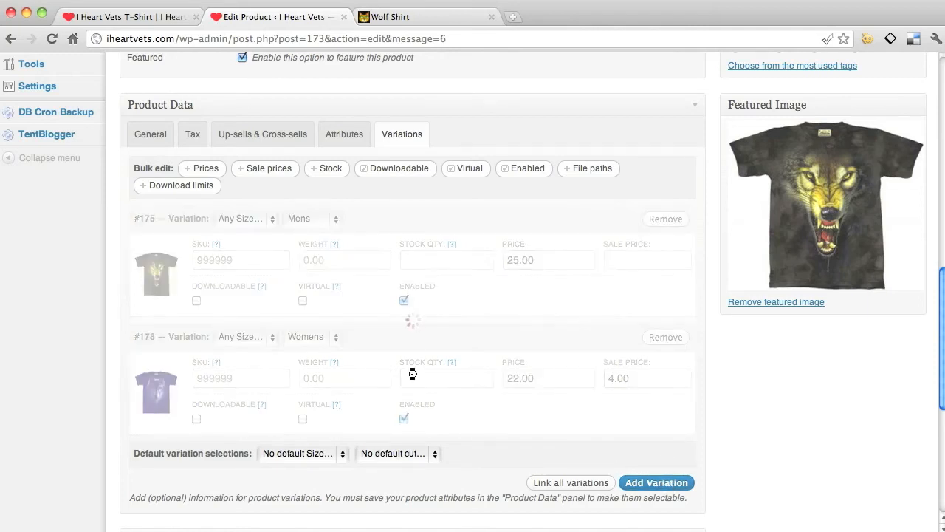
{"action": "left_click", "coordinate": [656, 481]}
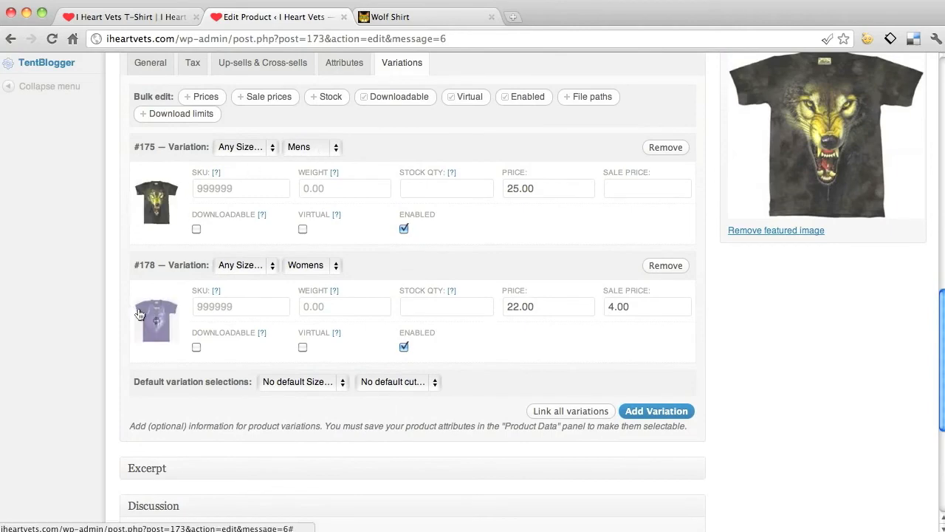
{"action": "scroll", "scroll_direction": "down", "scroll_amount": 3}
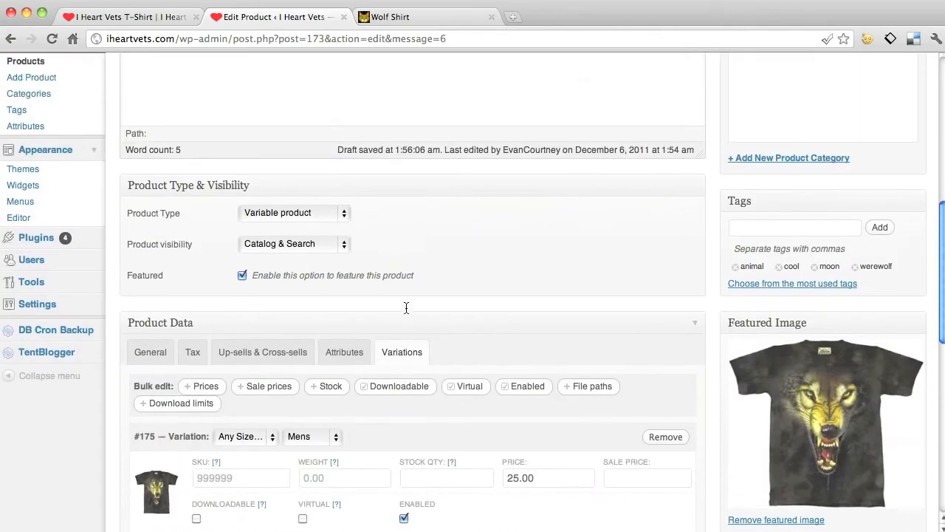
- Update the Wolf Shirt product to save both variations, then switch to the storefront tab
{"action": "left_click", "coordinate": [879, 381]}
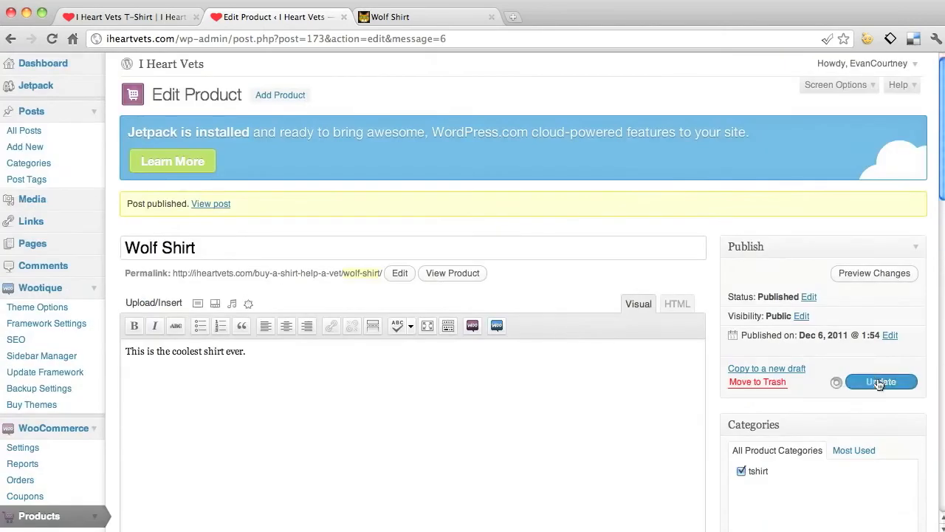
{"action": "left_click", "coordinate": [880, 381]}
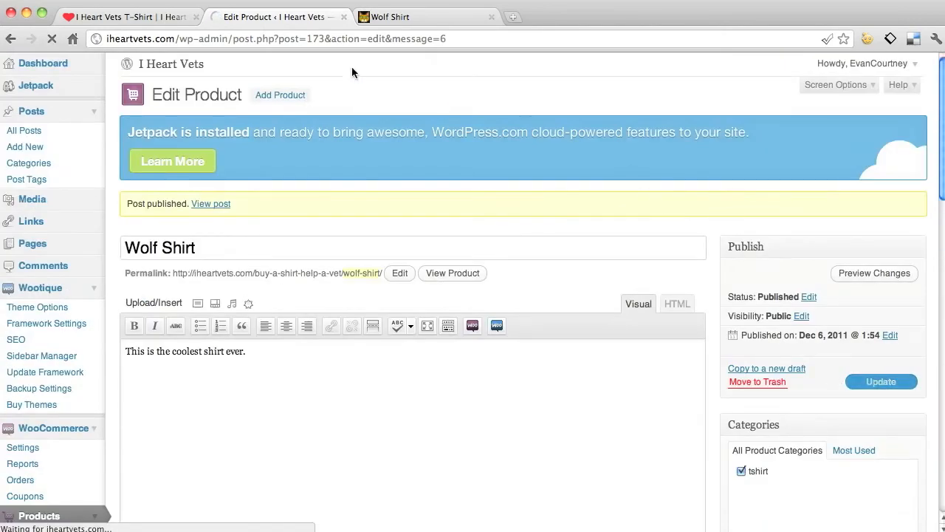
{"action": "left_click", "coordinate": [118, 17]}
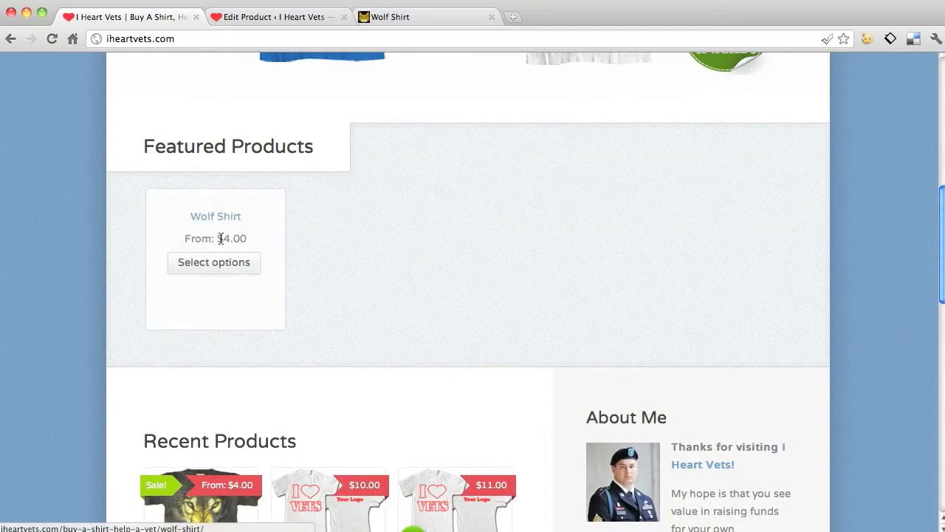
{"action": "mouse_move", "coordinate": [207, 237]}
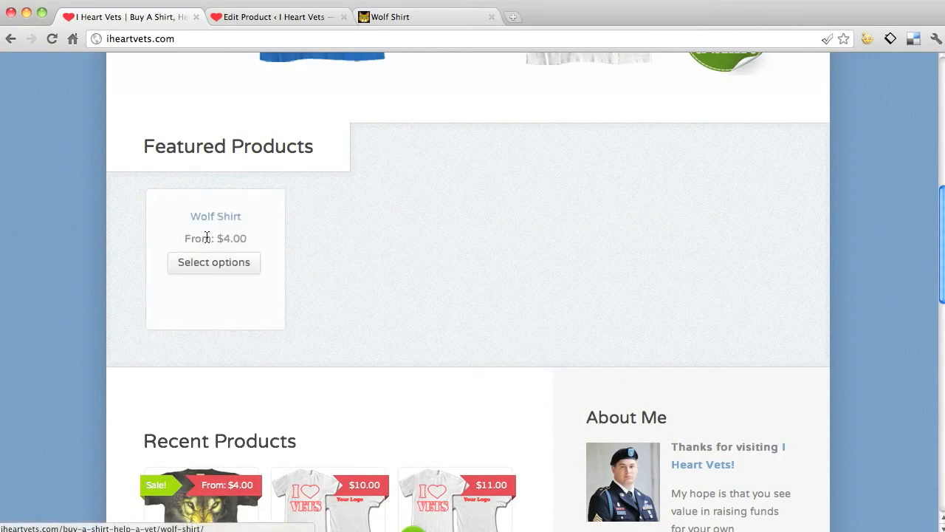
{"action": "mouse_move", "coordinate": [213, 224]}
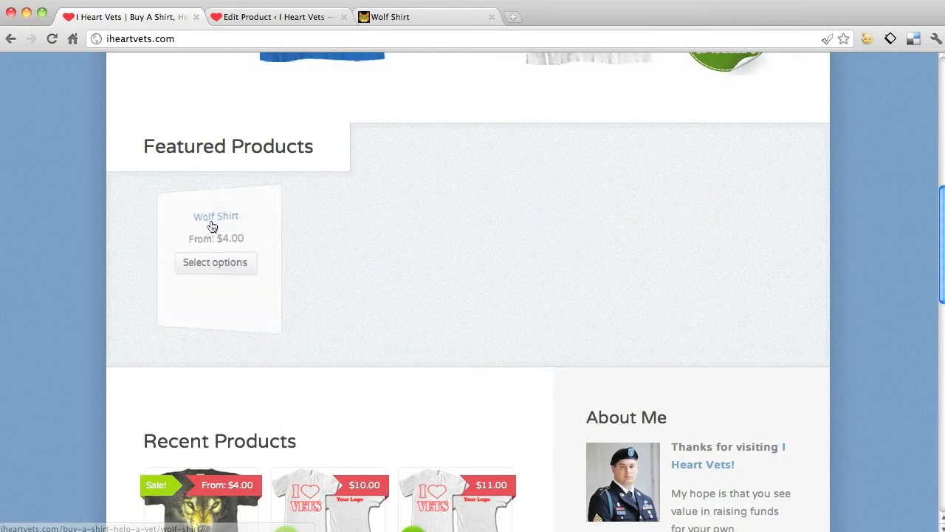
{"action": "mouse_move", "coordinate": [254, 242]}
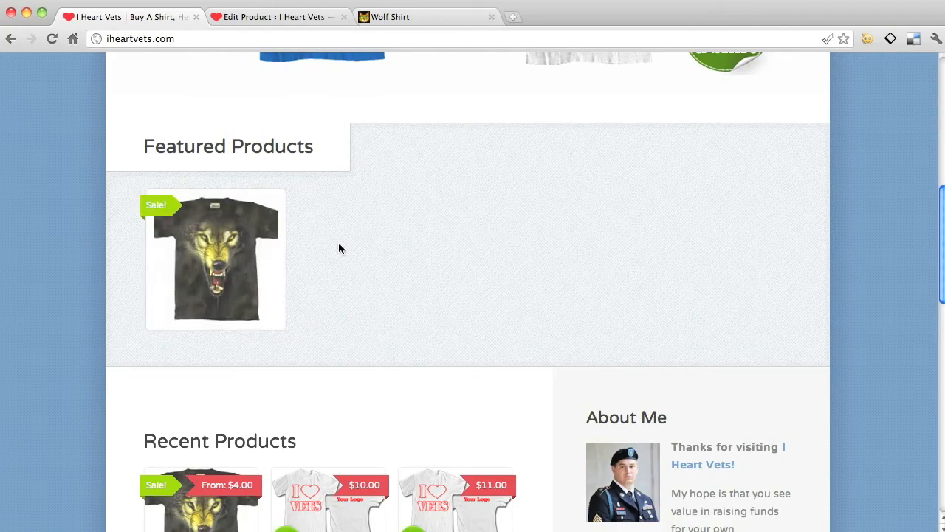
- Scroll the iheartvets.com home page to the Featured Products listing Wolf Shirt from $4.00
{"action": "scroll", "scroll_direction": "down", "scroll_amount": 3}
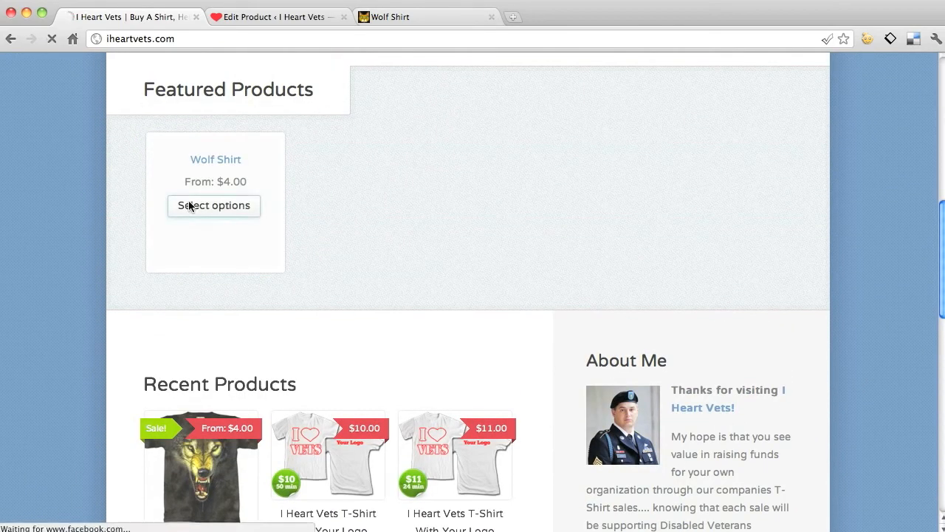
- View the Wolf Shirt product page and its Additional Information section
{"action": "left_click", "coordinate": [213, 206]}
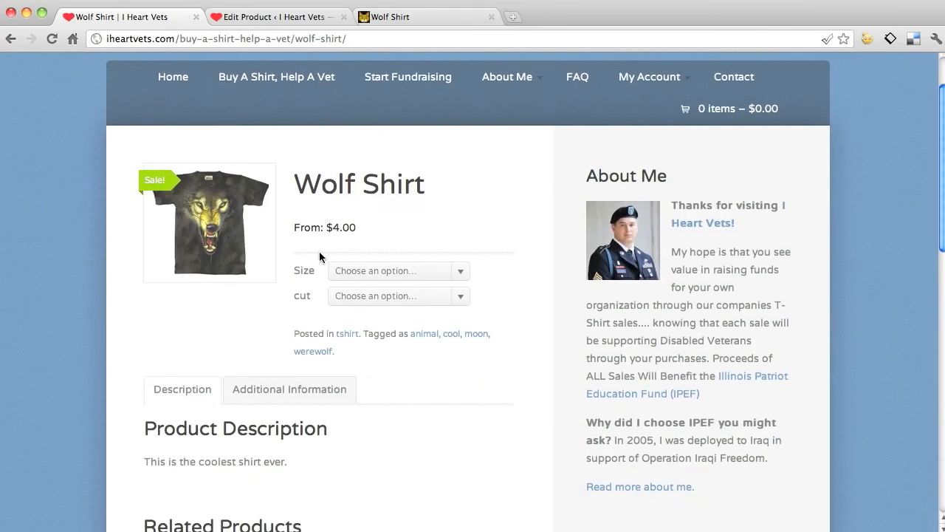
{"action": "scroll", "scroll_direction": "down", "scroll_amount": 3}
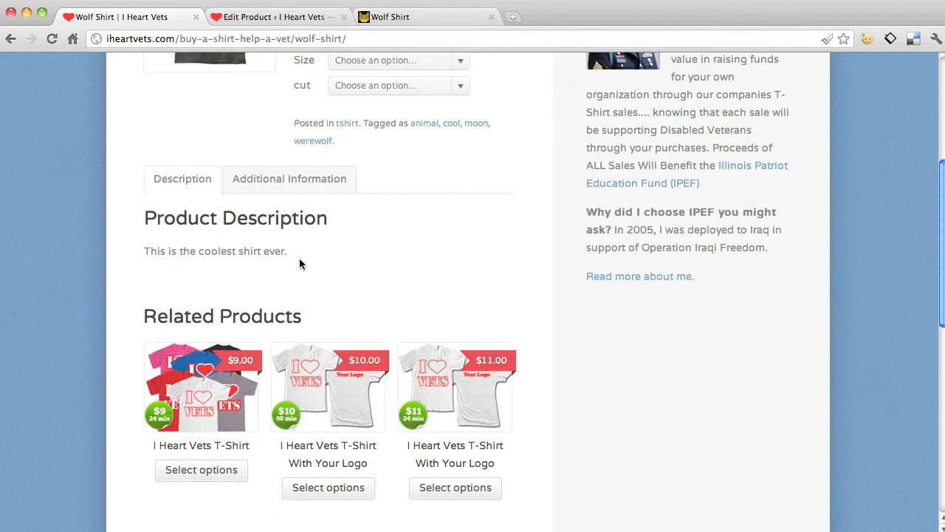
{"action": "left_click", "coordinate": [290, 179]}
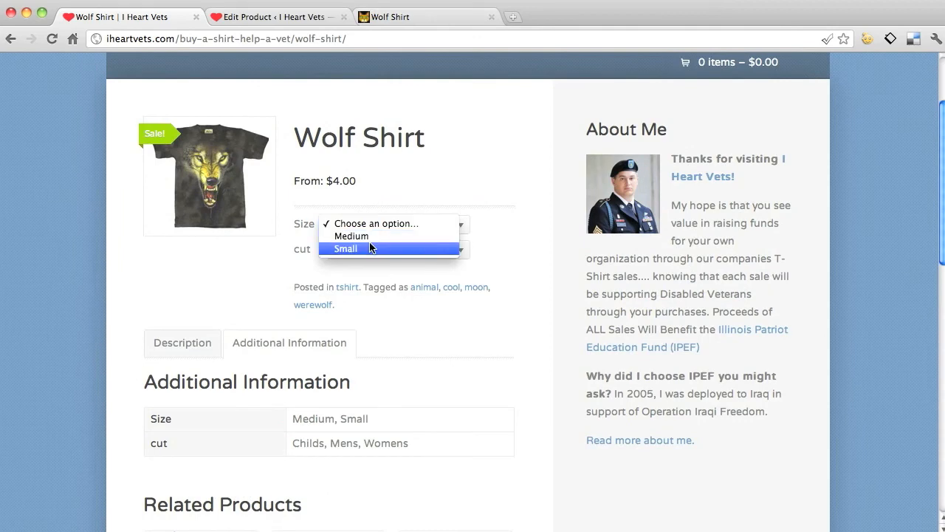
- Choose Size Small and Womens cut at $4.00 and add the shirt to the cart
{"action": "left_click", "coordinate": [345, 248]}
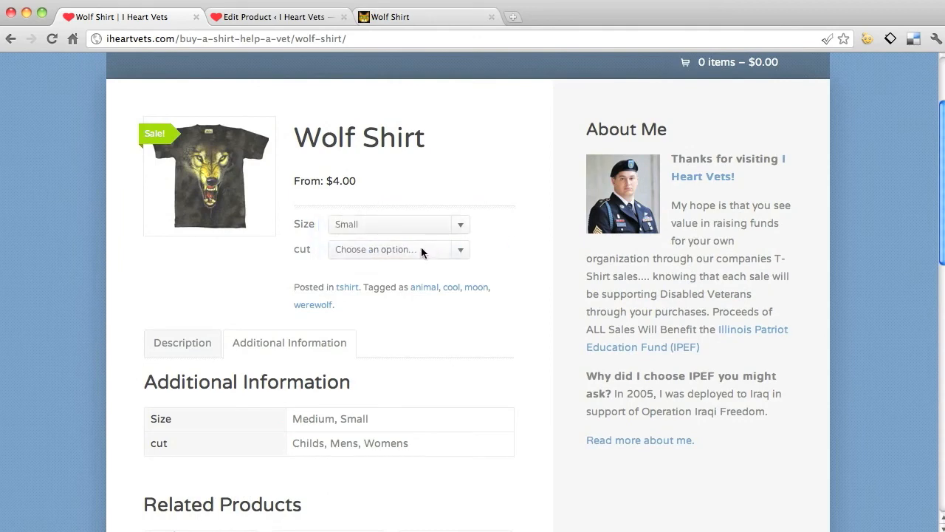
{"action": "left_click", "coordinate": [399, 248]}
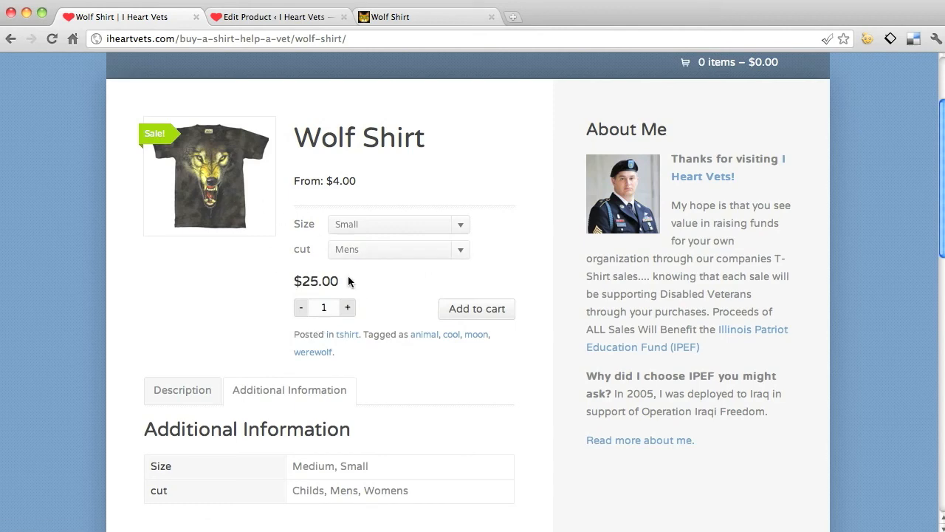
{"action": "left_click", "coordinate": [398, 248]}
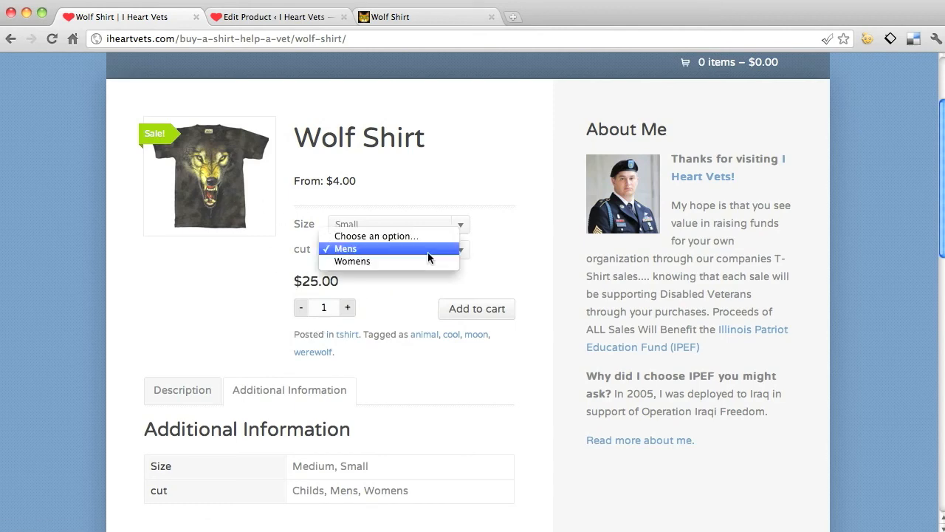
{"action": "left_click", "coordinate": [351, 260]}
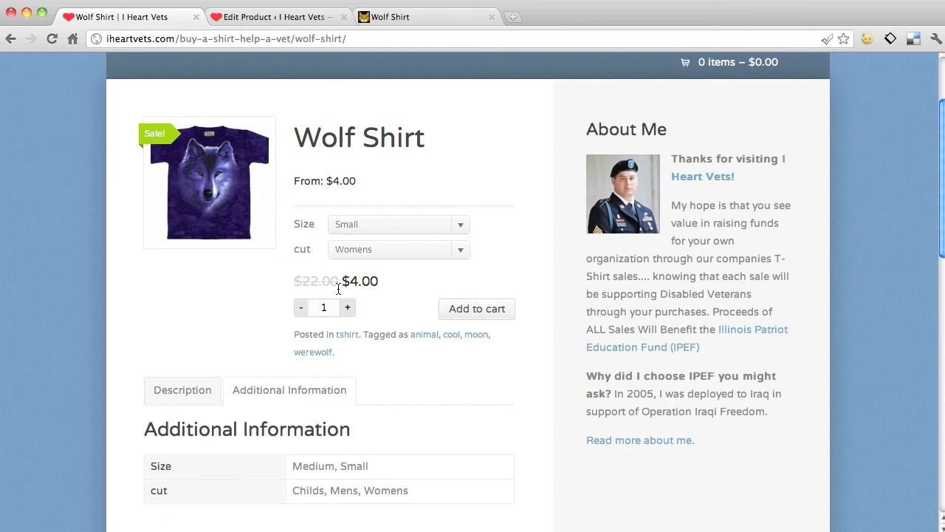
{"action": "mouse_move", "coordinate": [412, 289]}
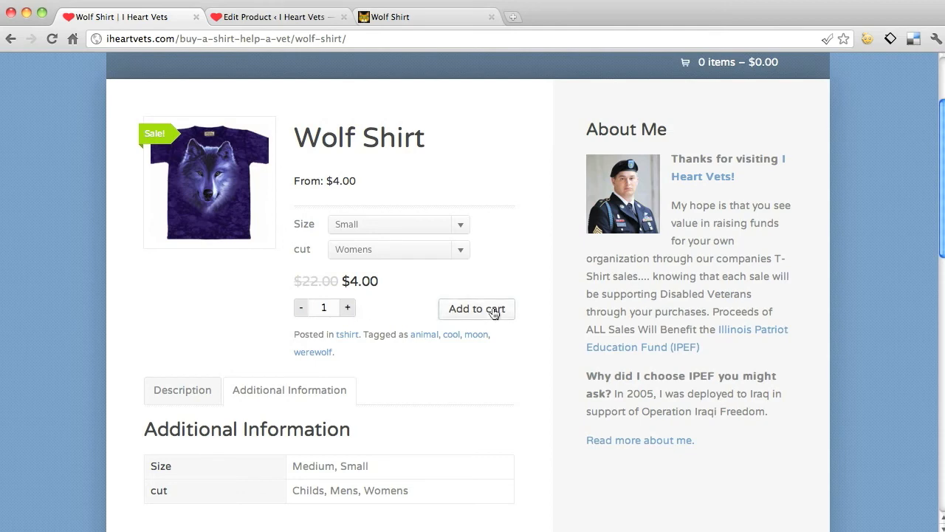
{"action": "left_click", "coordinate": [475, 309]}
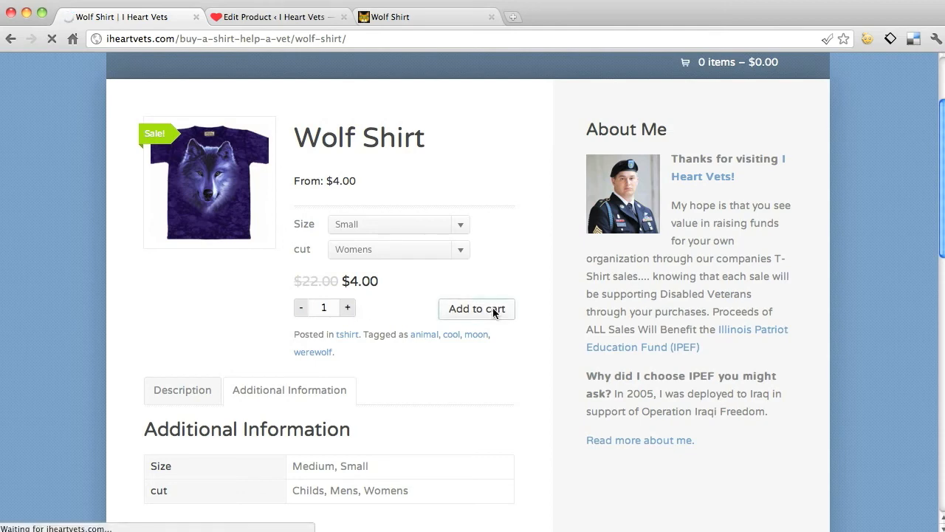
- Add a Medium Mens Wolf Shirt at $25.00, bringing the cart to 2 items / $29.00, and proceed to checkout
{"action": "left_click", "coordinate": [476, 308]}
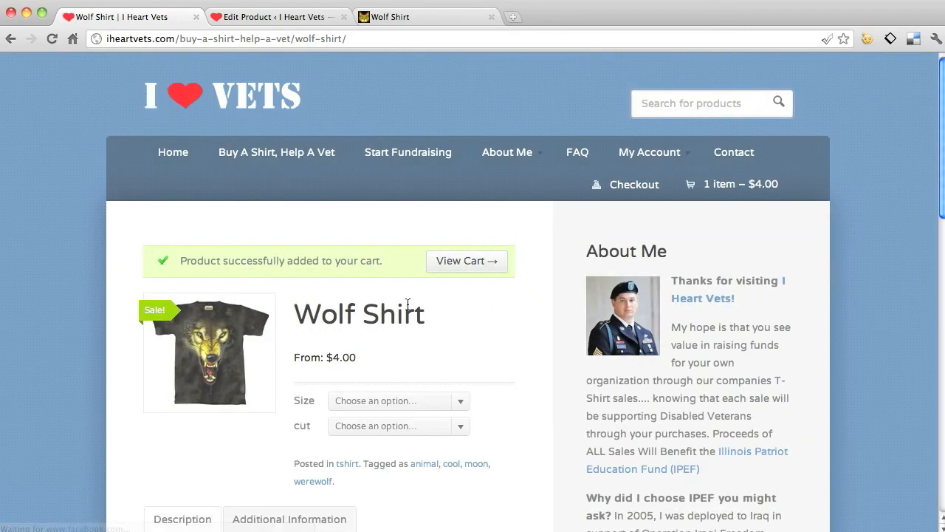
{"action": "scroll", "scroll_direction": "down", "scroll_amount": 3}
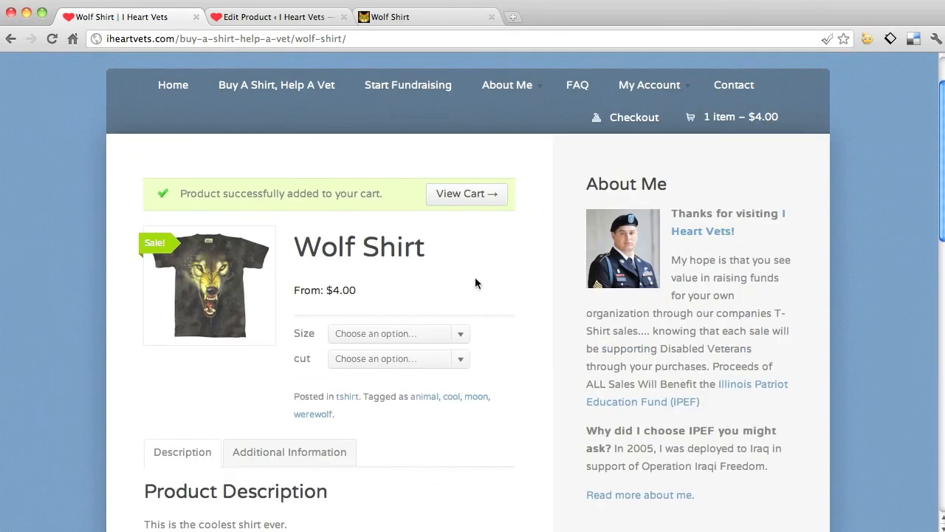
{"action": "scroll", "scroll_direction": "down", "scroll_amount": 3}
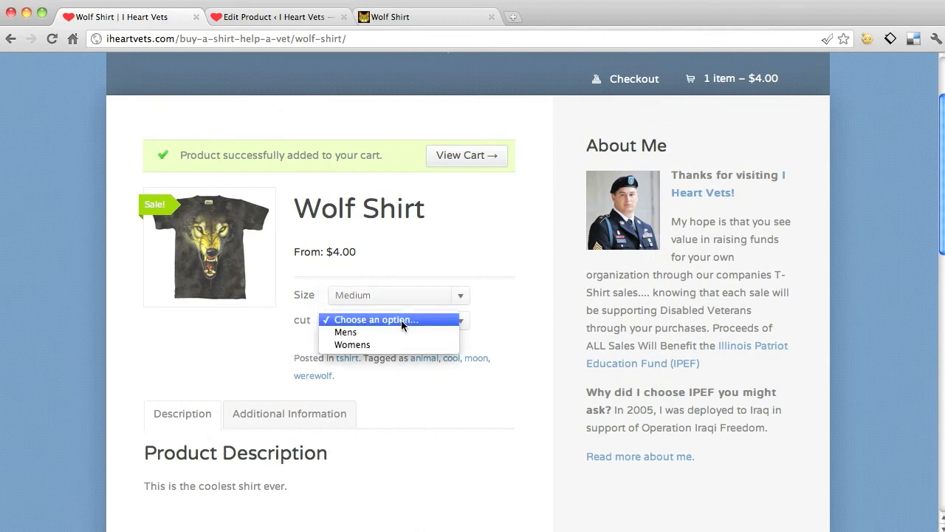
{"action": "left_click", "coordinate": [345, 331]}
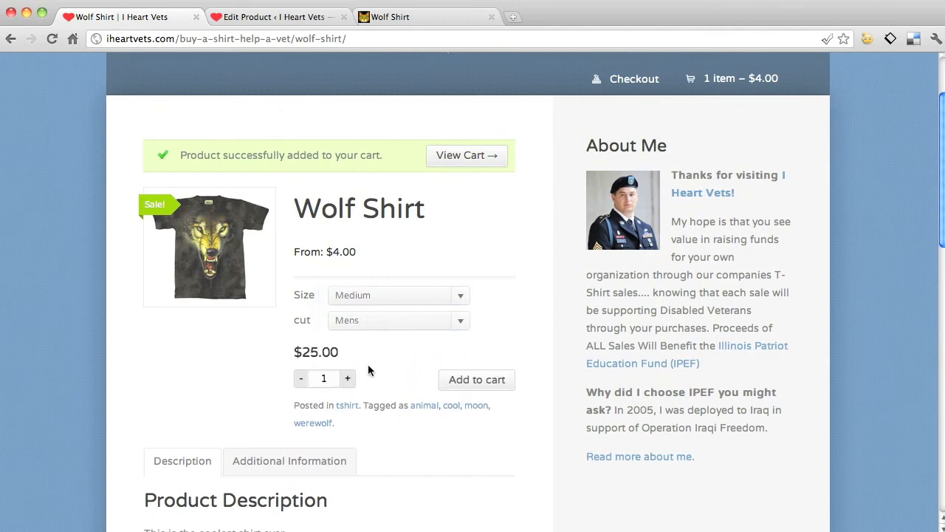
{"action": "left_click", "coordinate": [475, 380]}
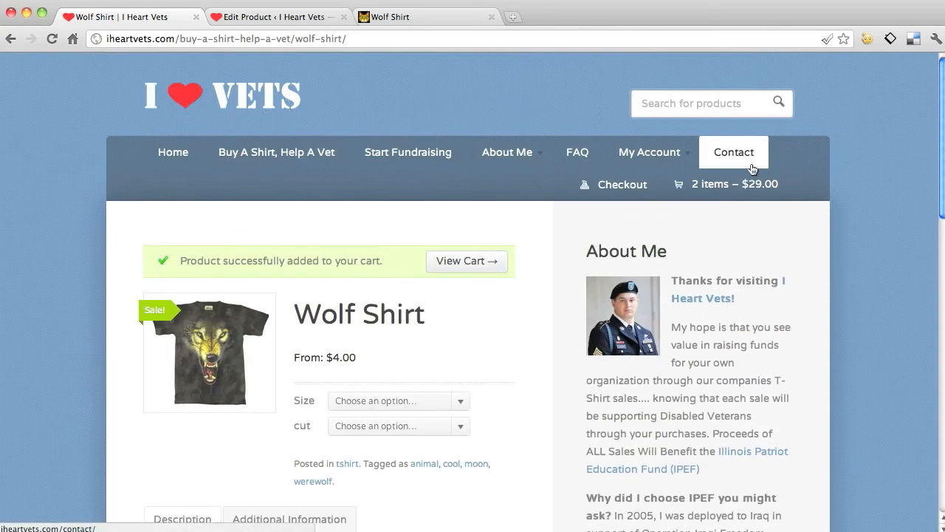
{"action": "left_click", "coordinate": [733, 152]}
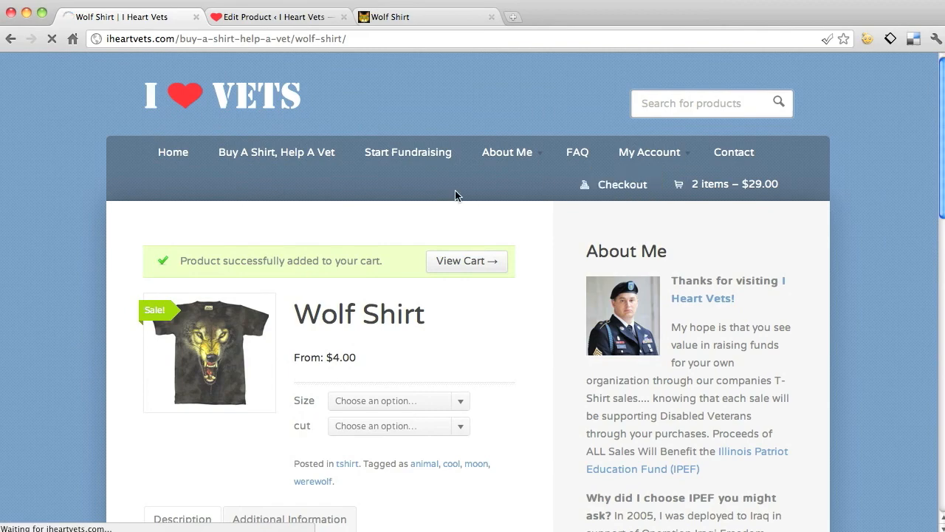
- Review the checkout order table with both variants totaling $29.00 and the minimum-quantity-1000 warning, then return to the editor
{"action": "left_click", "coordinate": [126, 17]}
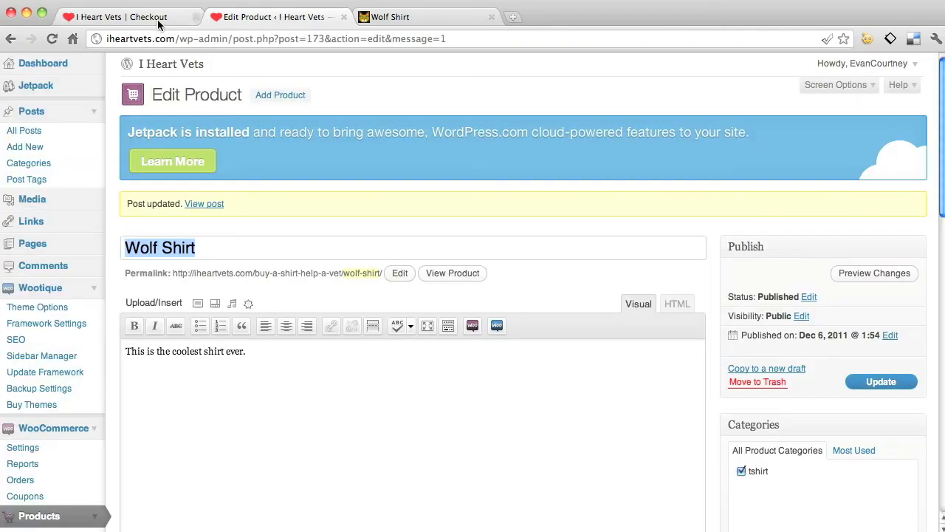
{"action": "left_click", "coordinate": [125, 16]}
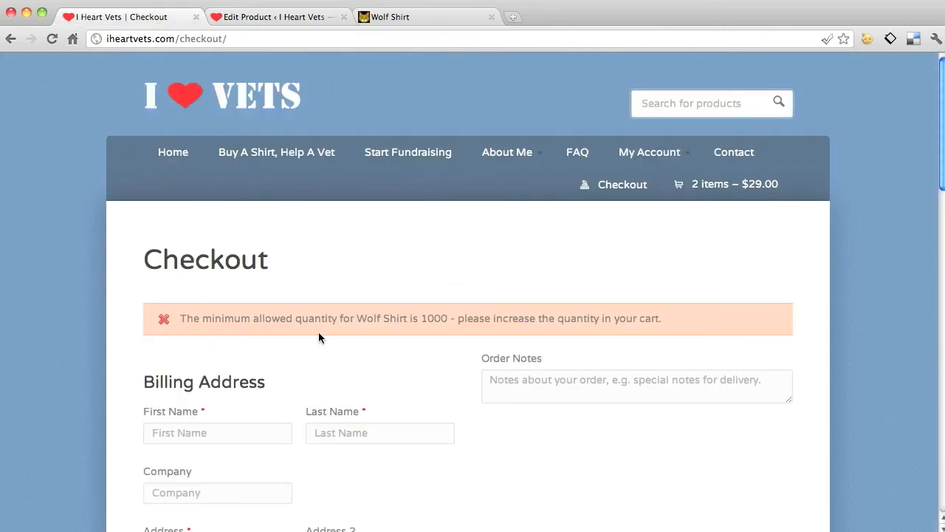
{"action": "mouse_move", "coordinate": [661, 349]}
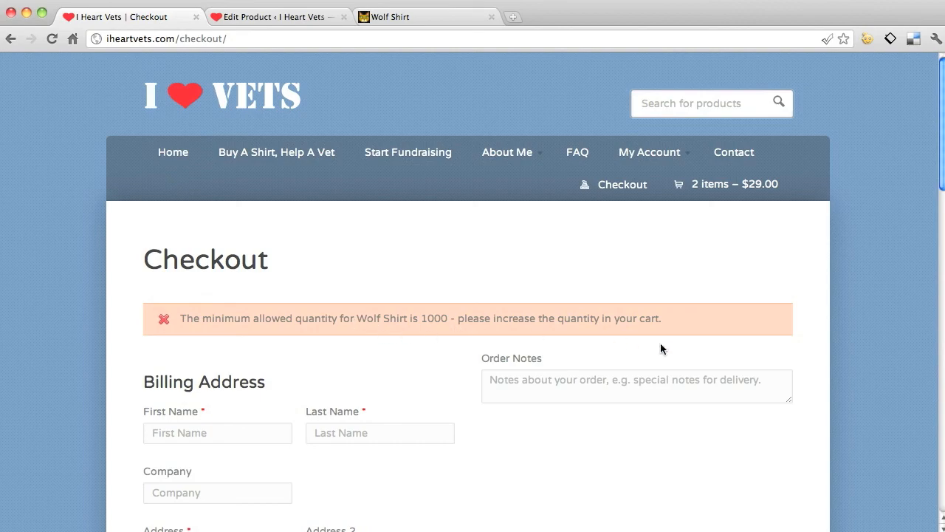
{"action": "scroll", "scroll_direction": "down", "scroll_amount": 3}
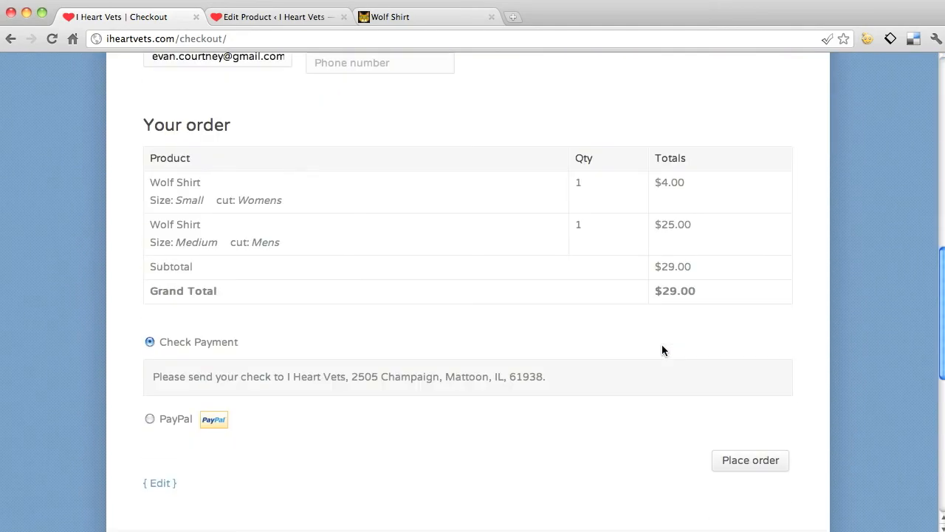
{"action": "left_click", "coordinate": [750, 461]}
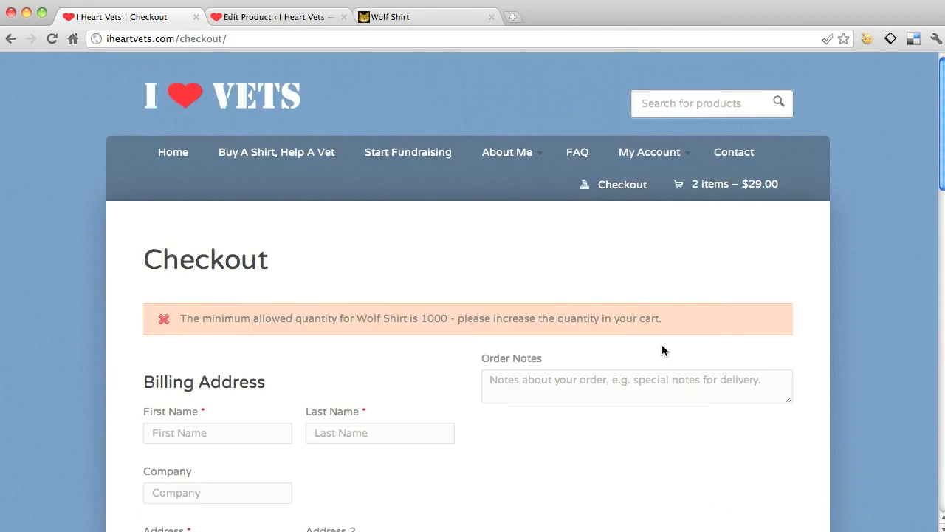
{"action": "mouse_move", "coordinate": [443, 215]}
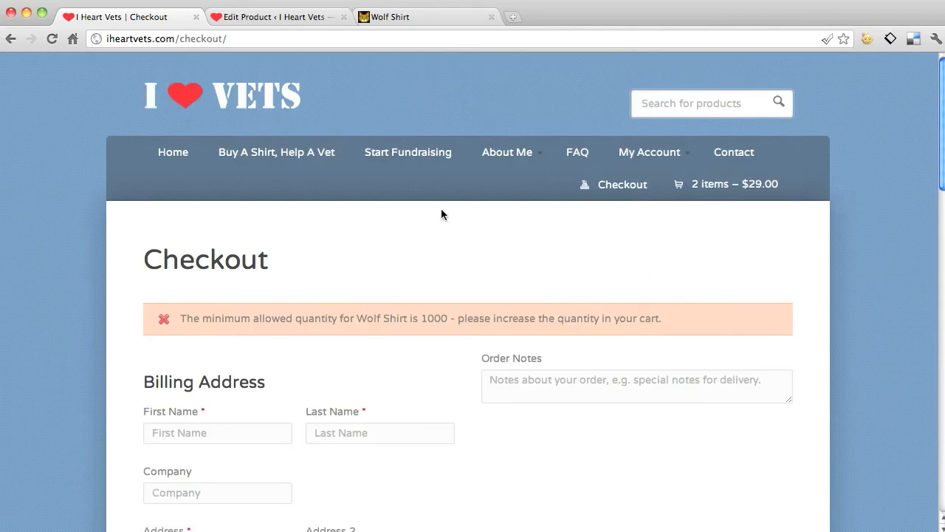
{"action": "scroll", "scroll_direction": "down", "scroll_amount": 3}
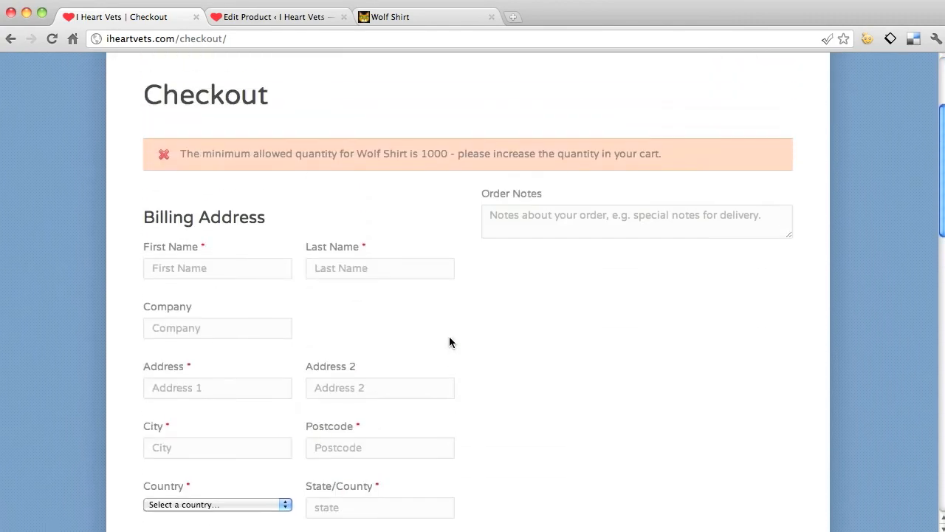
{"action": "left_click", "coordinate": [278, 16]}
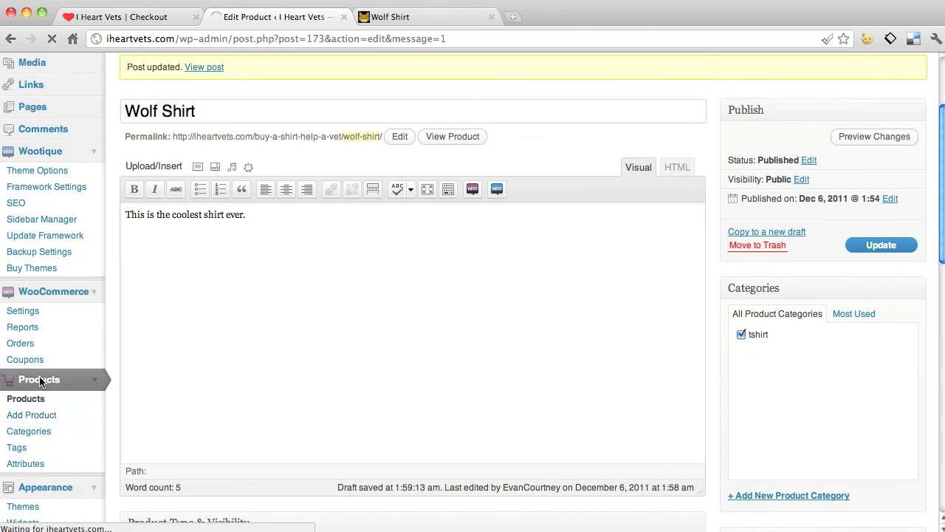
- Move Wolf Shirt to the trash from the Products list, leaving four products and Trash (3)
{"action": "left_click", "coordinate": [38, 378]}
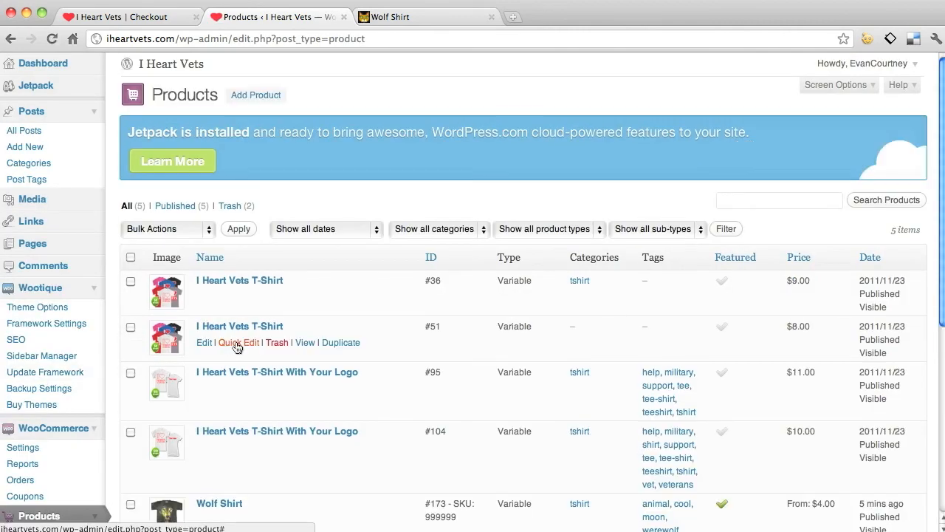
{"action": "scroll", "scroll_direction": "down", "scroll_amount": 3}
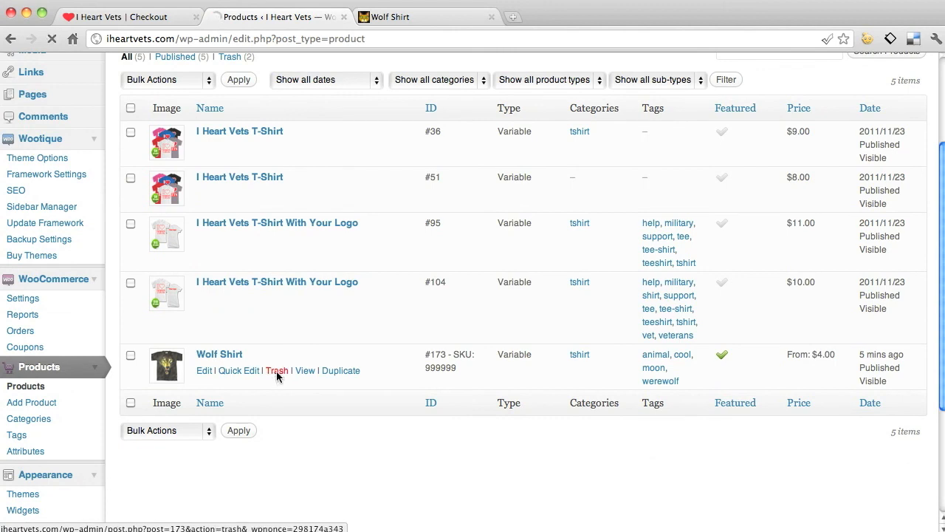
{"action": "left_click", "coordinate": [276, 369]}
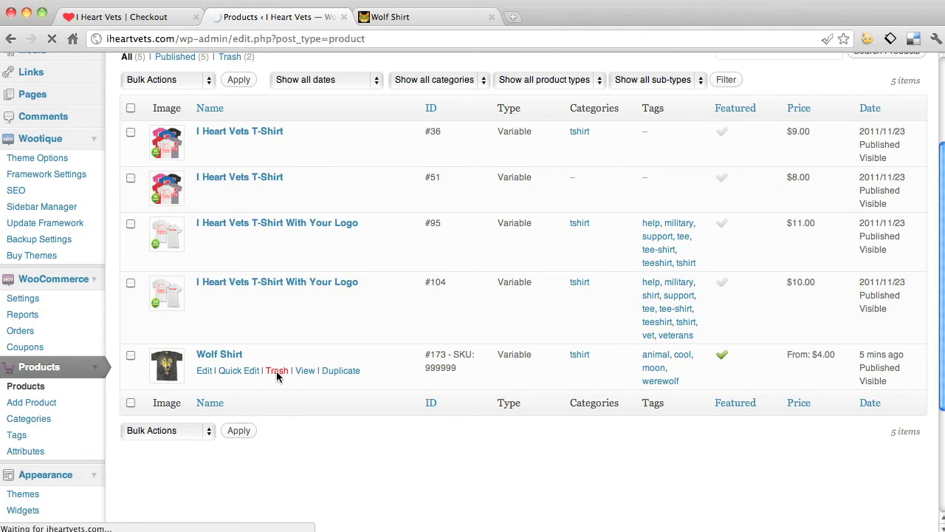
{"action": "left_click", "coordinate": [209, 108]}
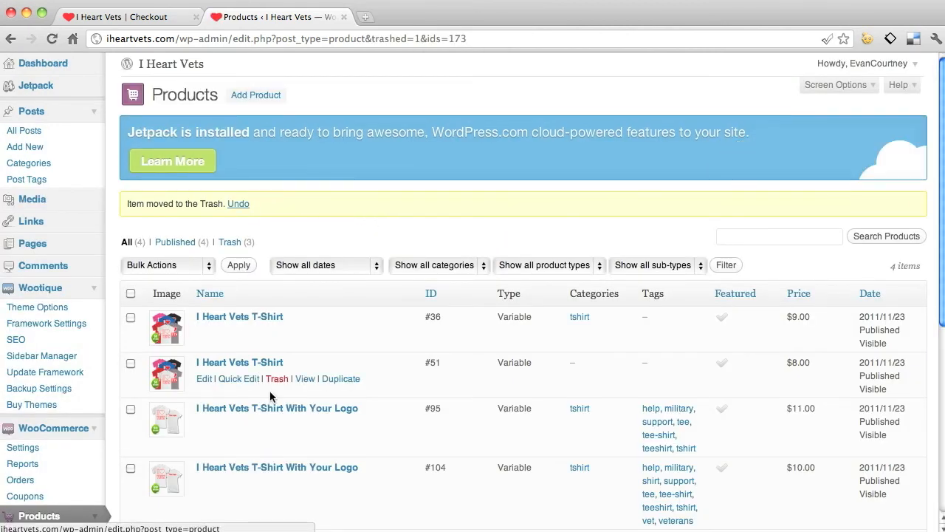
{"action": "mouse_move", "coordinate": [403, 241]}
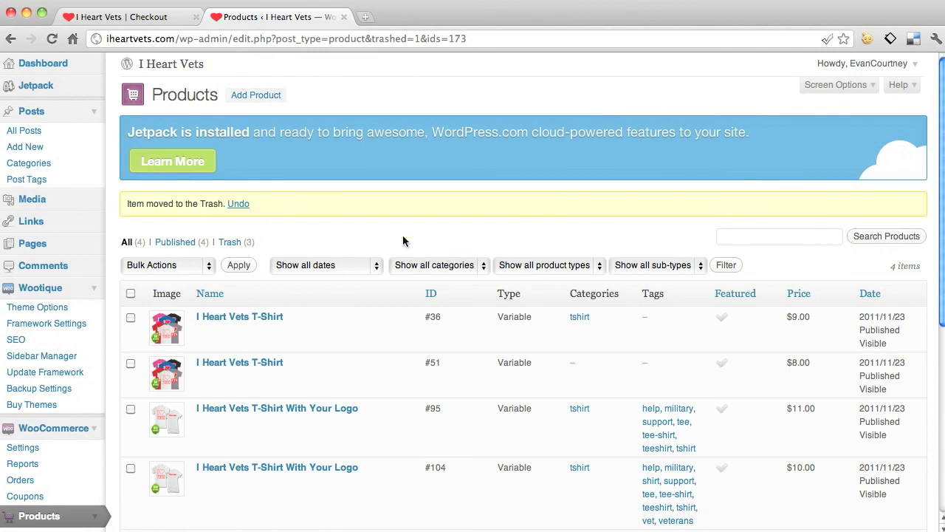